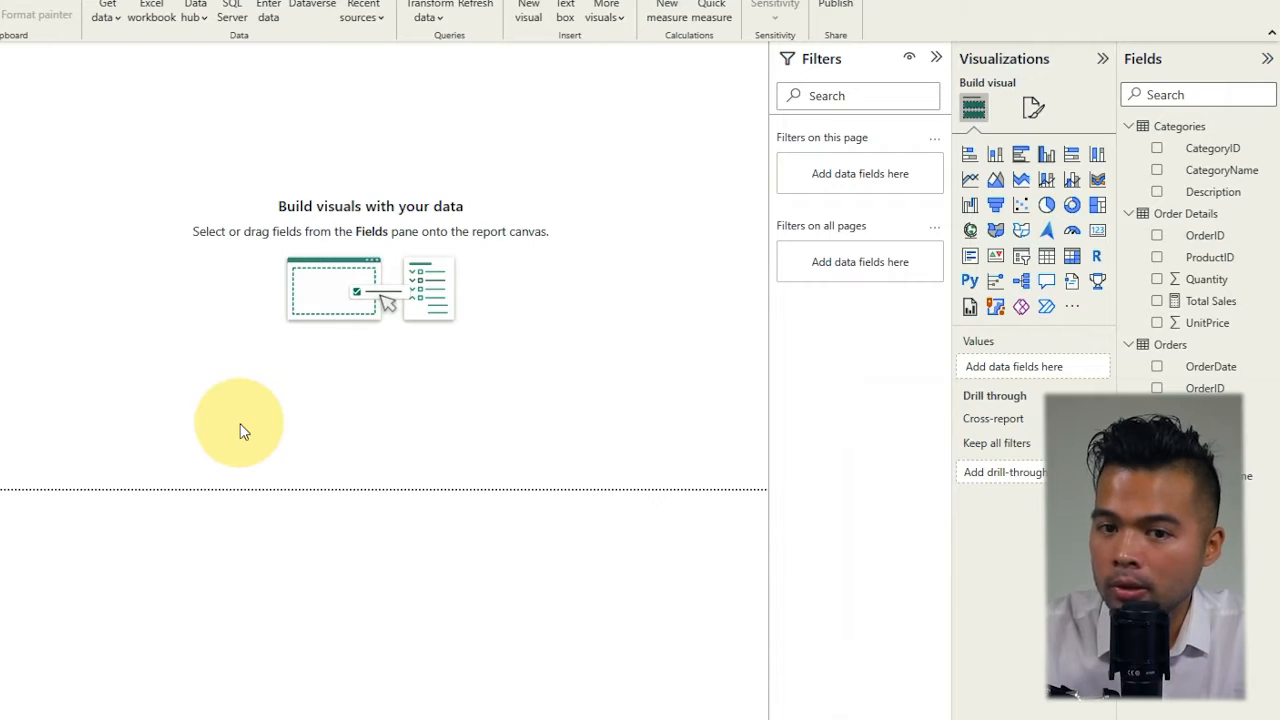
mouse_move(262, 417)
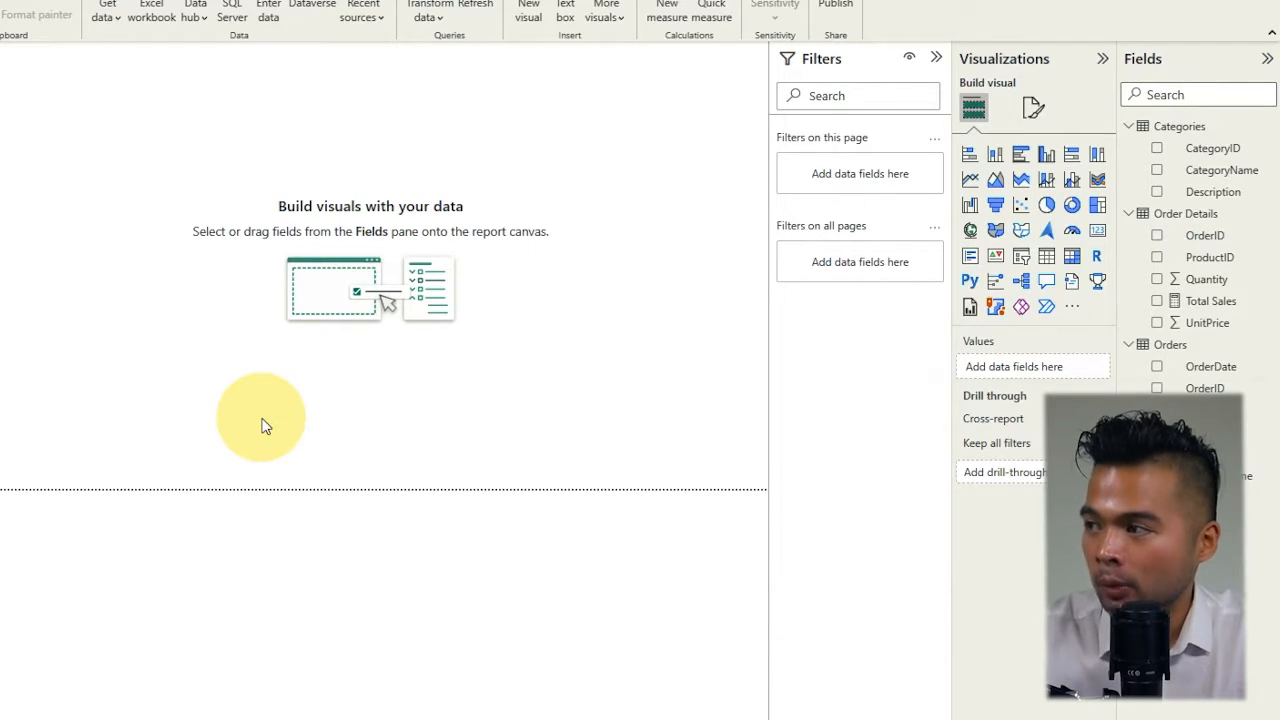
mouse_move(455, 383)
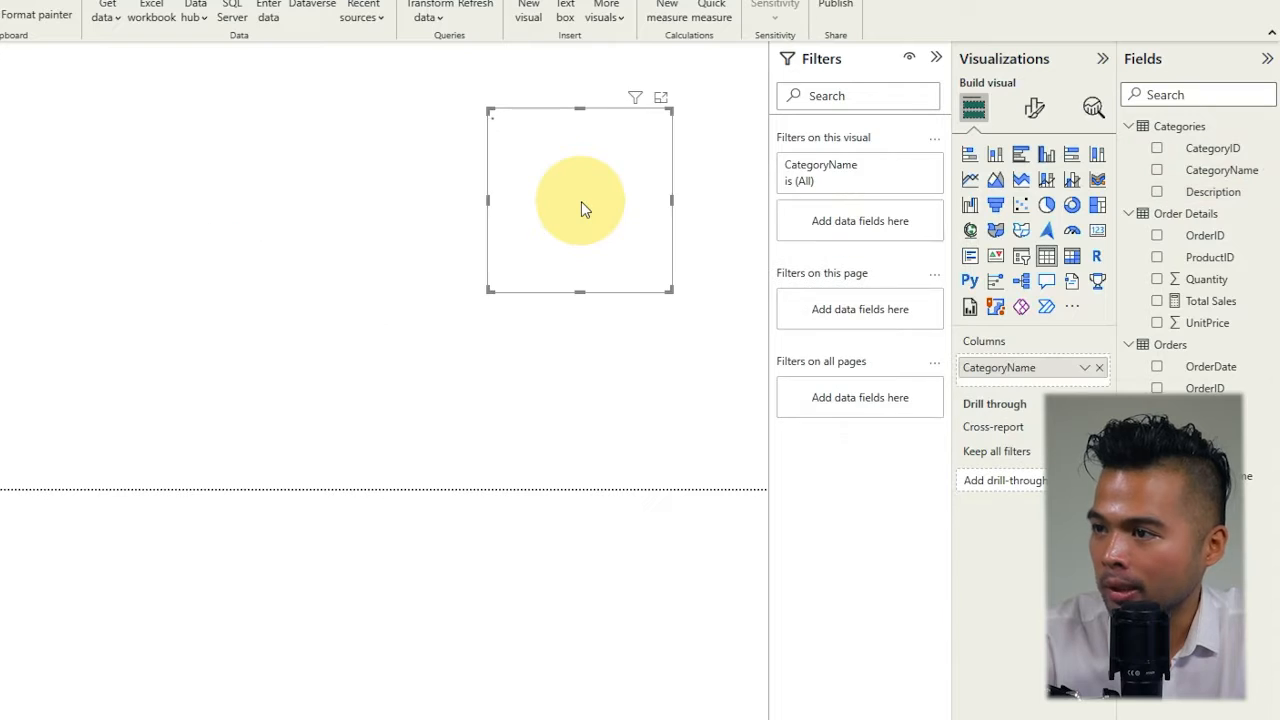
Add Total Sales from Order Details beside CategoryName, giving a £1,354,458.59 grand total.
click(1157, 170)
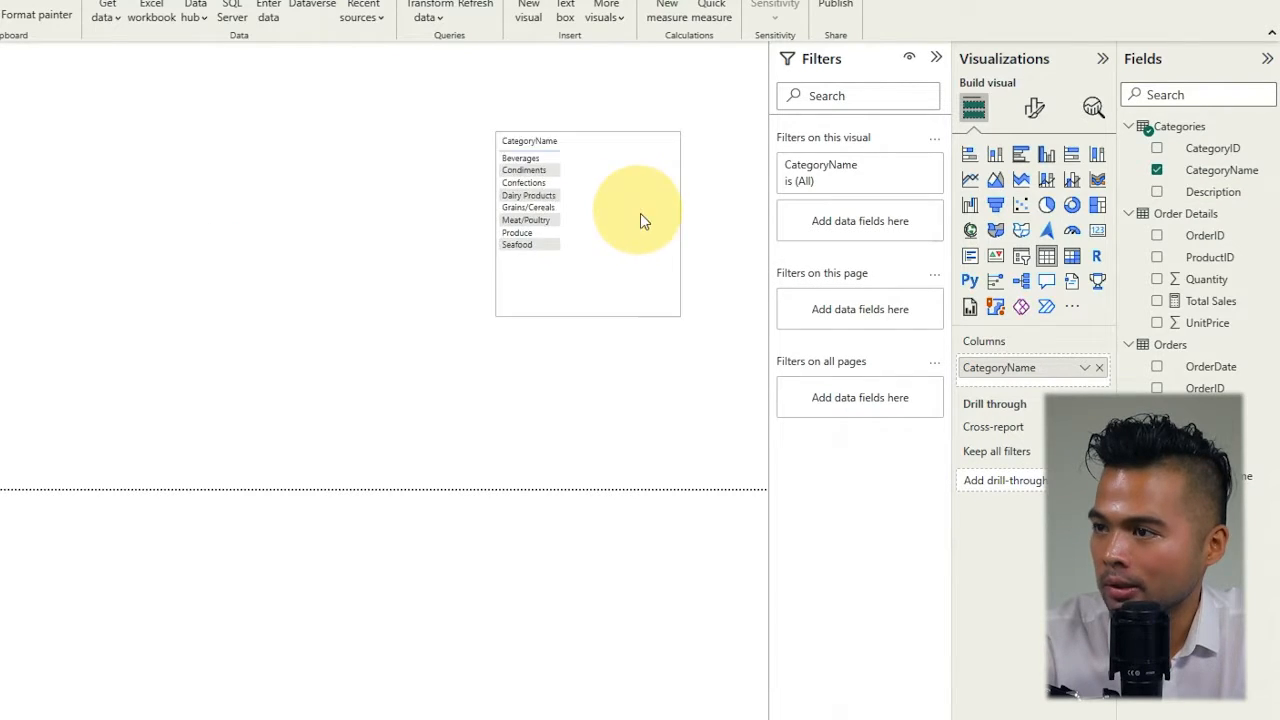
drag(1211, 300, 505, 283)
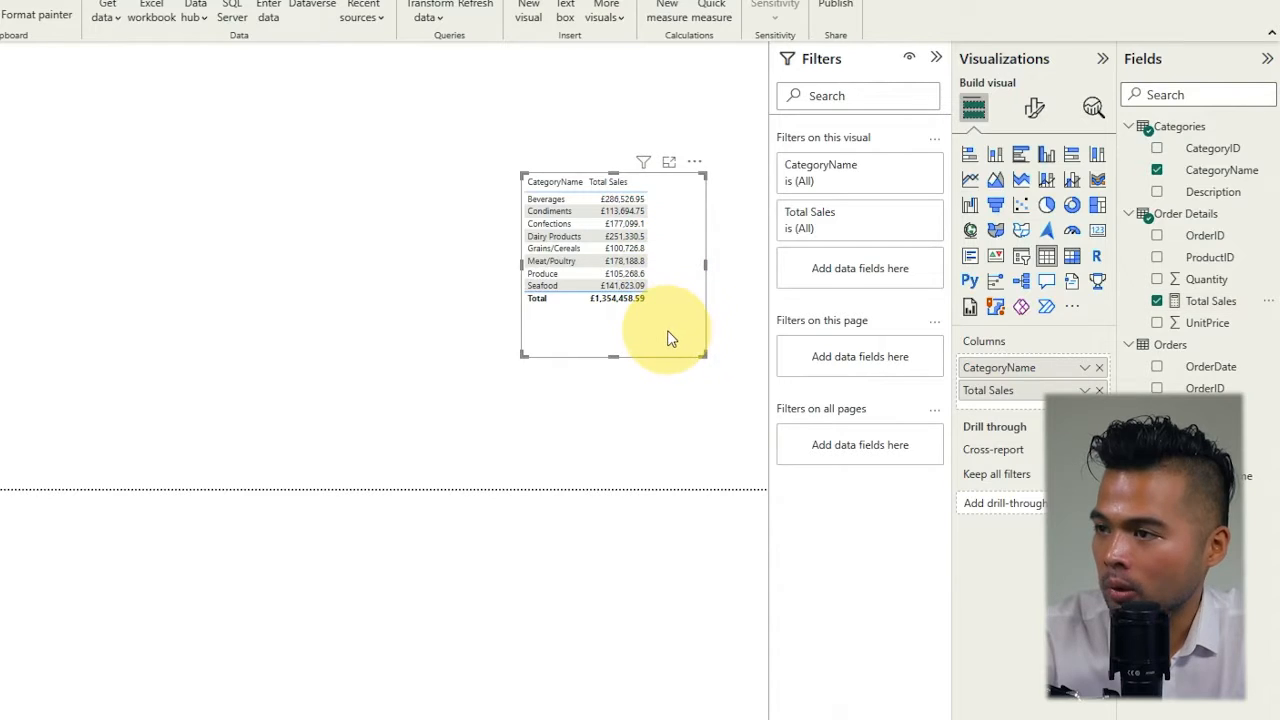
mouse_move(585, 375)
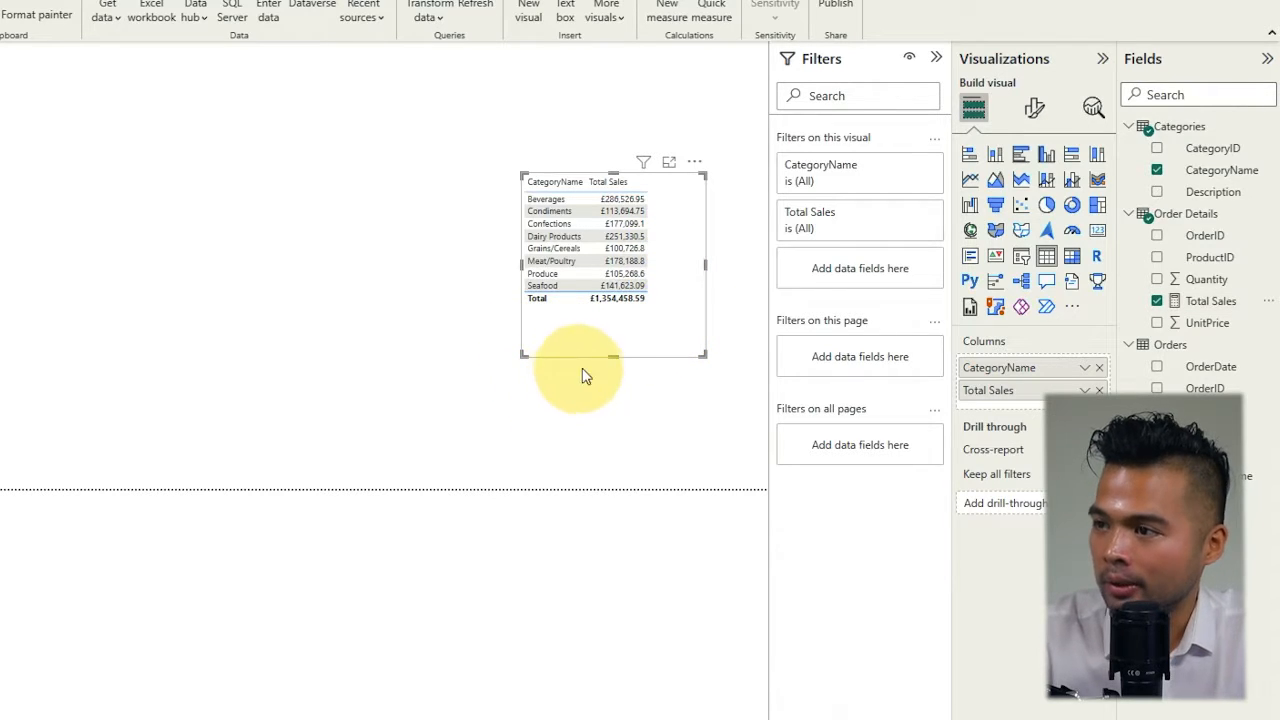
mouse_move(1010, 290)
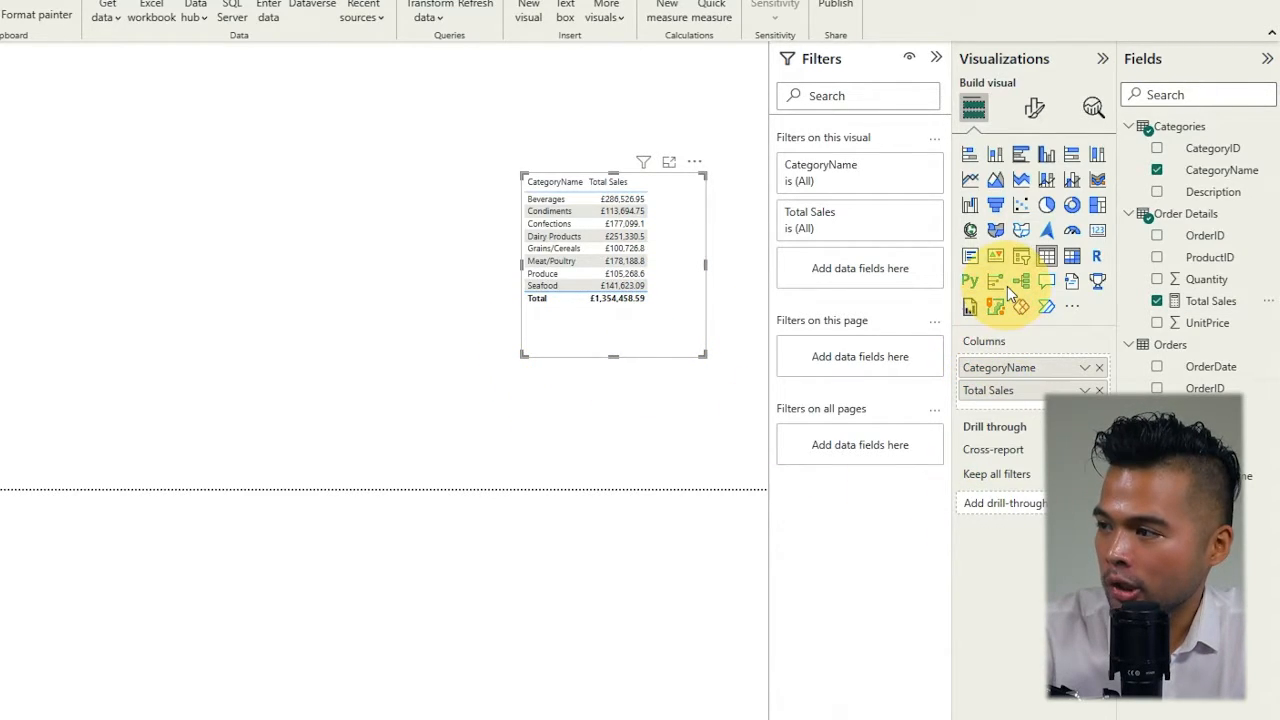
mouse_move(660, 250)
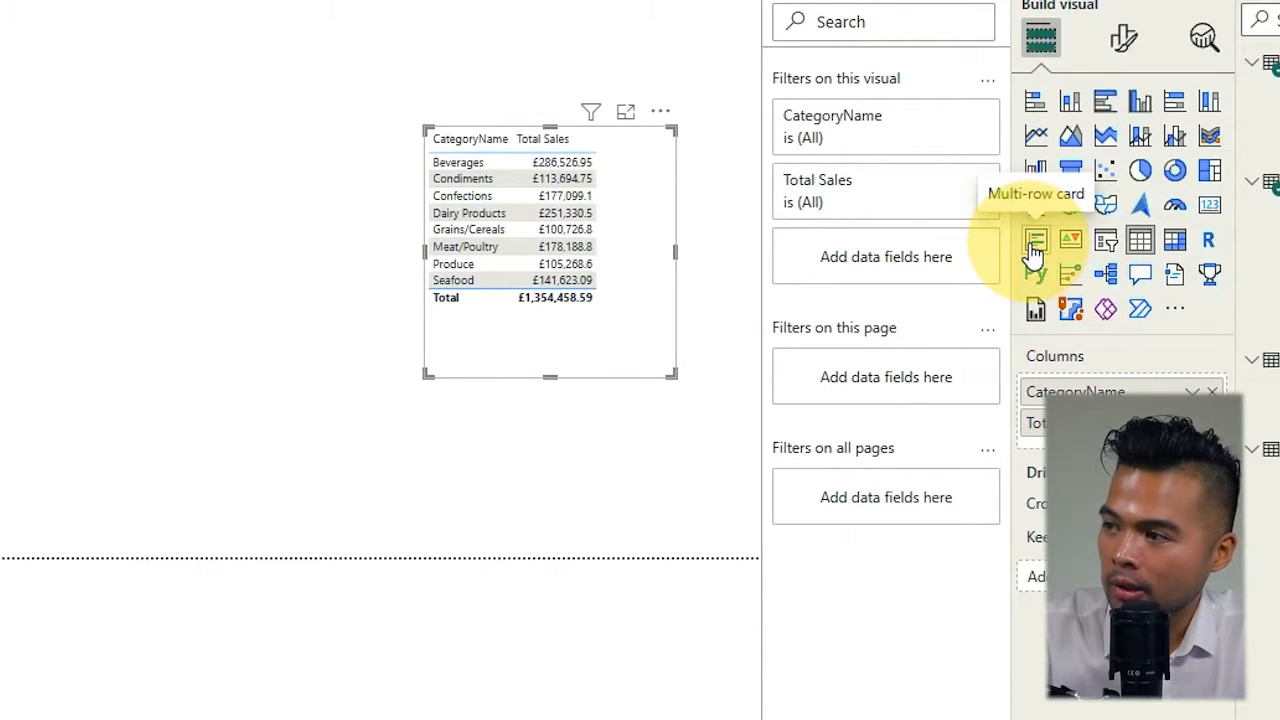
Convert the category sales table to a multi-row card and stretch it to list all eight categories.
click(1035, 239)
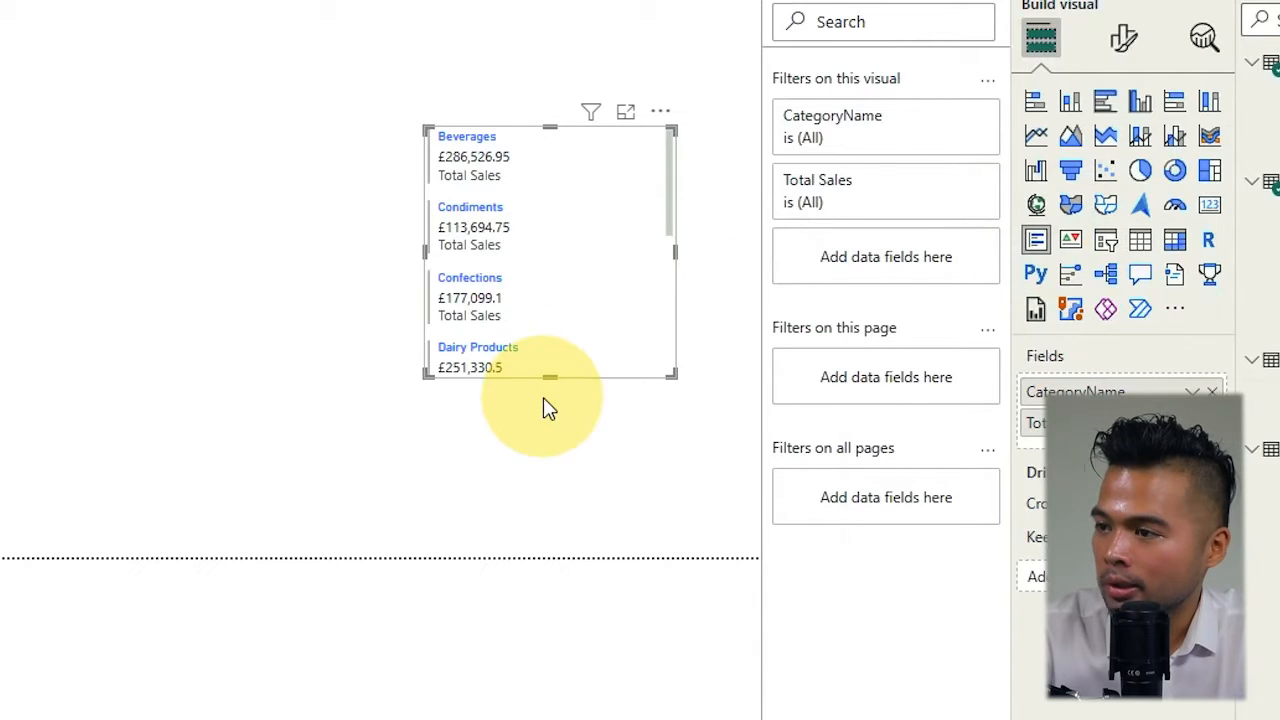
drag(549, 378, 549, 553)
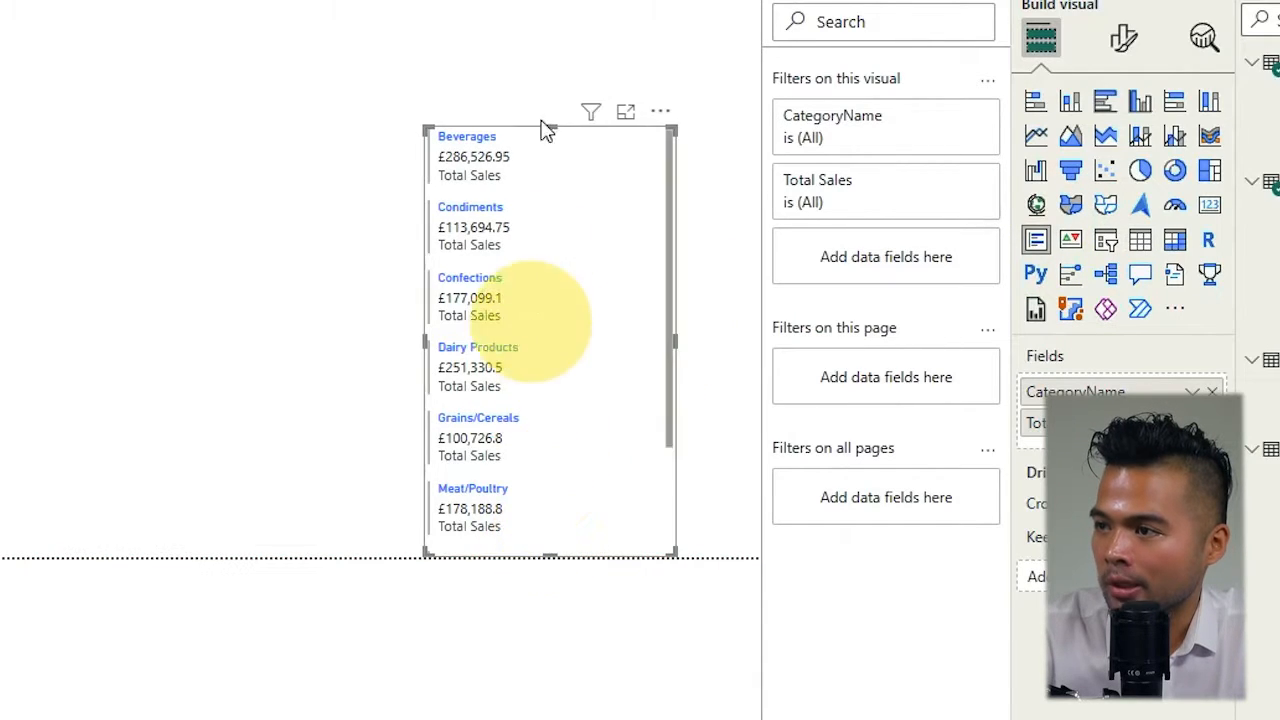
scroll(down, 3)
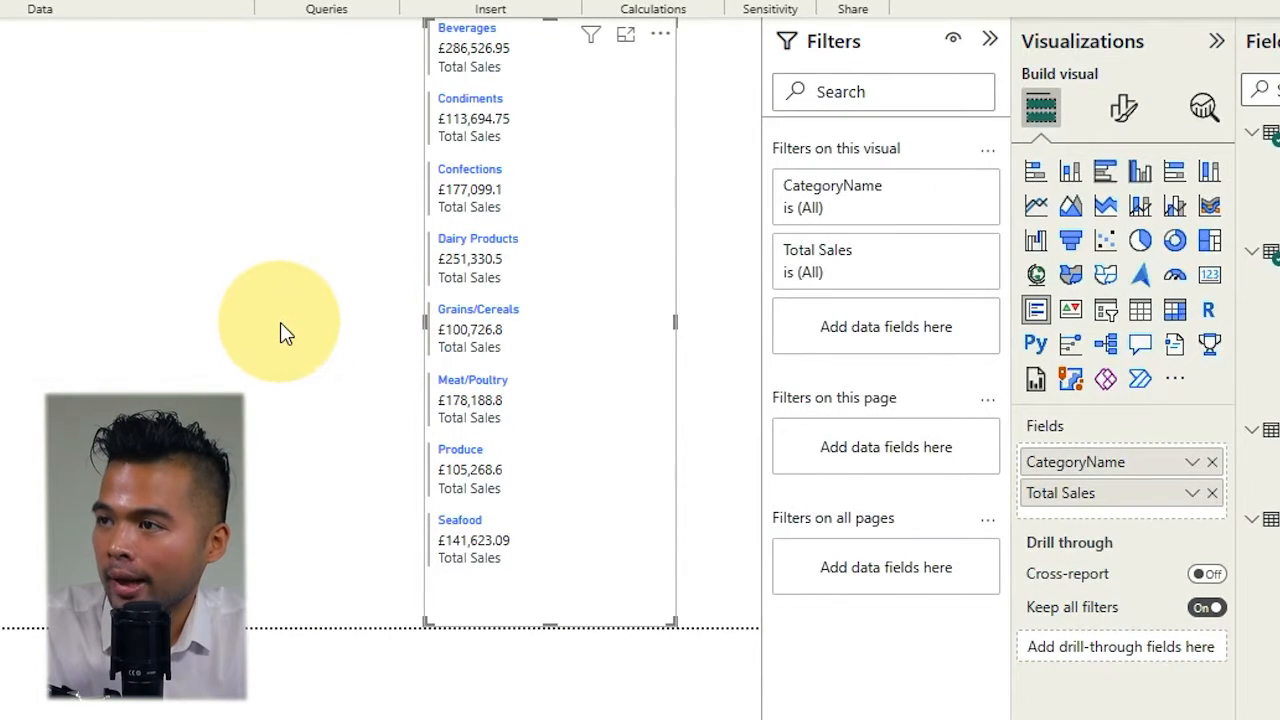
mouse_move(365, 195)
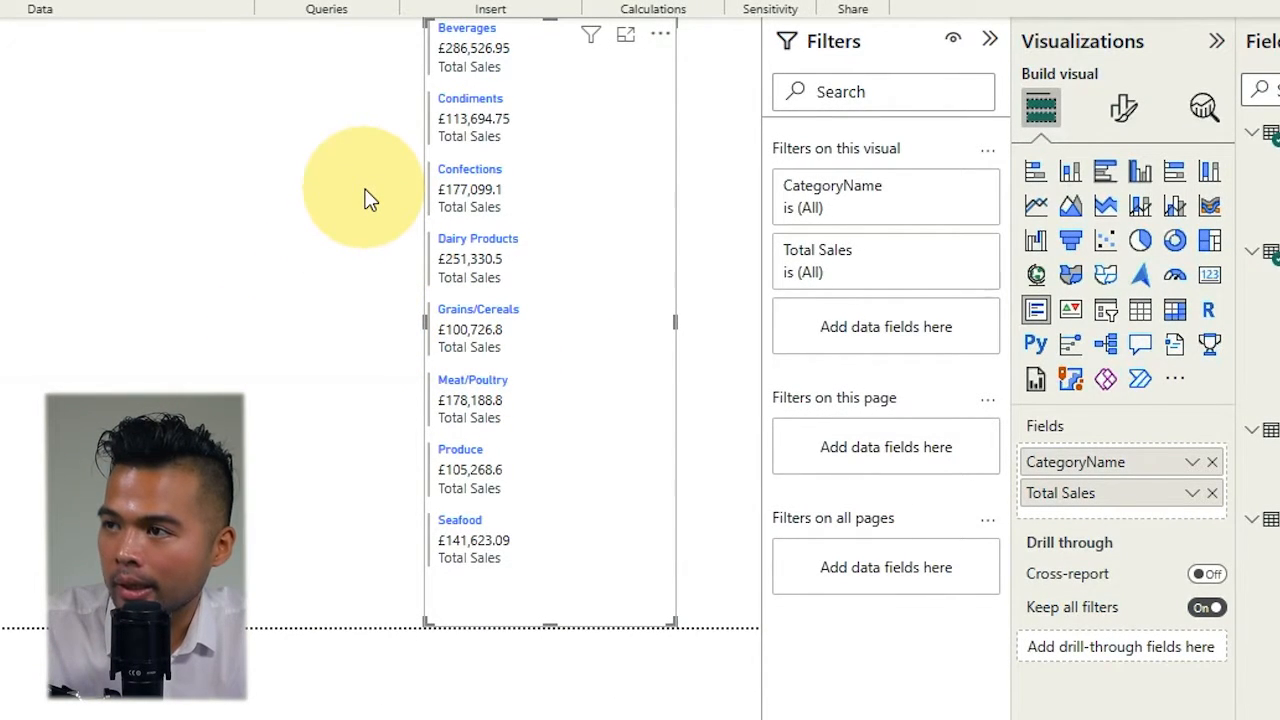
mouse_move(470, 67)
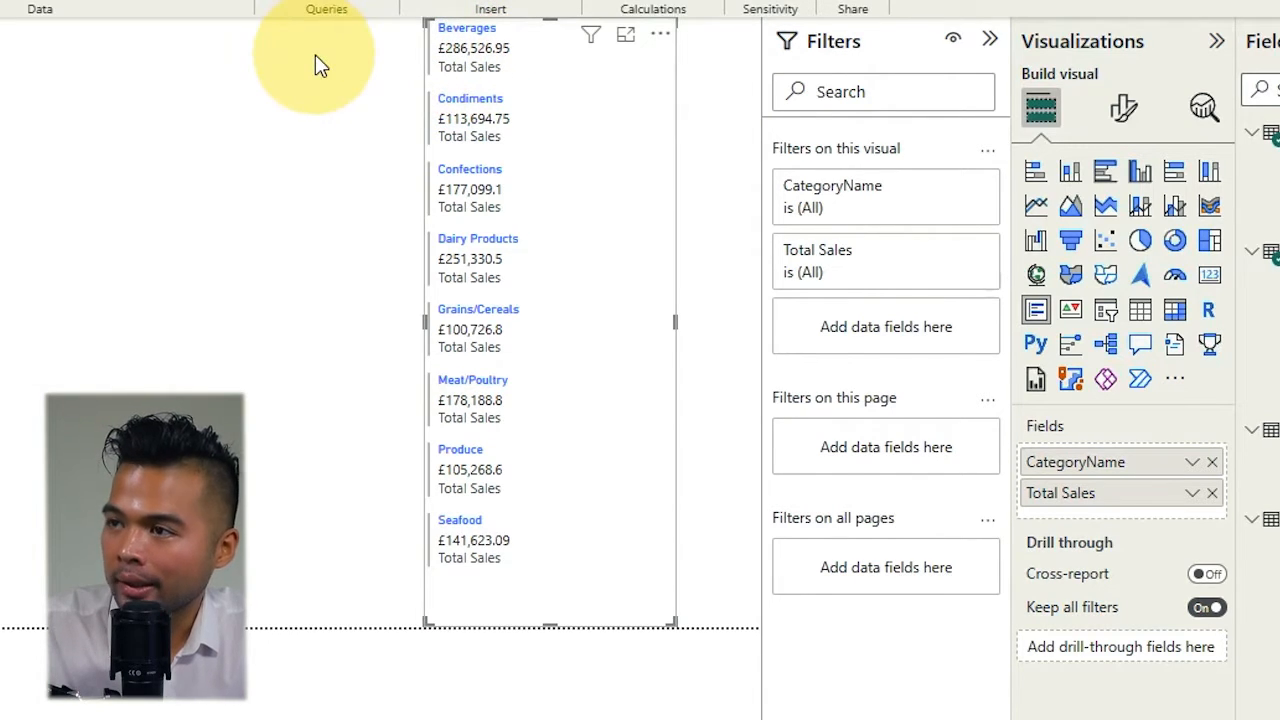
mouse_move(400, 93)
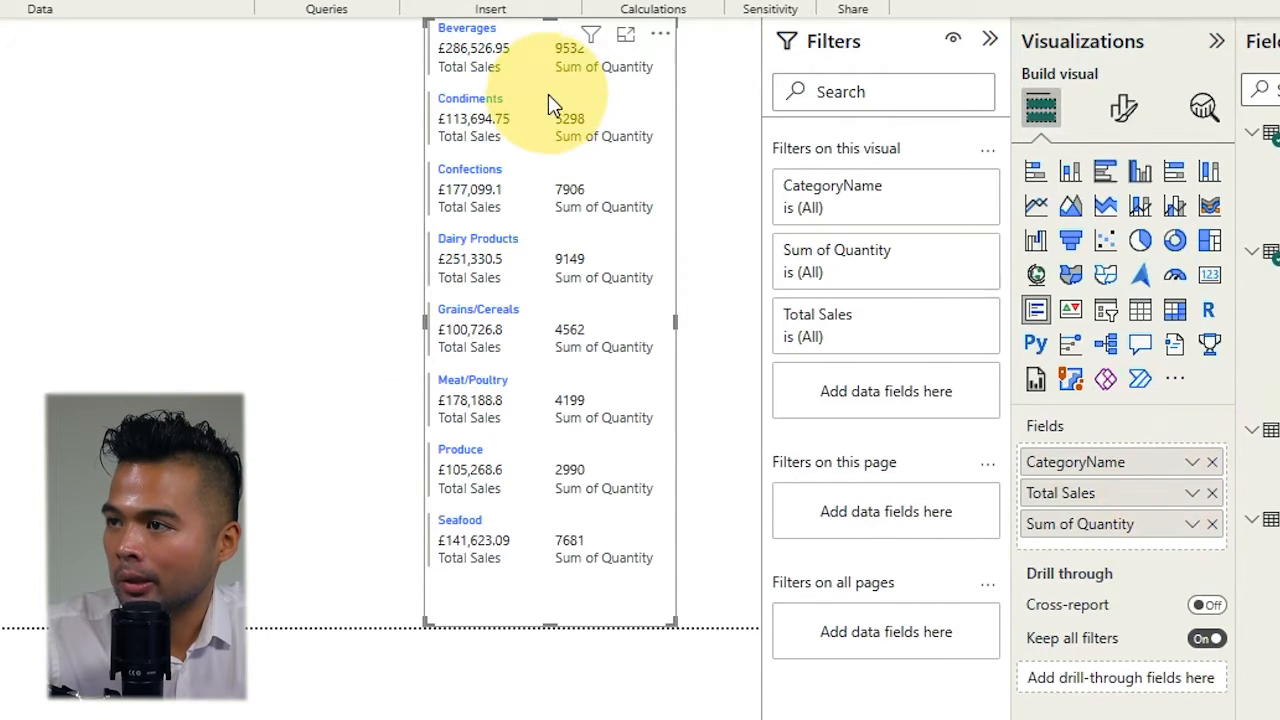
mouse_move(380, 52)
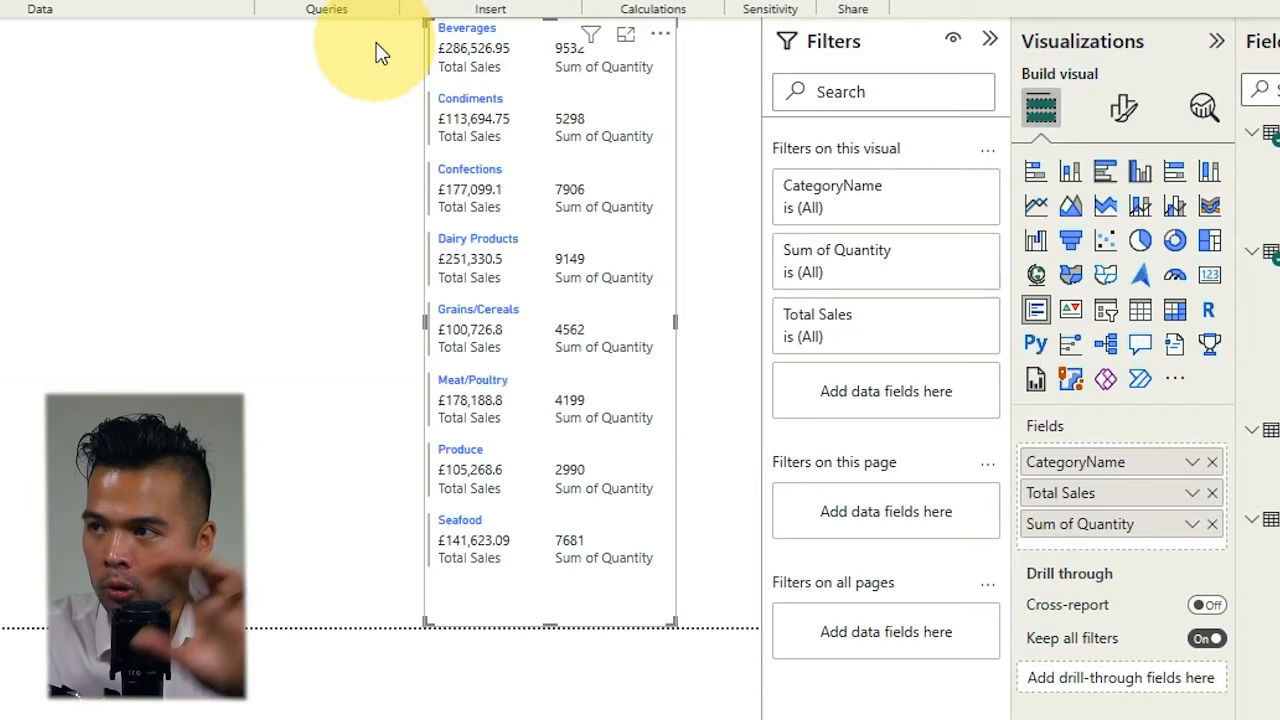
mouse_move(388, 77)
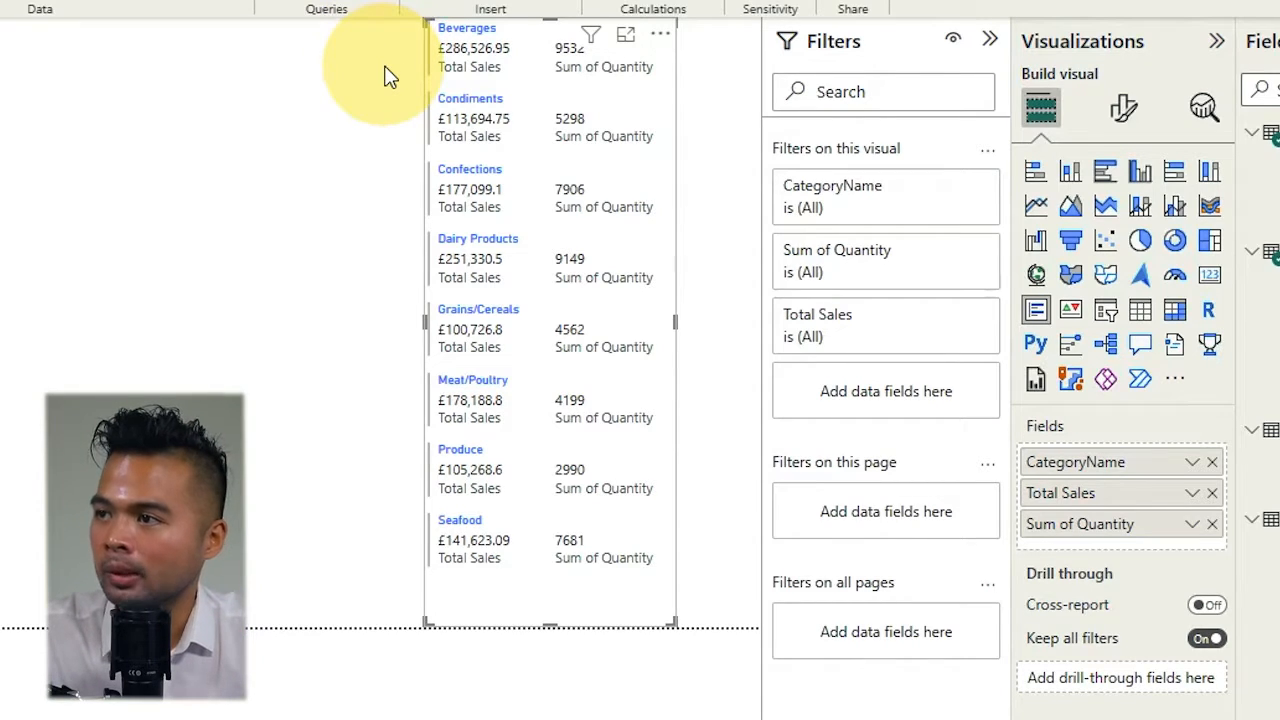
mouse_move(422, 322)
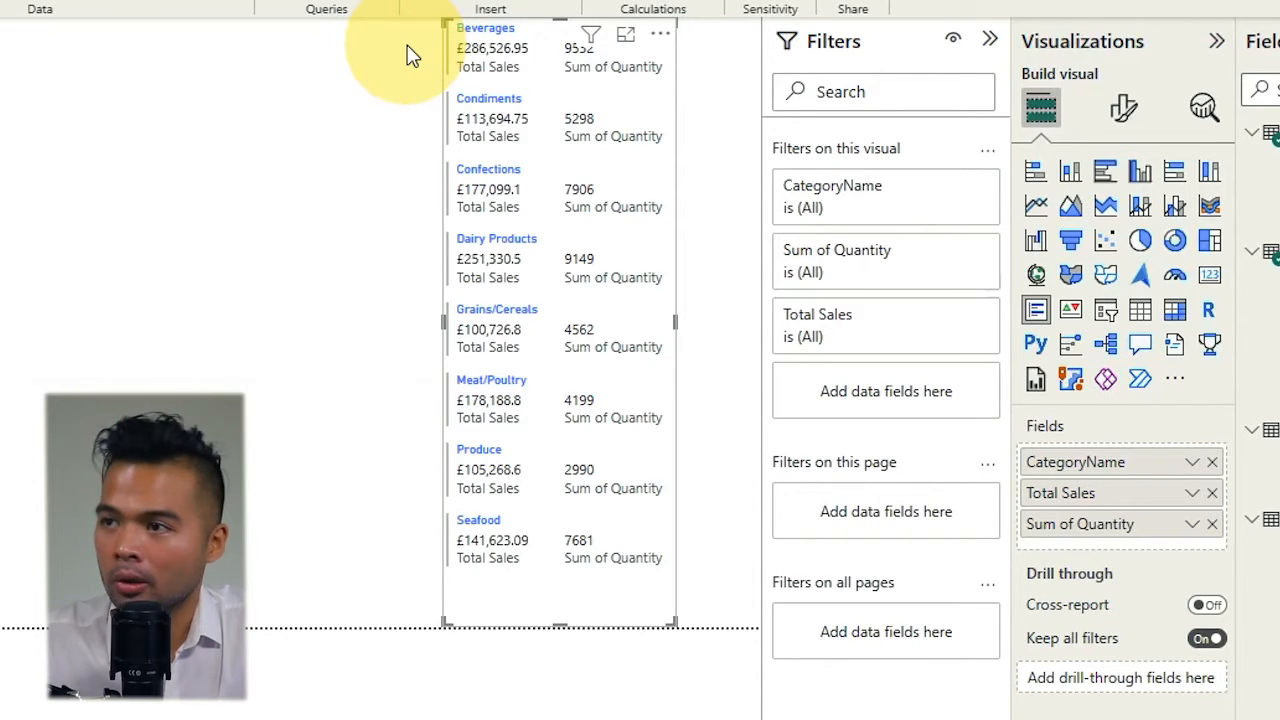
mouse_move(905, 580)
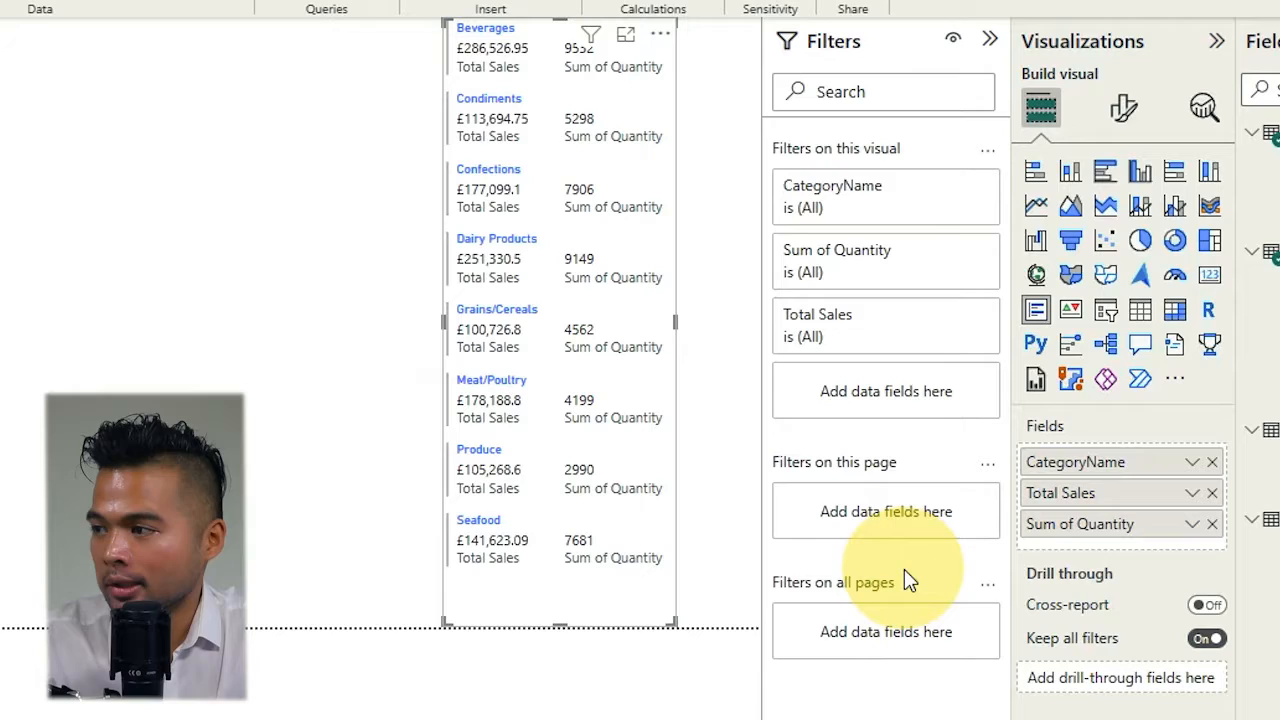
mouse_move(1000, 555)
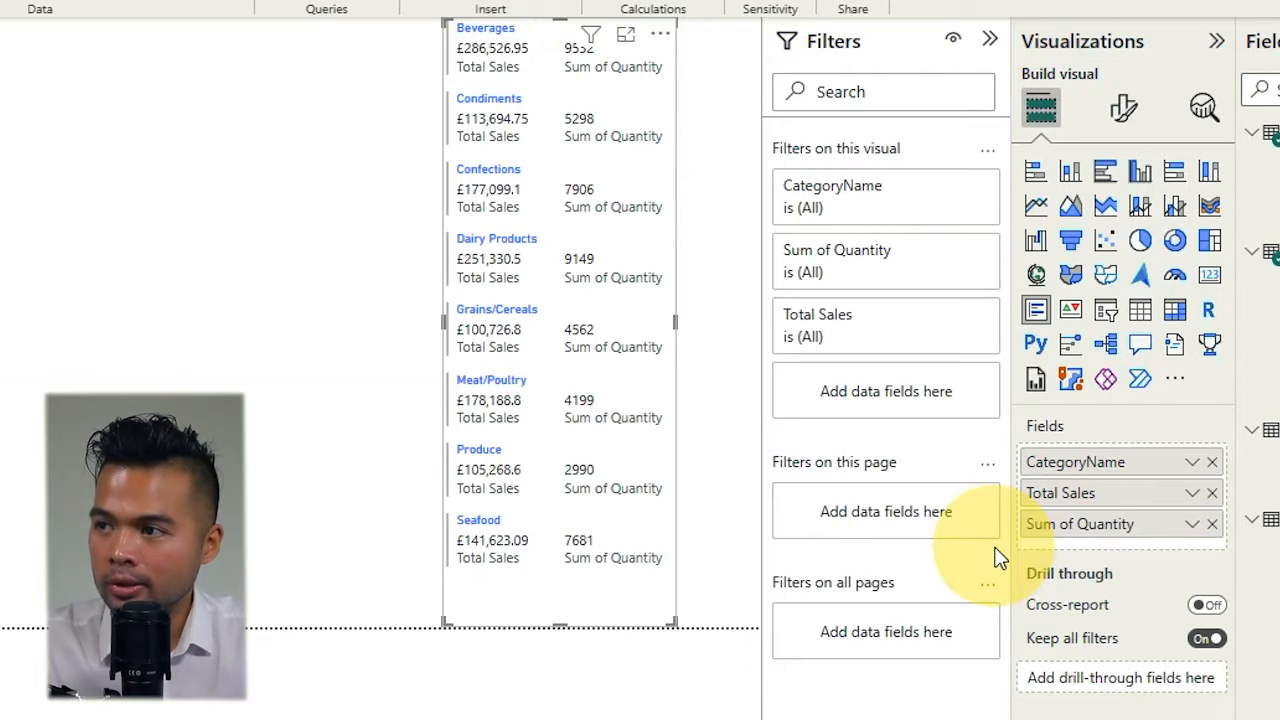
mouse_move(1005, 250)
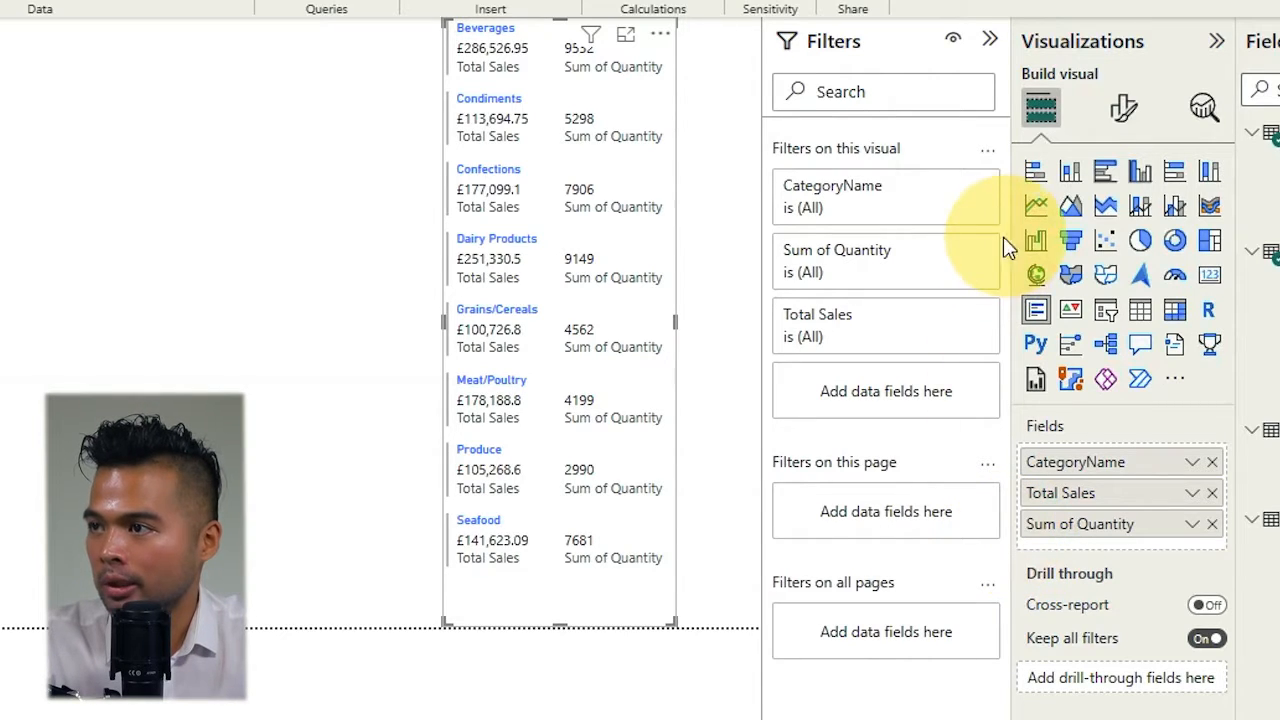
mouse_move(1217, 537)
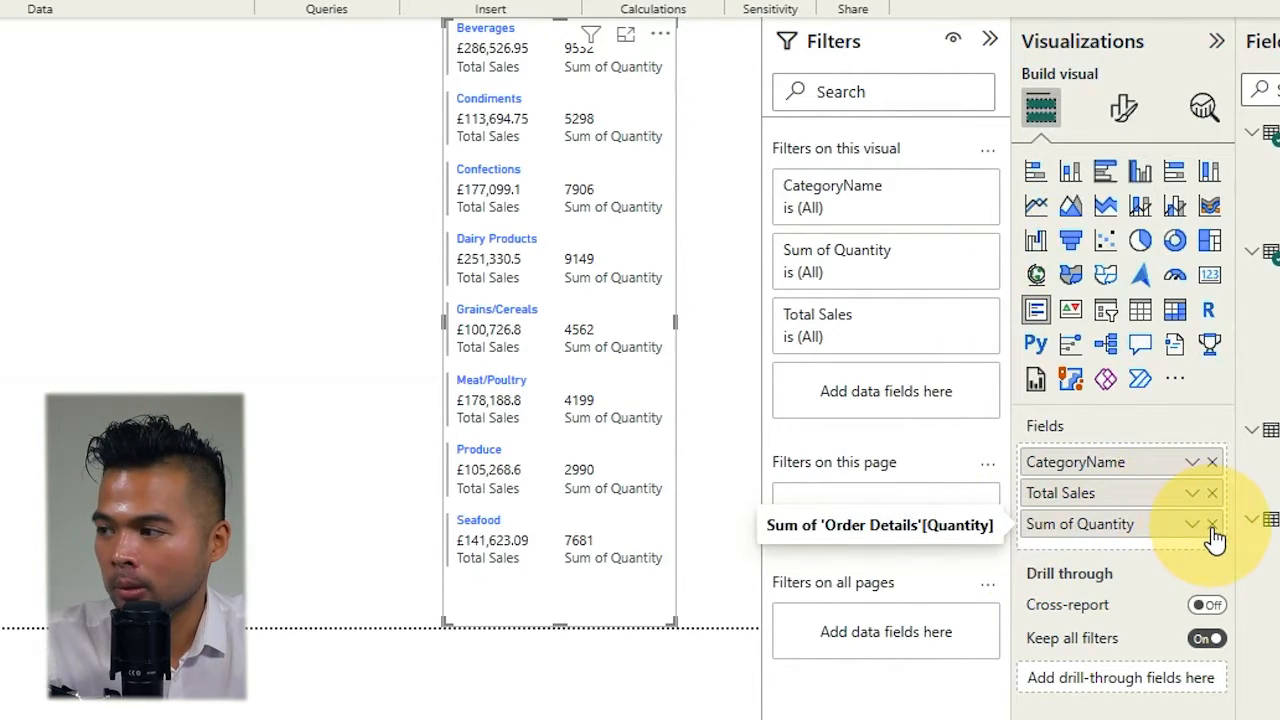
mouse_move(1198, 556)
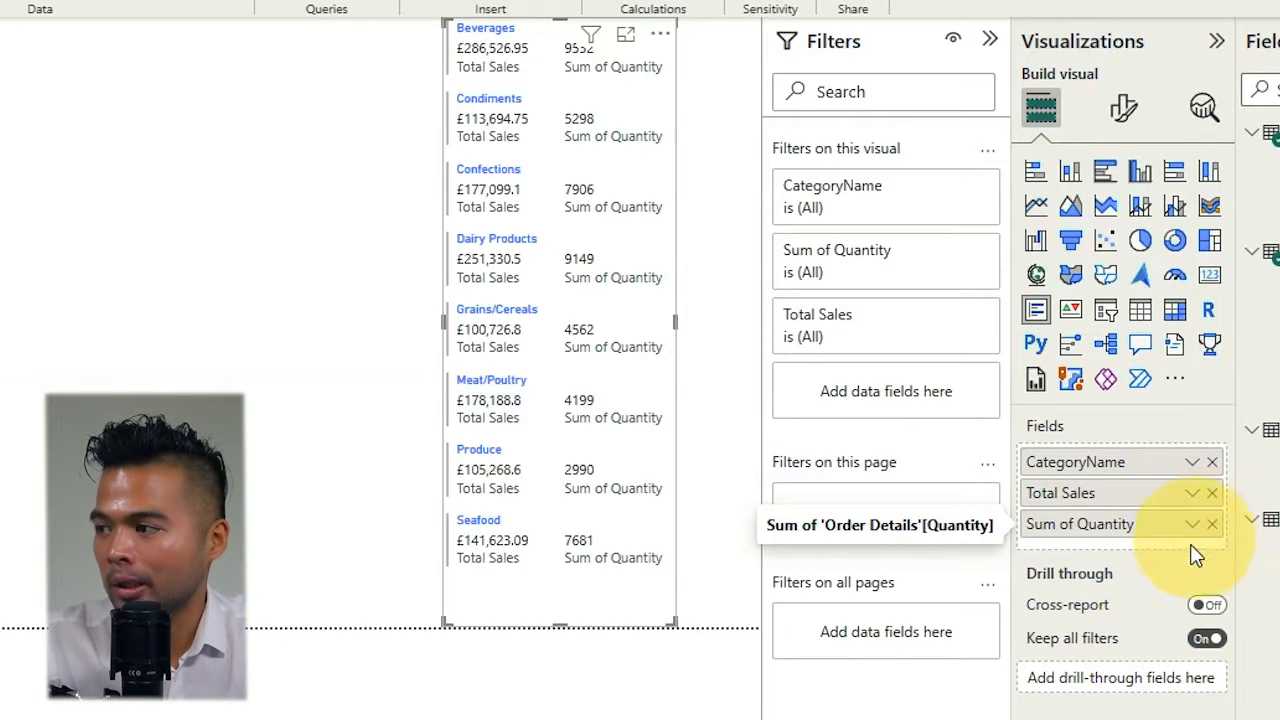
Remove Sum of Quantity from the multi-row card and deselect it.
click(1211, 524)
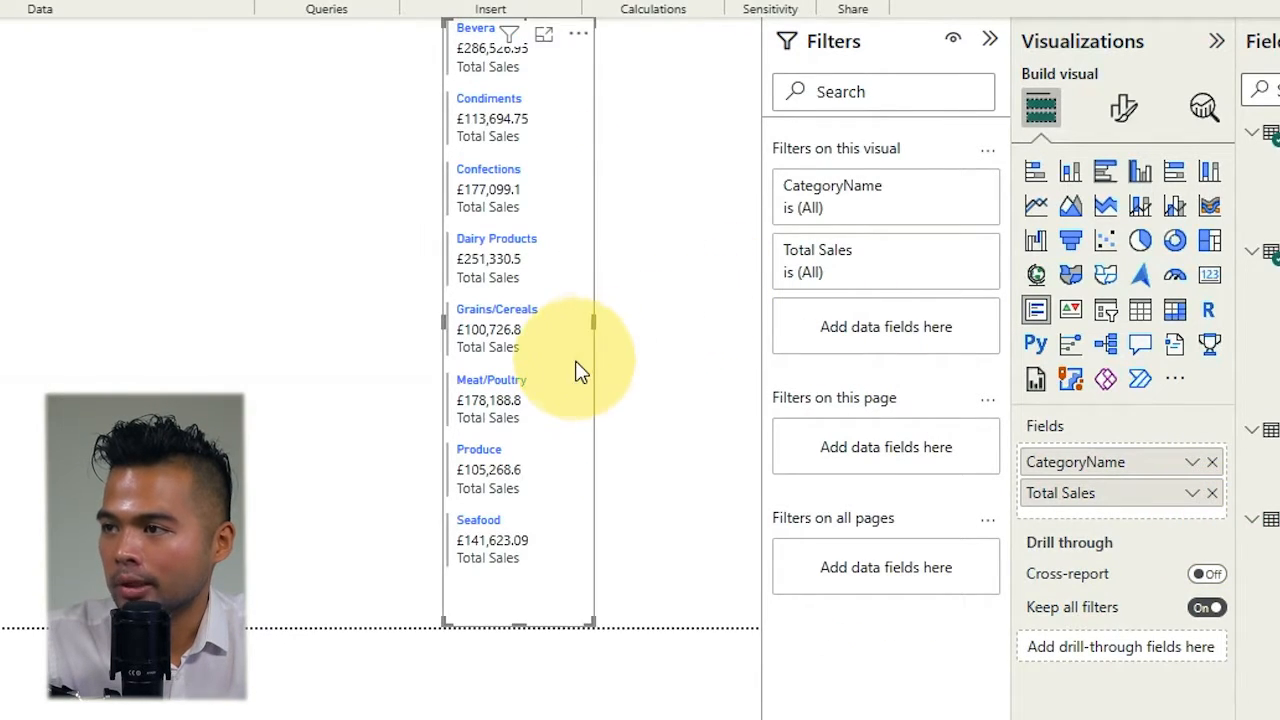
click(310, 335)
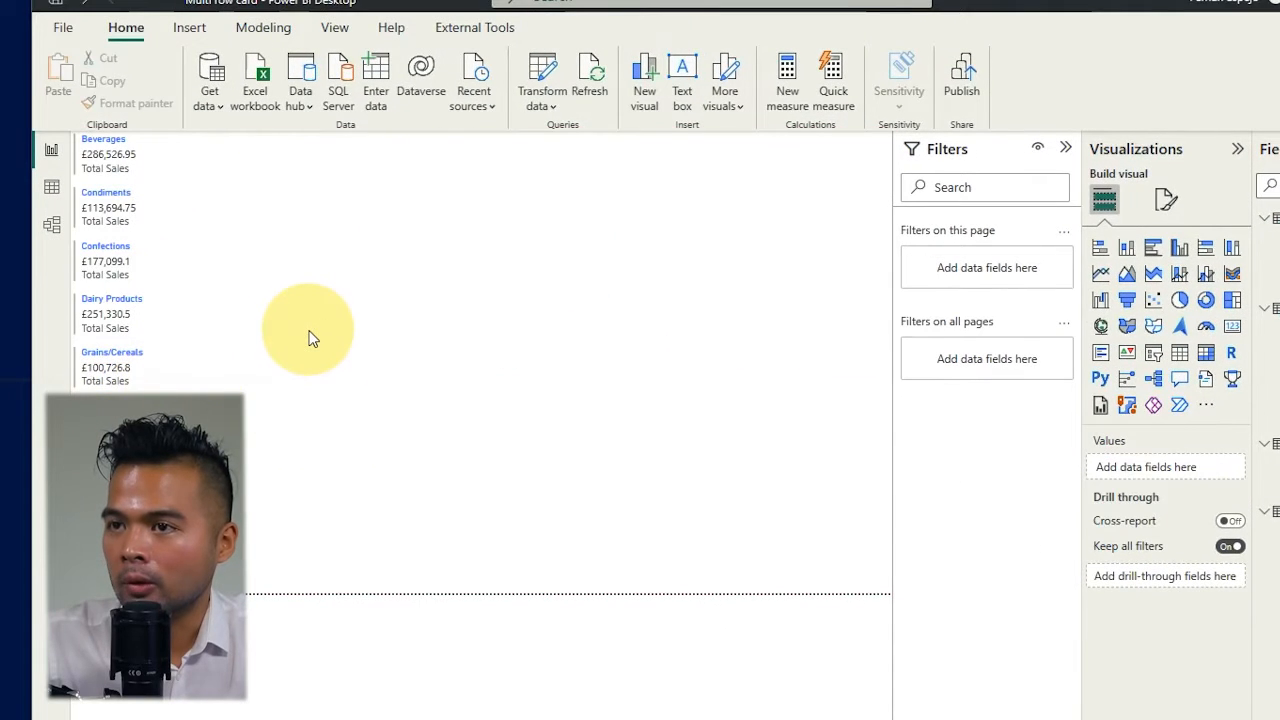
mouse_move(205, 270)
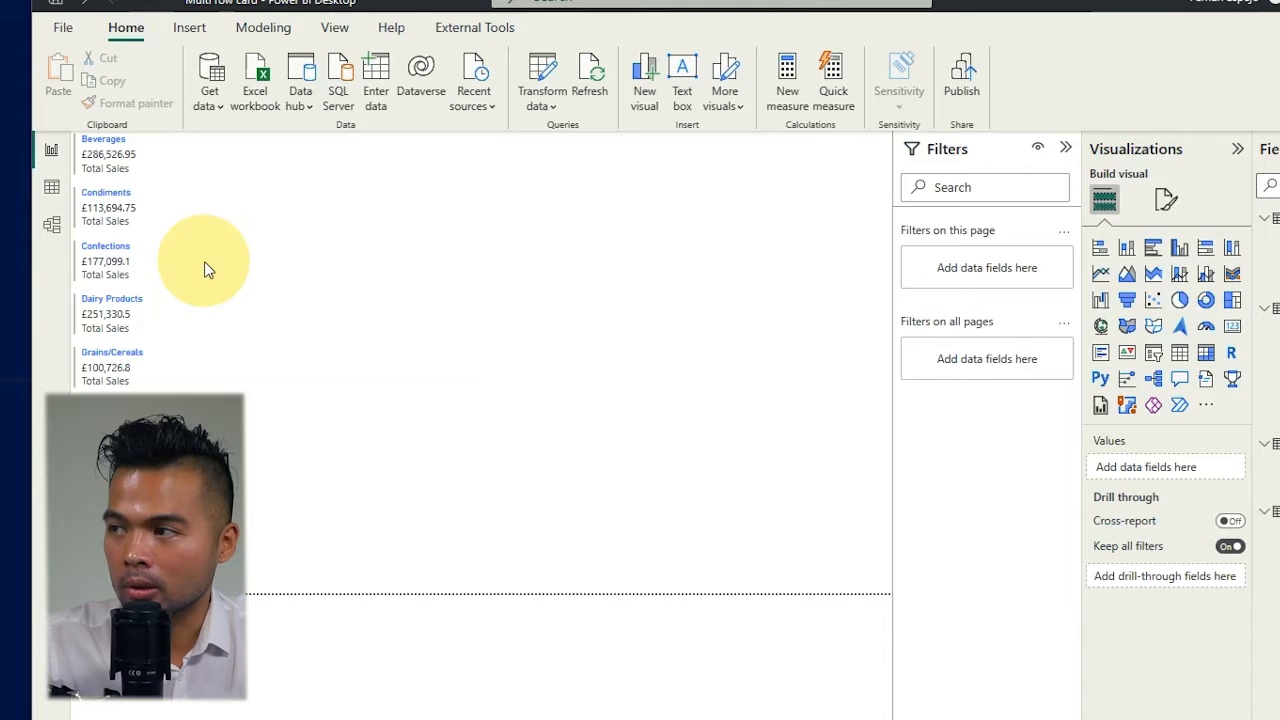
mouse_move(255, 170)
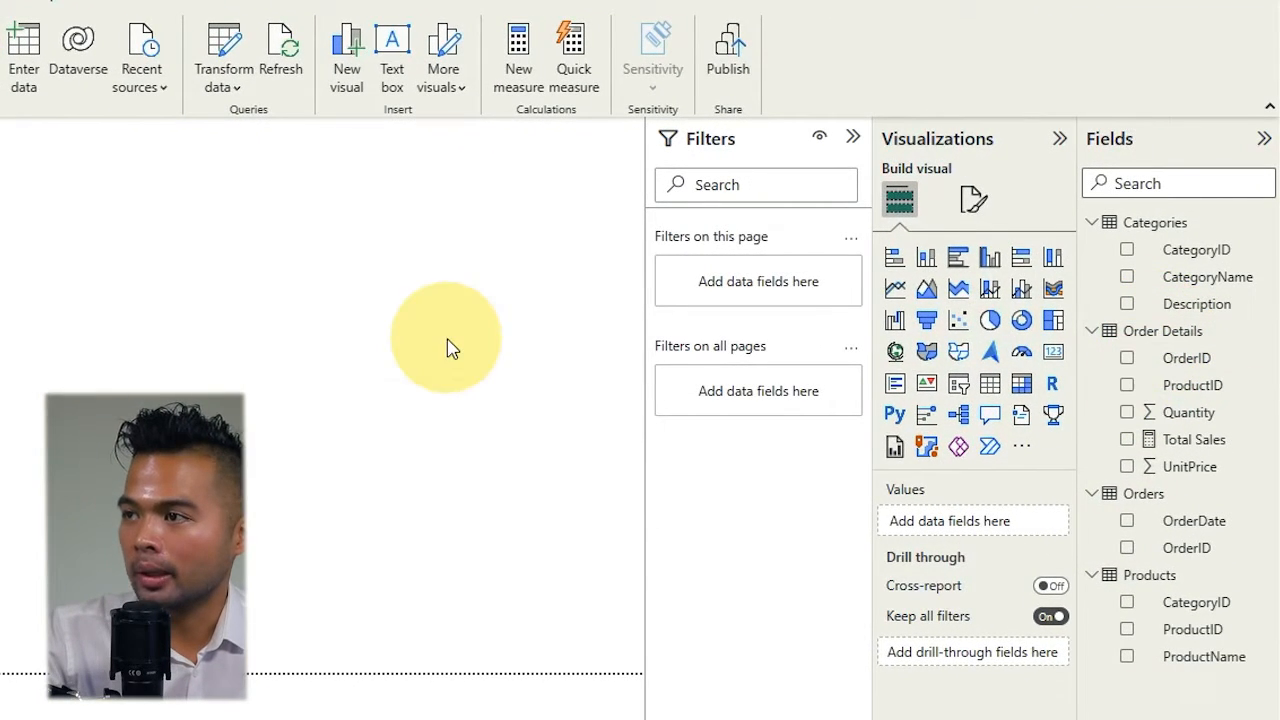
mouse_move(517, 50)
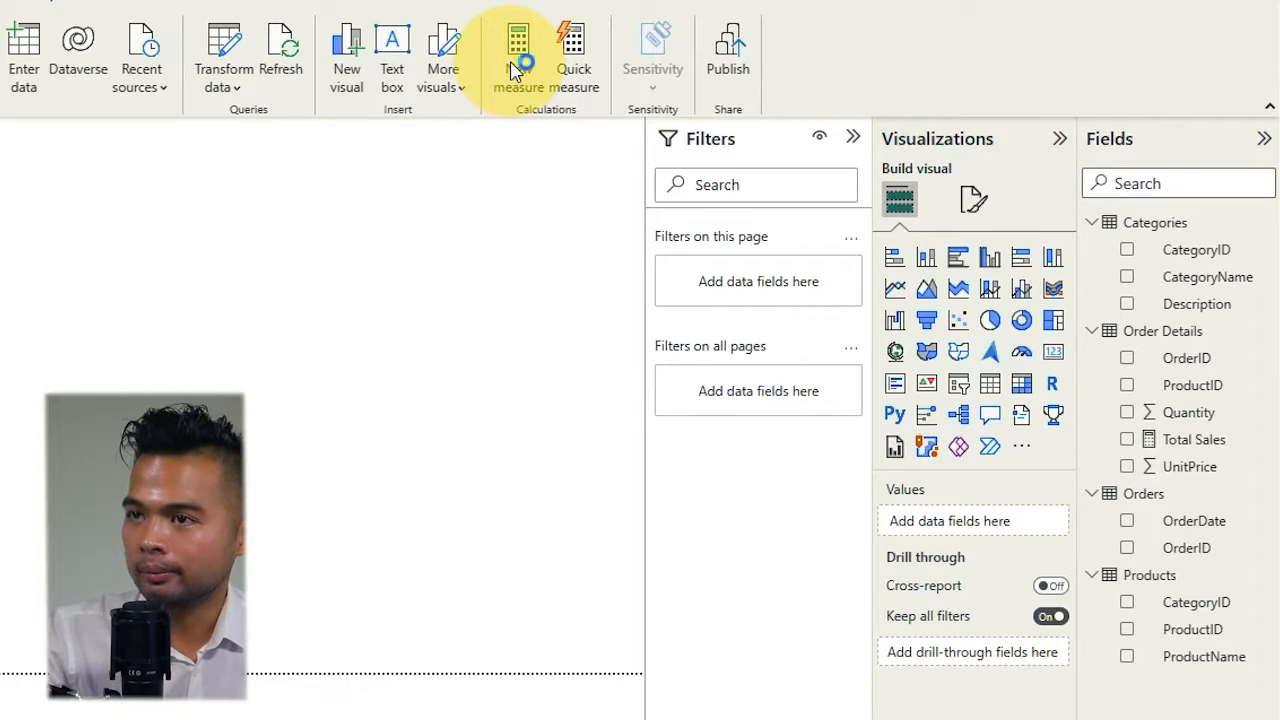
Commit the measure Condiments = CALCULATE([Total Sales], Categories[CategoryName] = "Condiments").
click(518, 55)
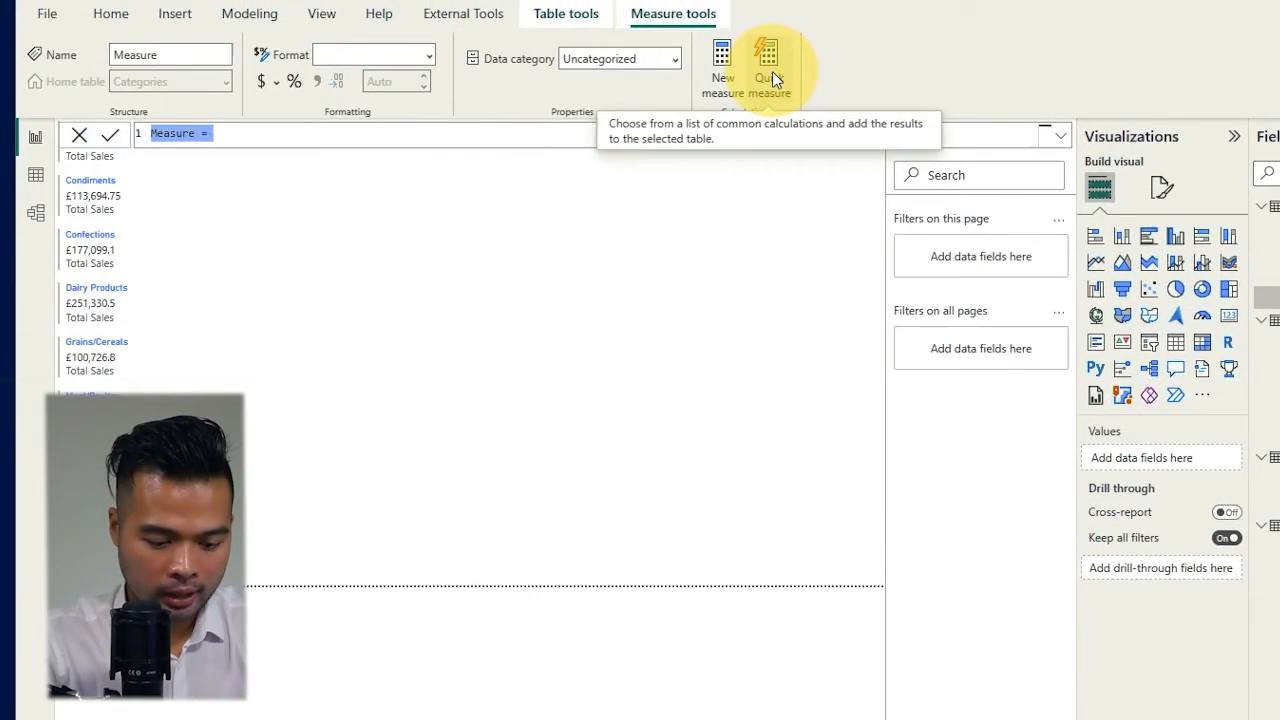
text(Condiments =)
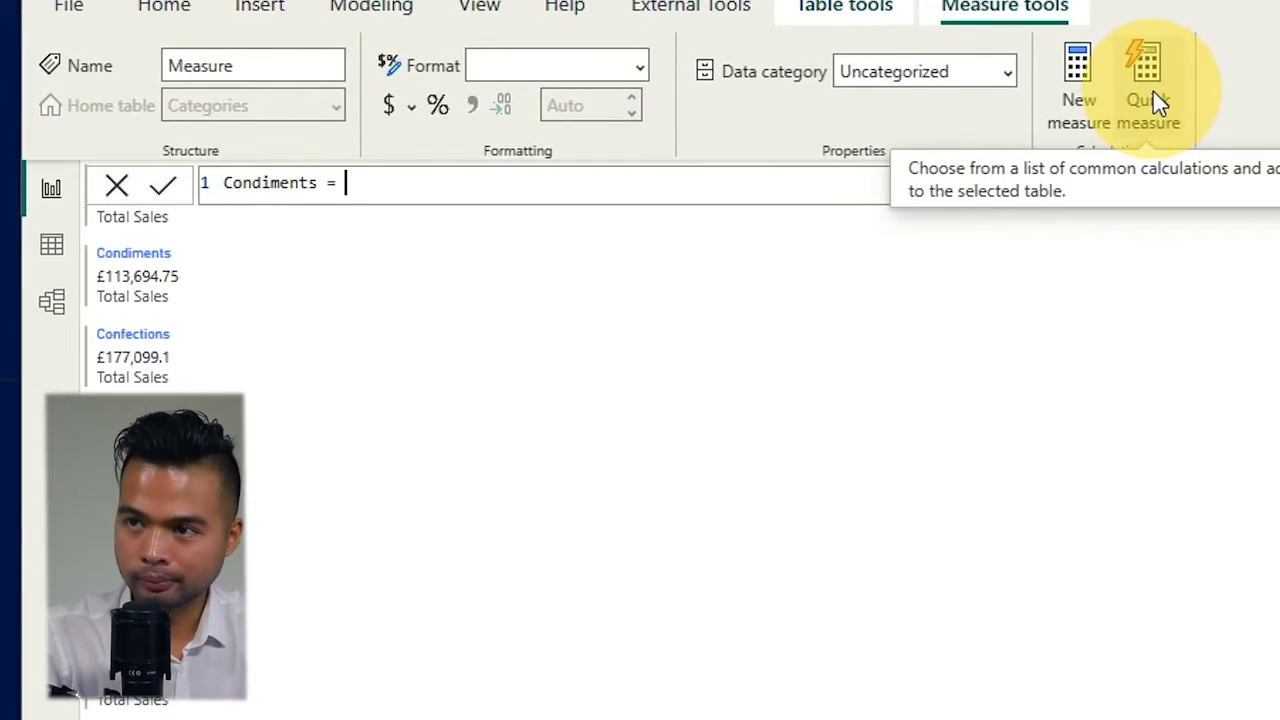
text(CALCULATE()
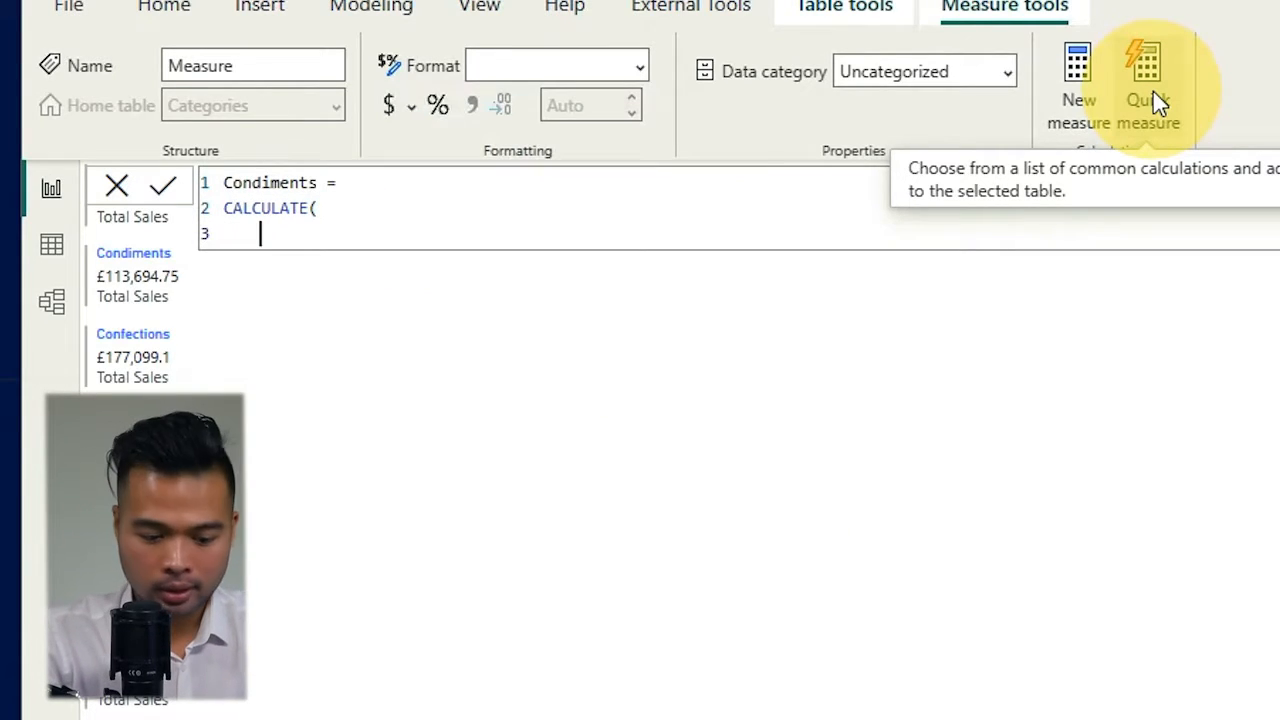
text([Total Sales])
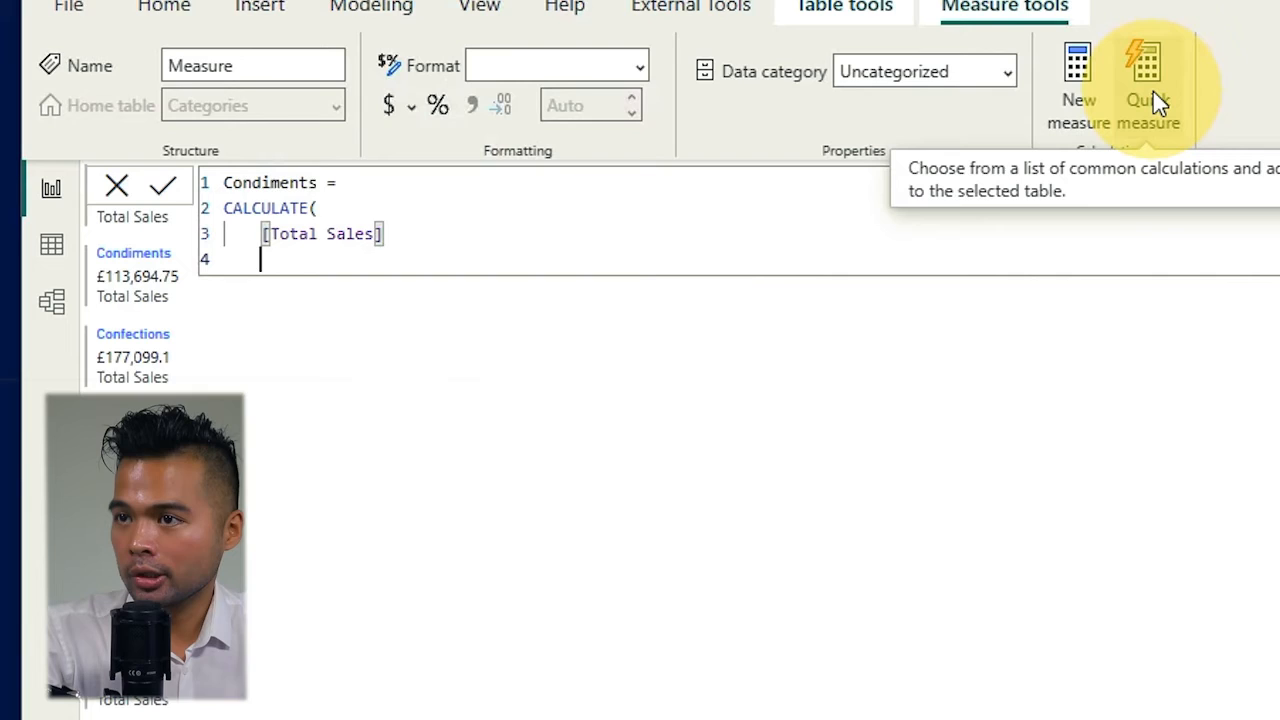
text(,)
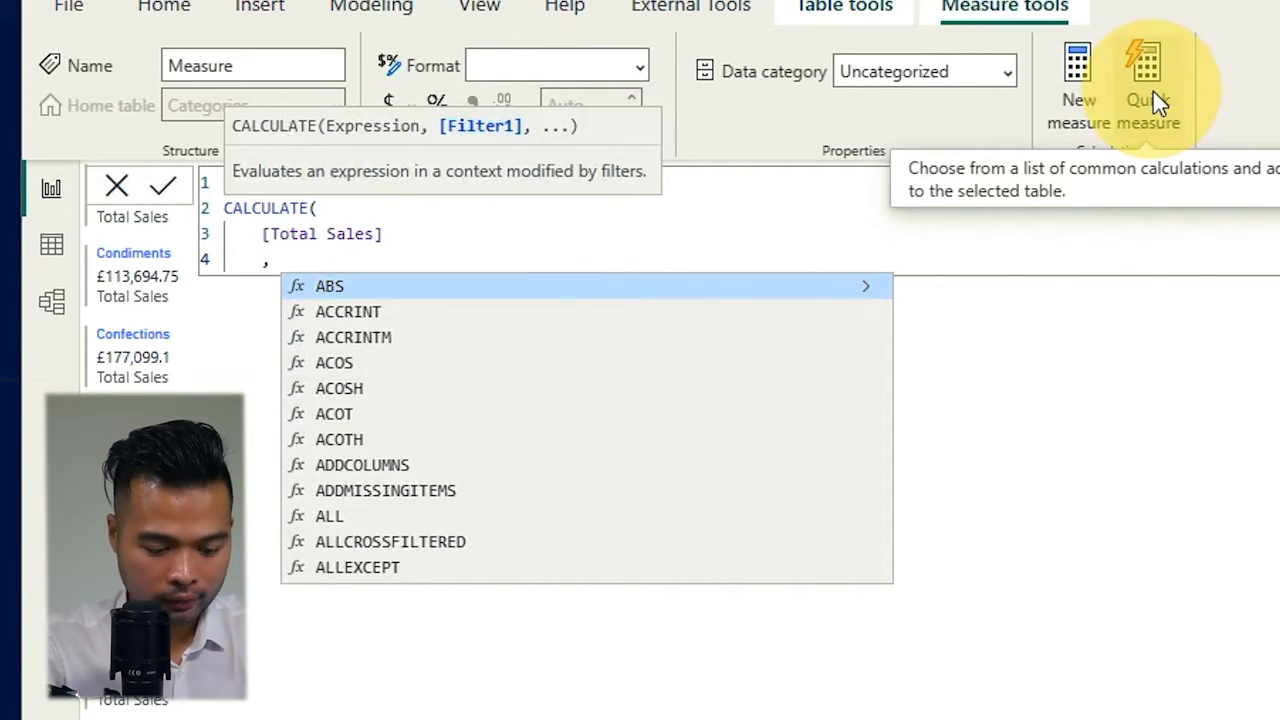
text(Categories[CategoryName])
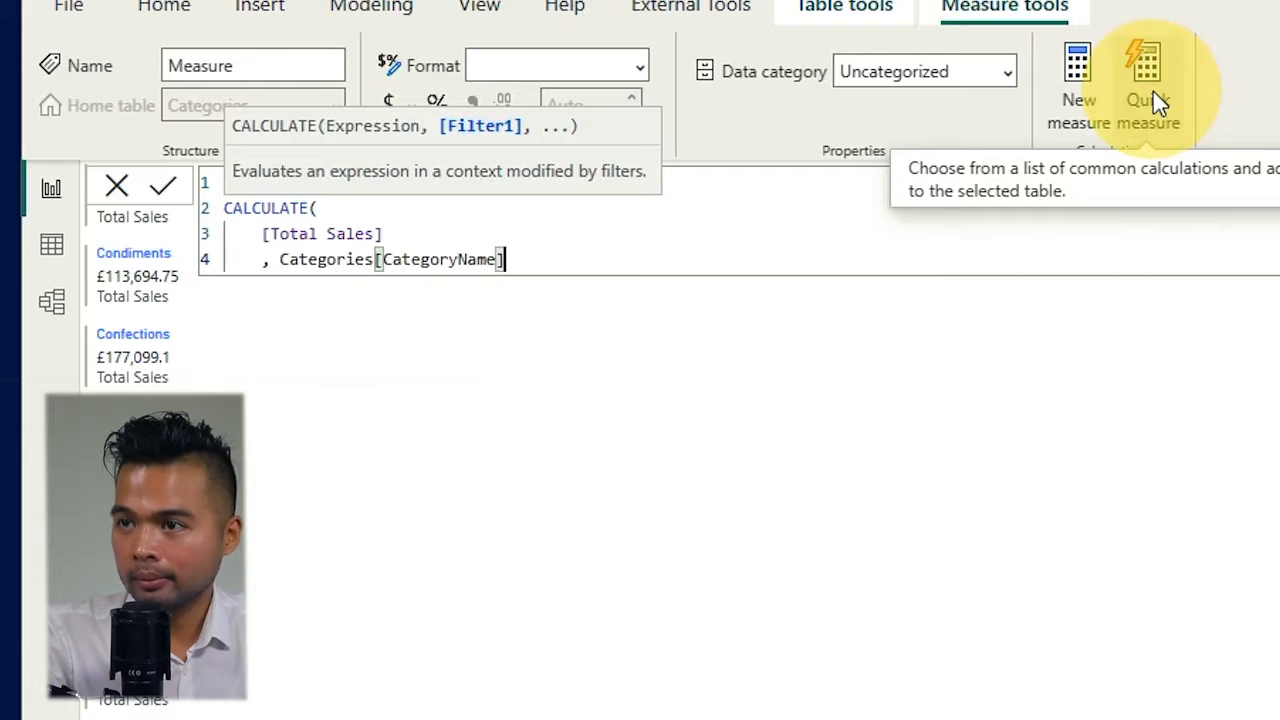
text(= ")
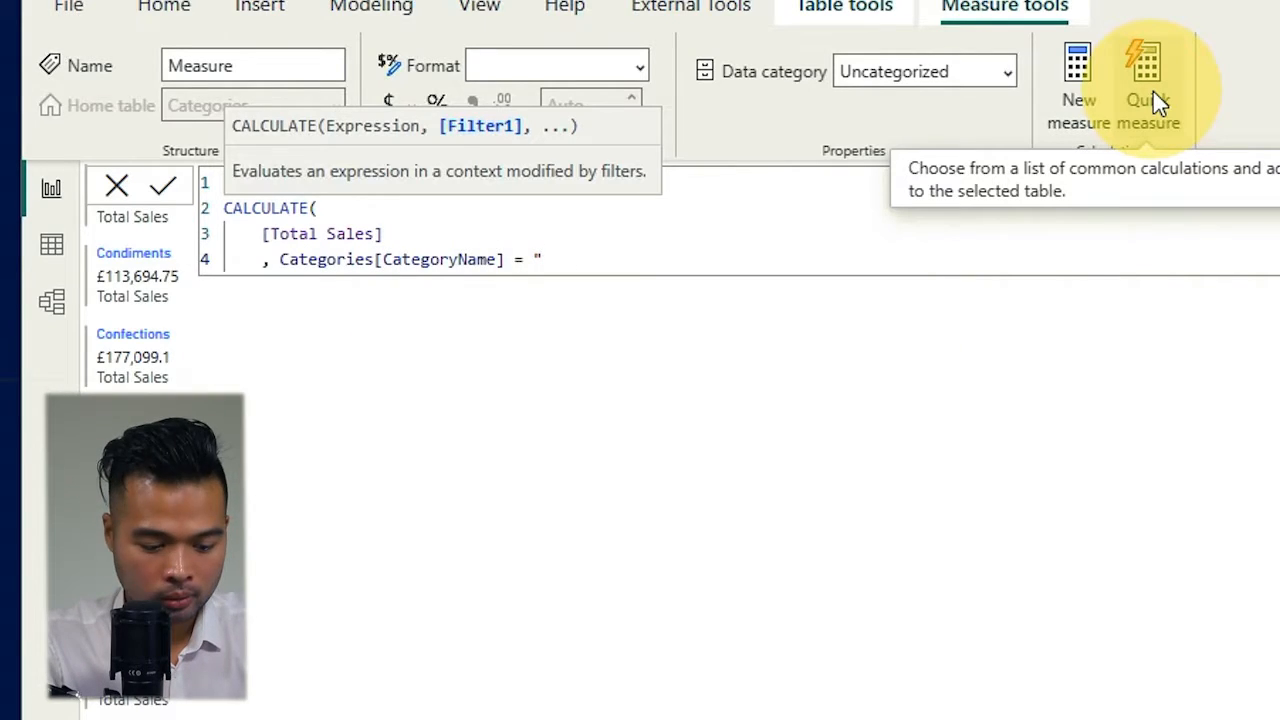
text(Condiments)
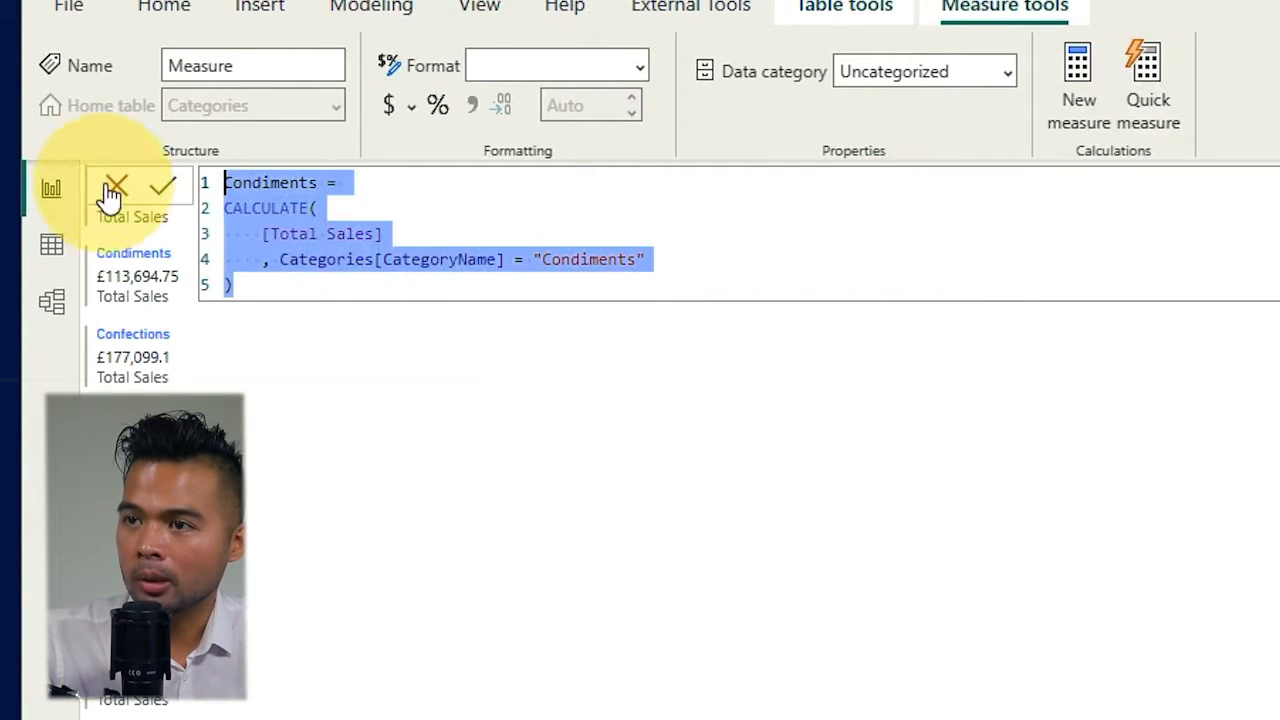
click(627, 285)
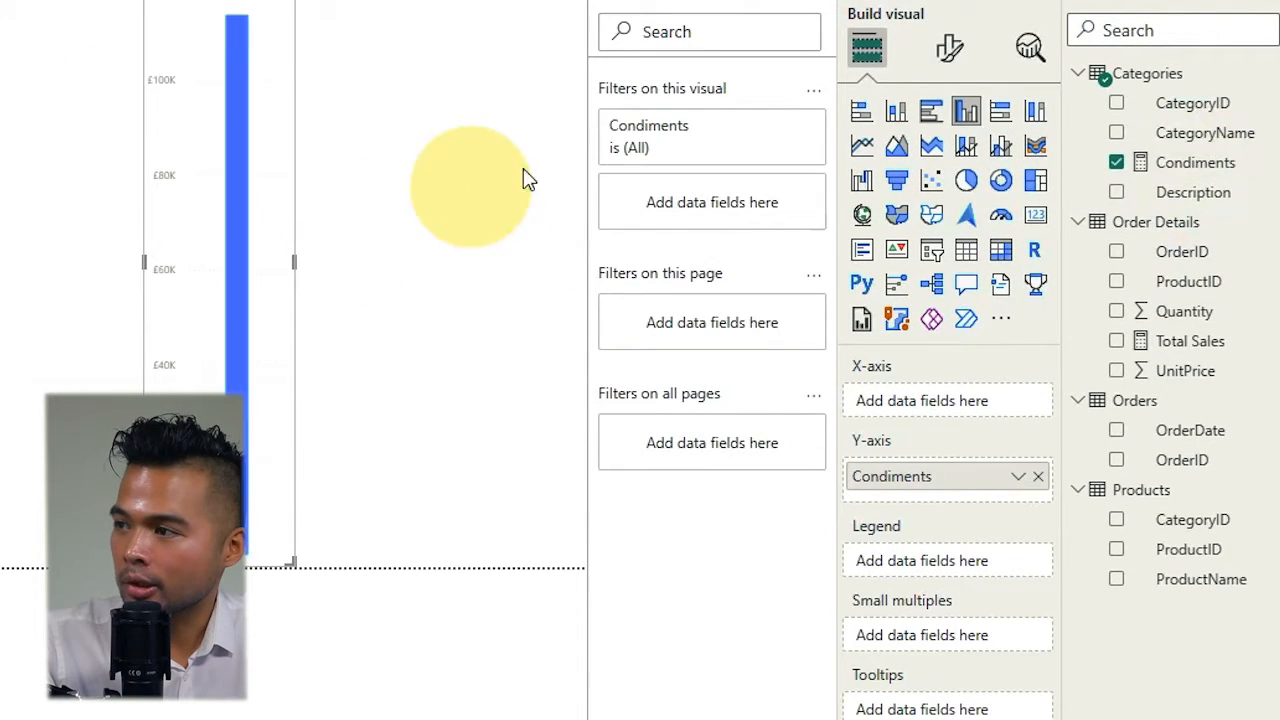
Switch the Condiments chart to a card visual showing £113.69K.
click(1035, 214)
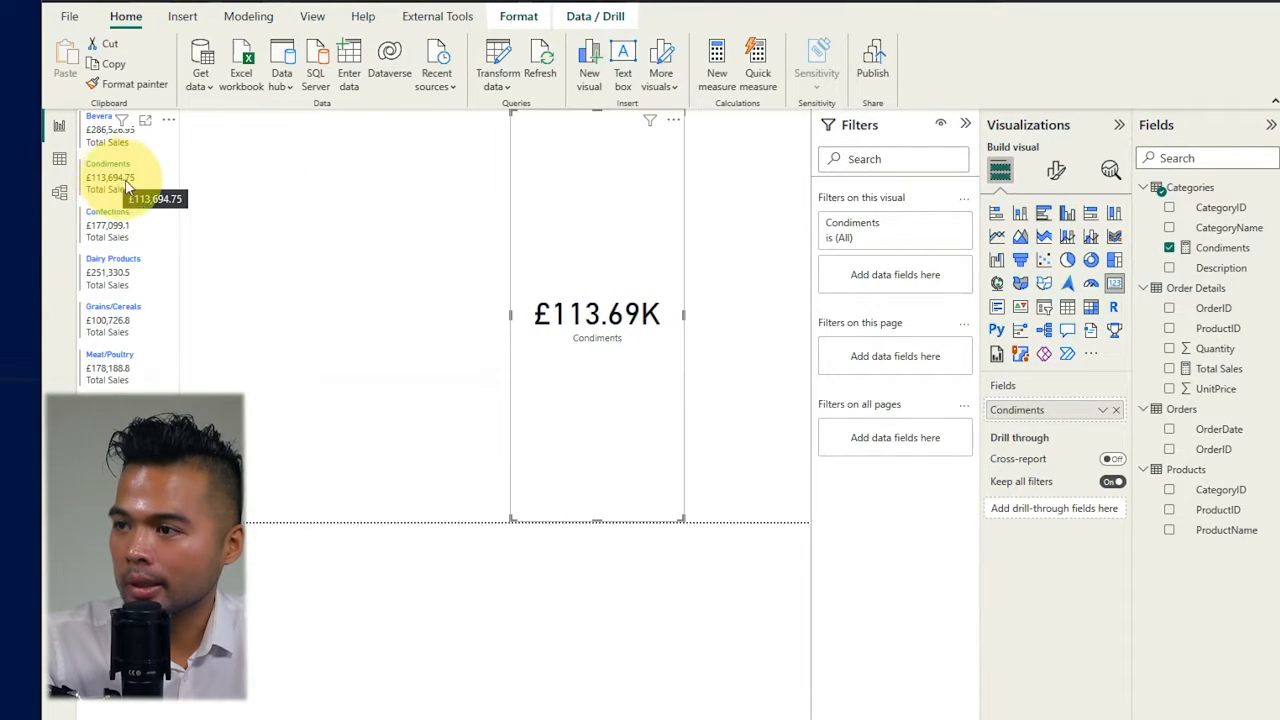
mouse_move(596, 515)
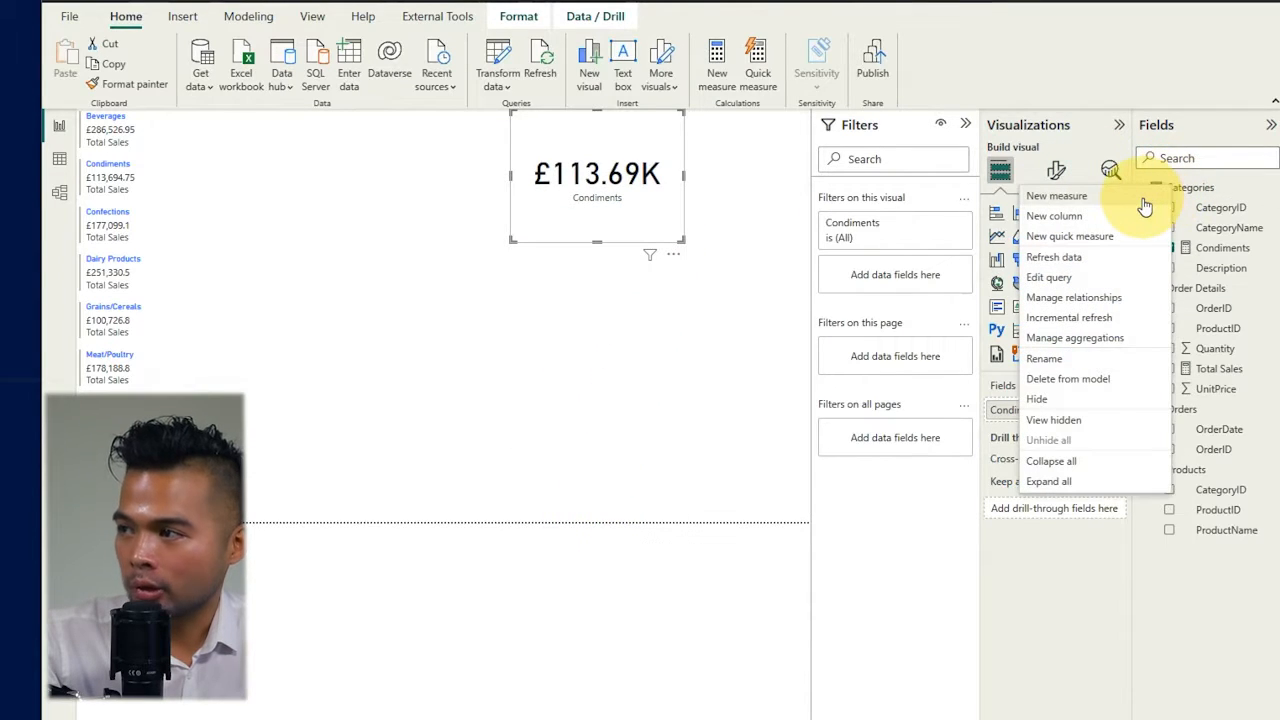
Create a Beverages measure in Categories with the CALCULATE filter set to "Beverages".
click(1056, 195)
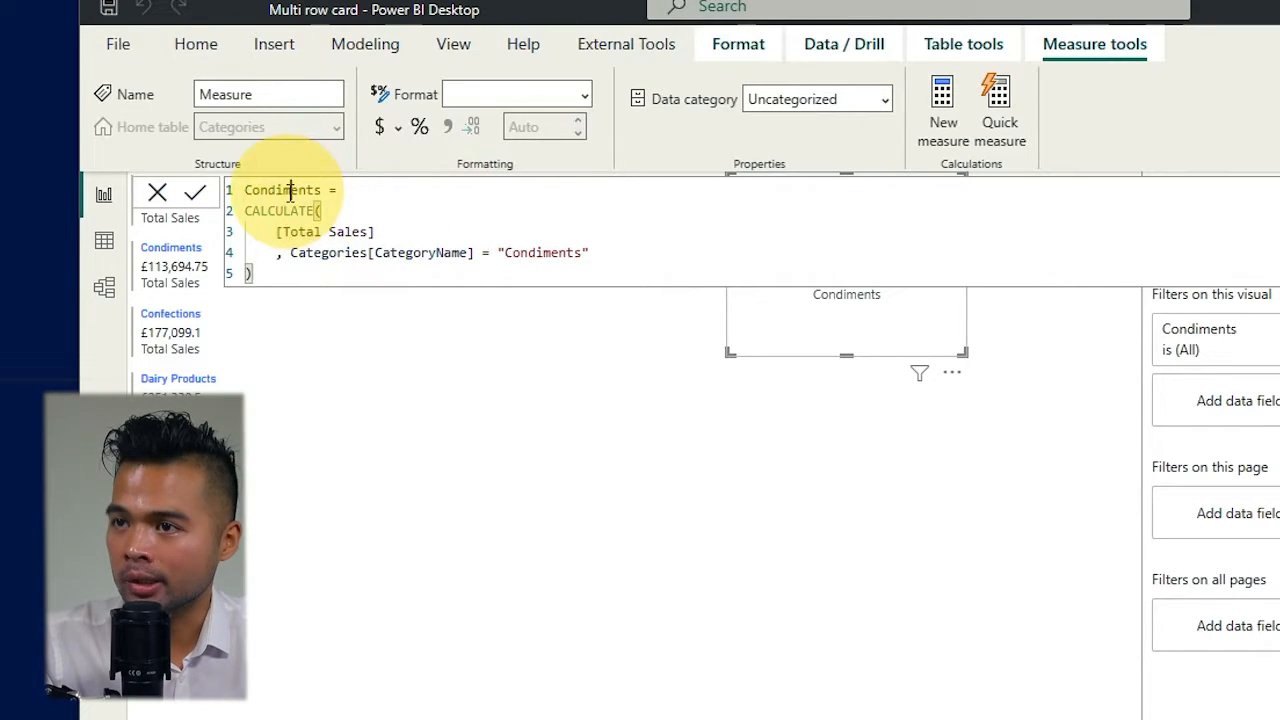
text(Beve =)
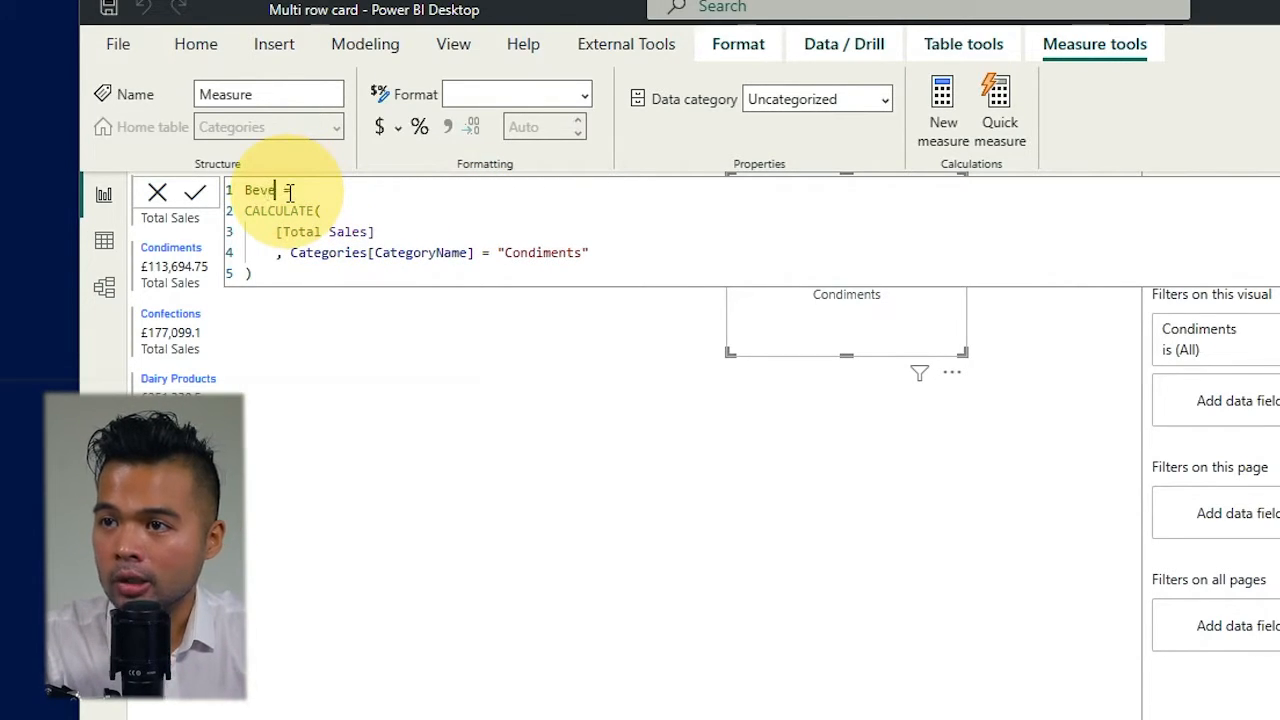
text(rages =)
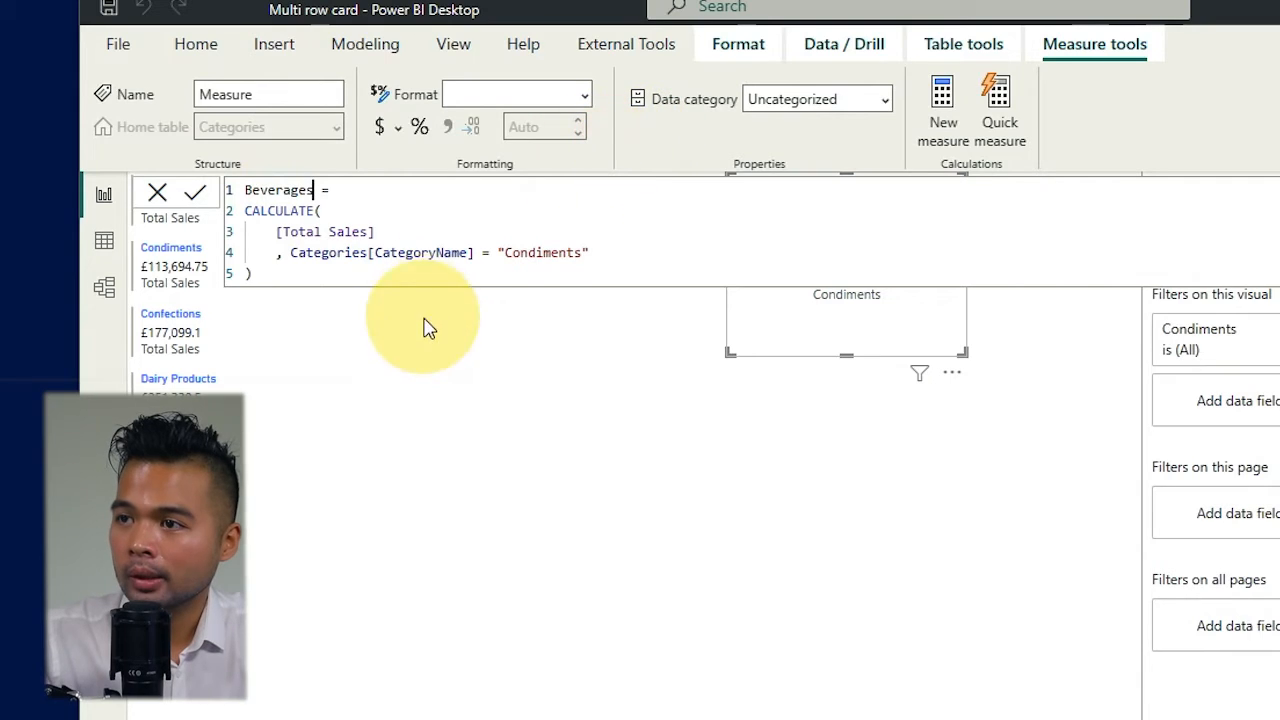
double_click(541, 252)
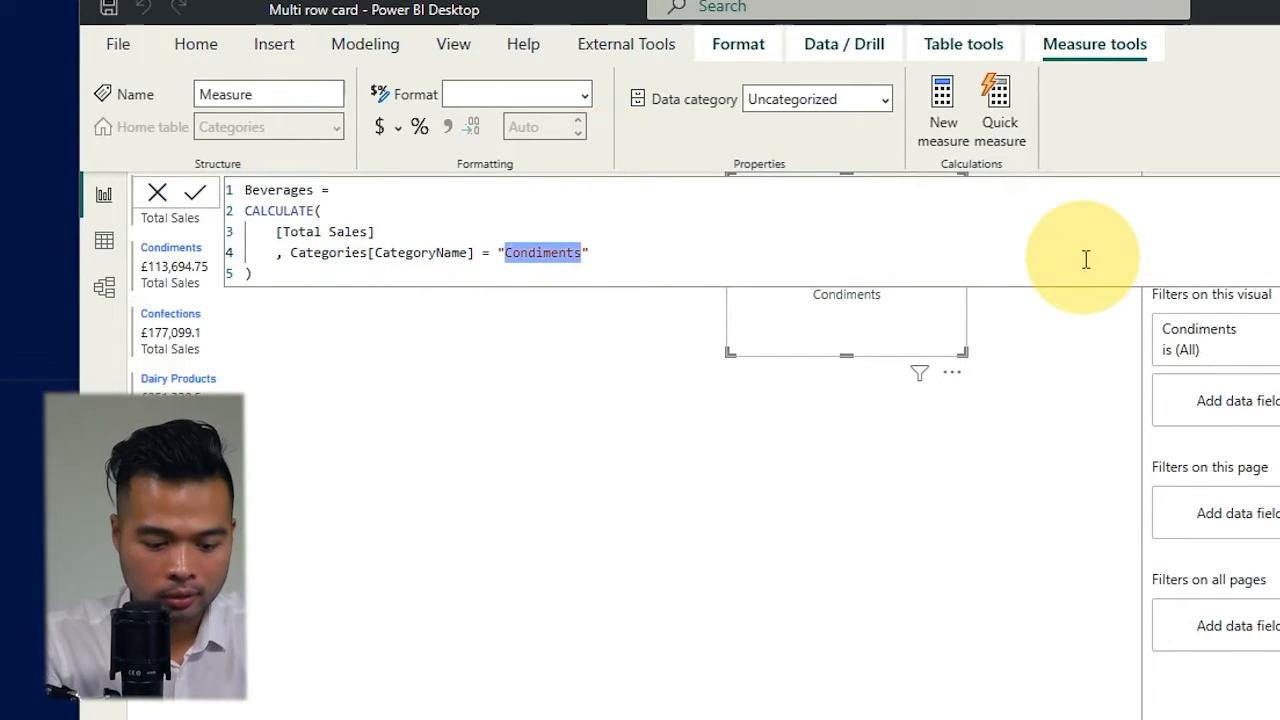
text(Beverages)
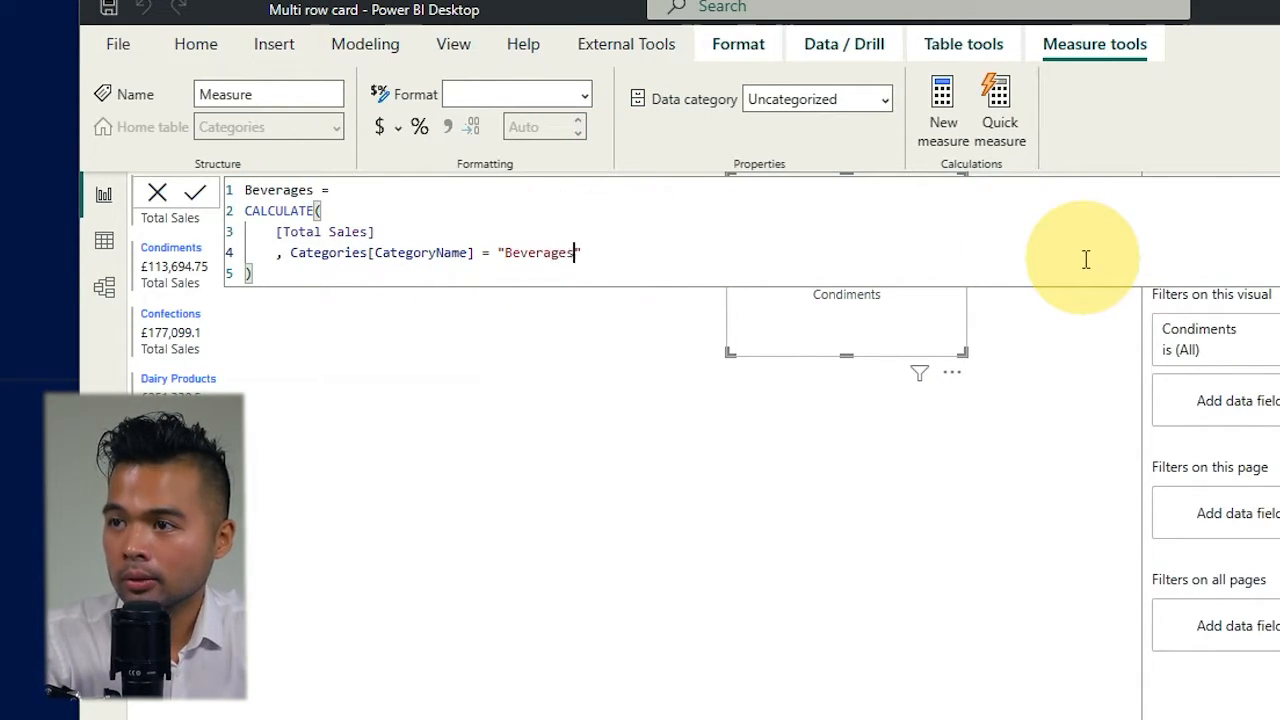
click(194, 192)
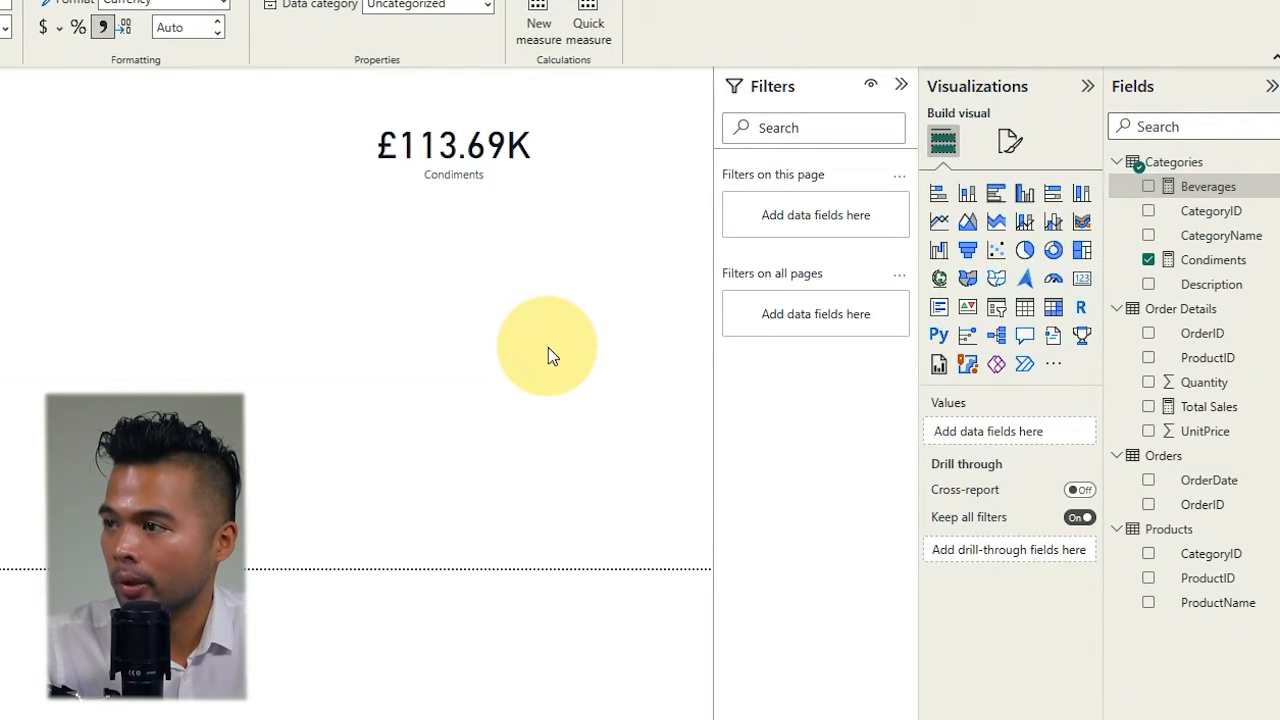
click(1148, 186)
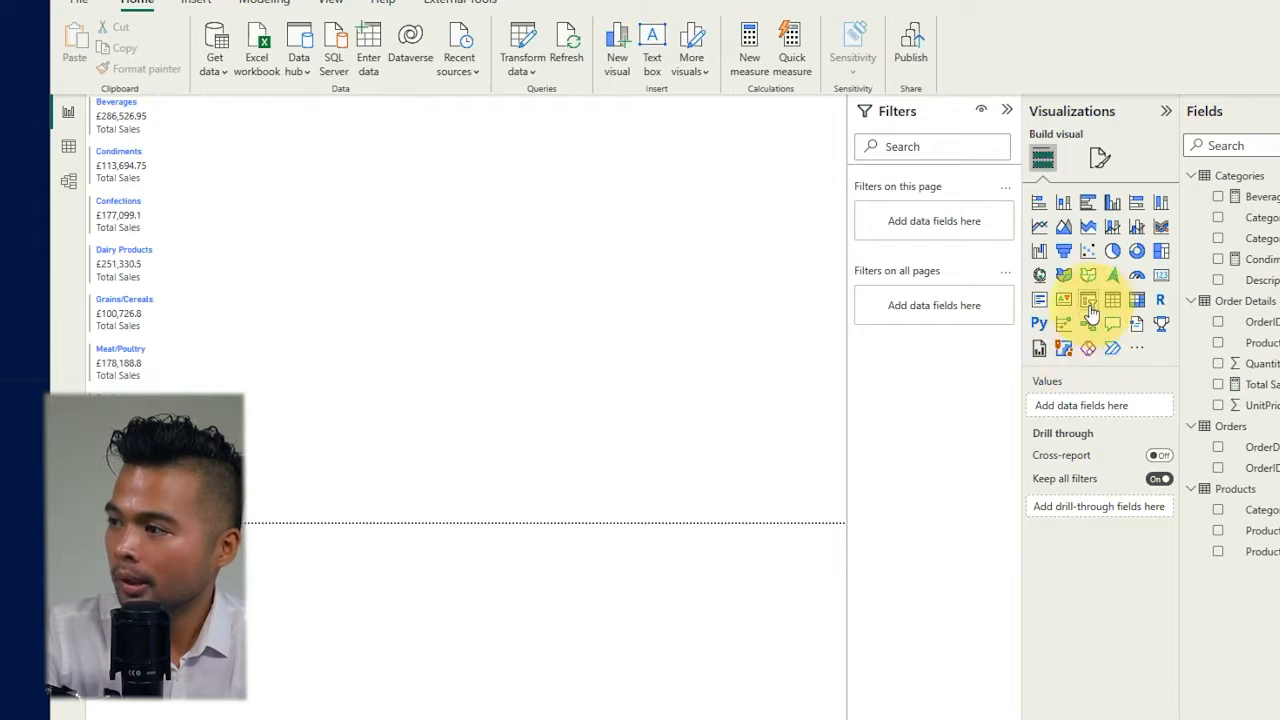
mouse_move(1039, 299)
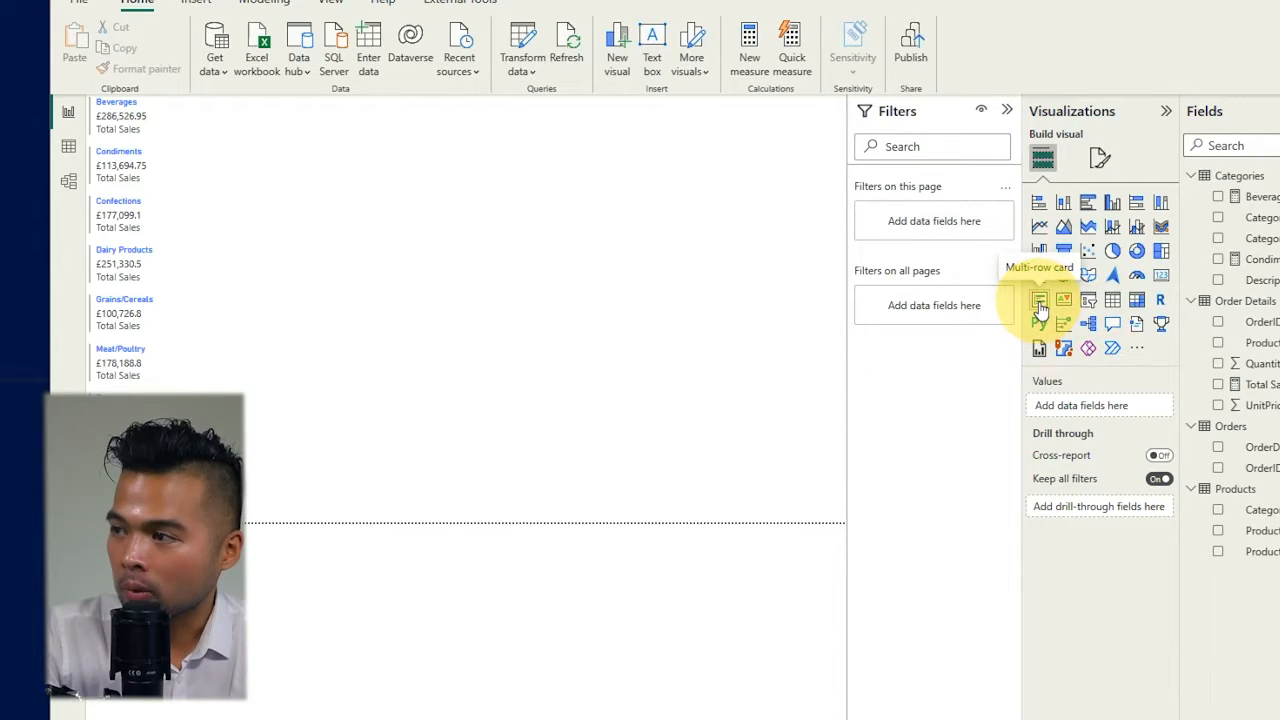
Add a multi-row card with the Beverages (£286,526.95) and Condiments (£113,694.75) measures.
click(1039, 300)
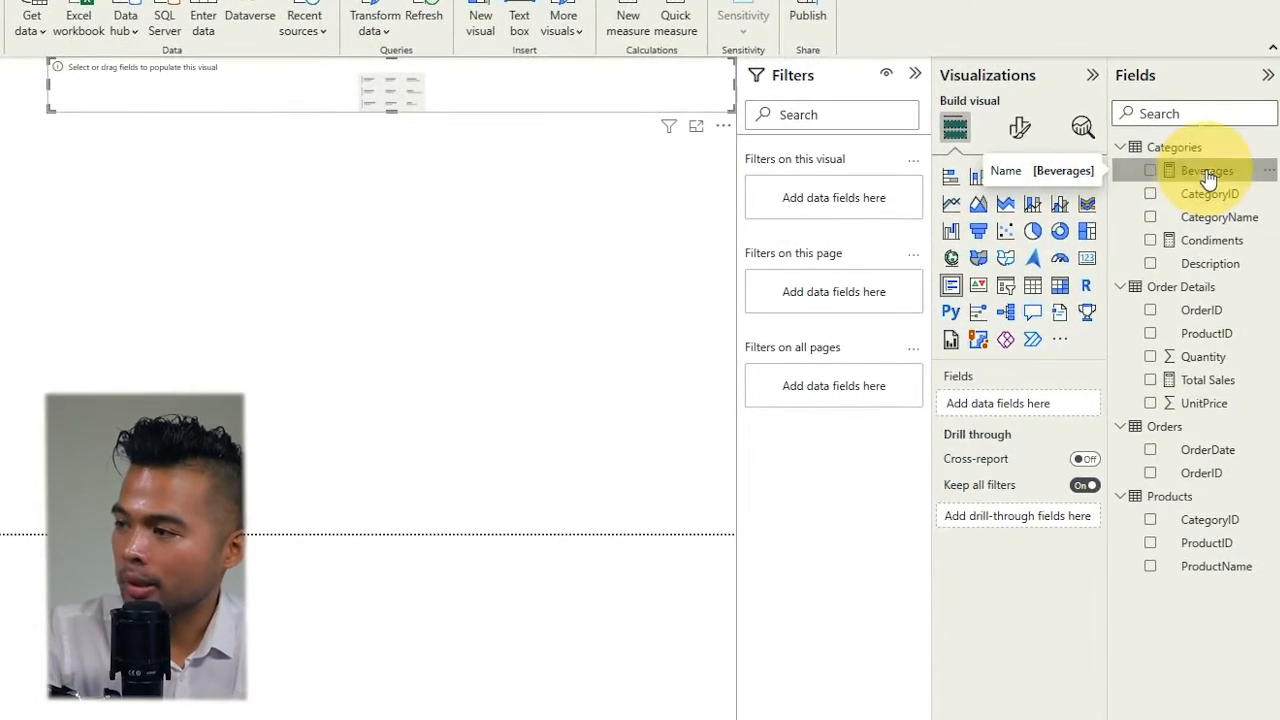
click(1150, 170)
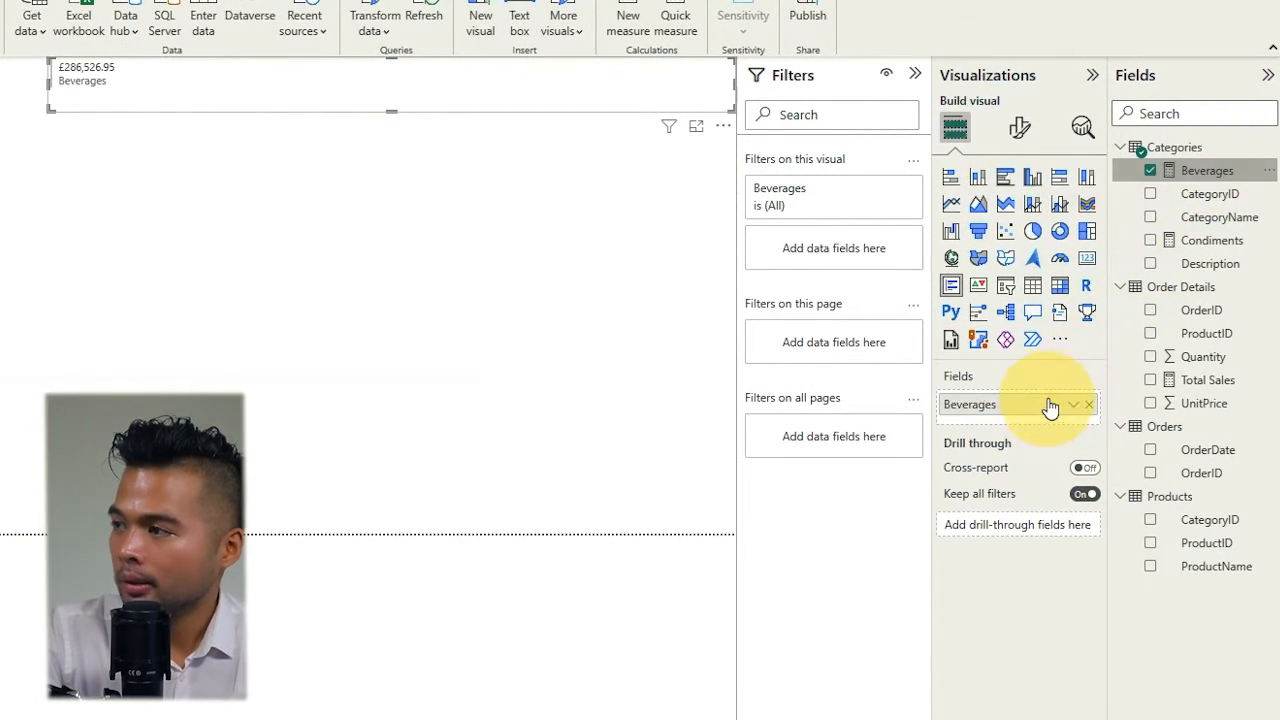
click(1150, 240)
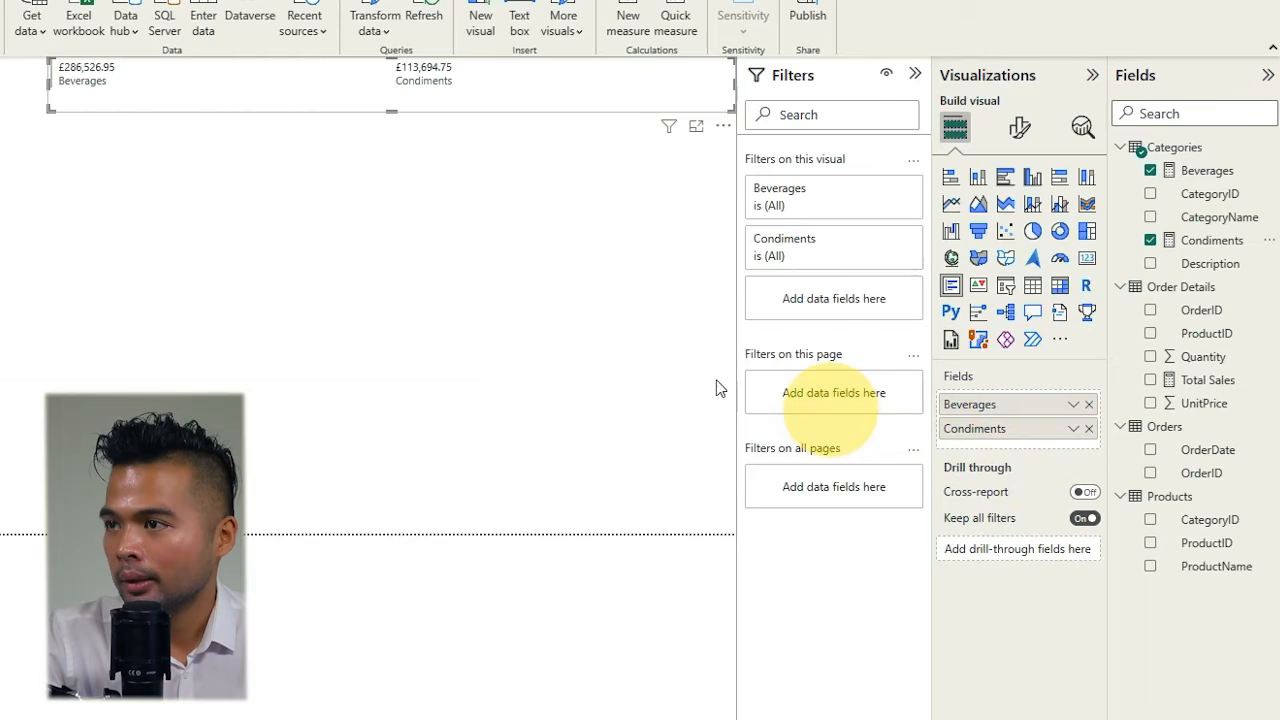
mouse_move(490, 187)
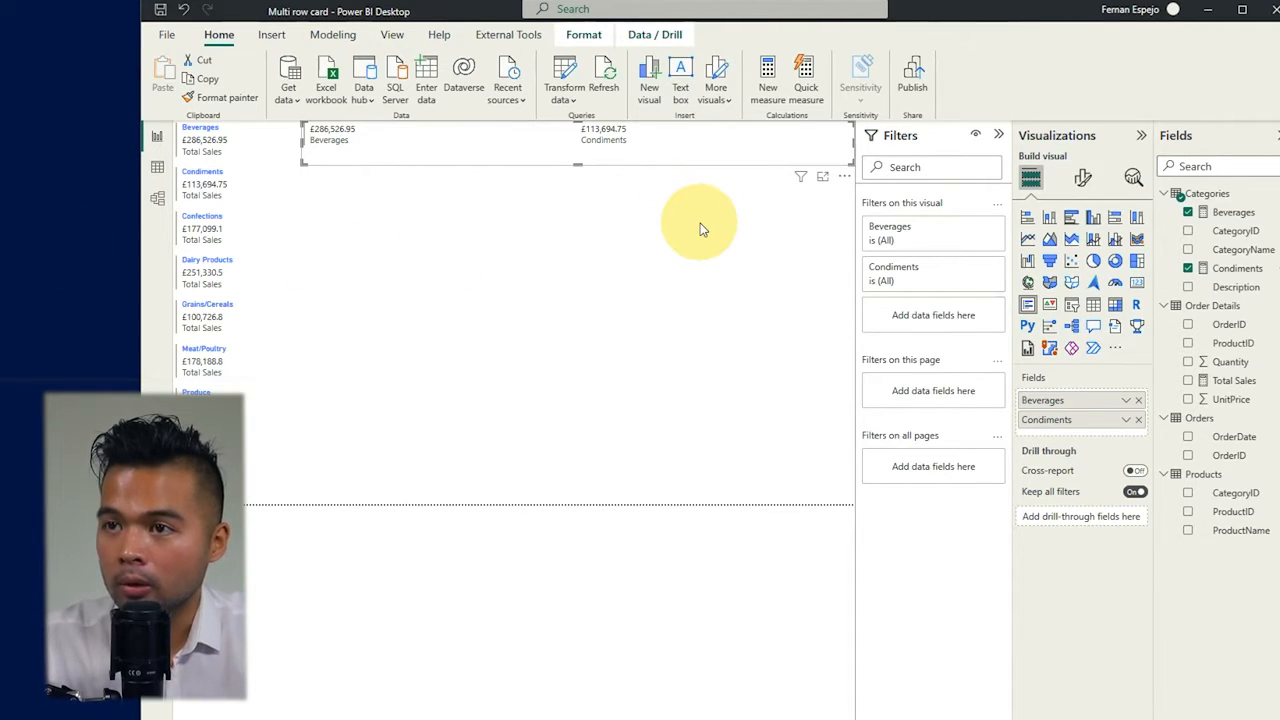
mouse_move(706, 247)
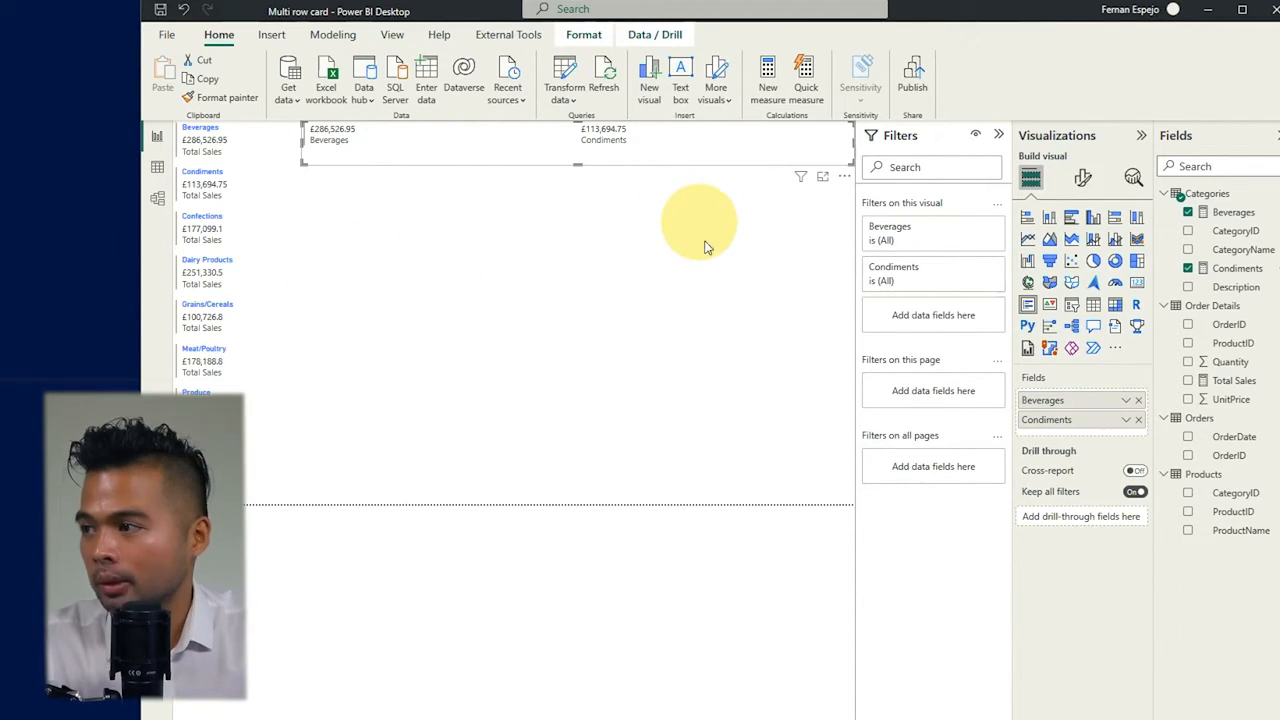
mouse_move(588, 237)
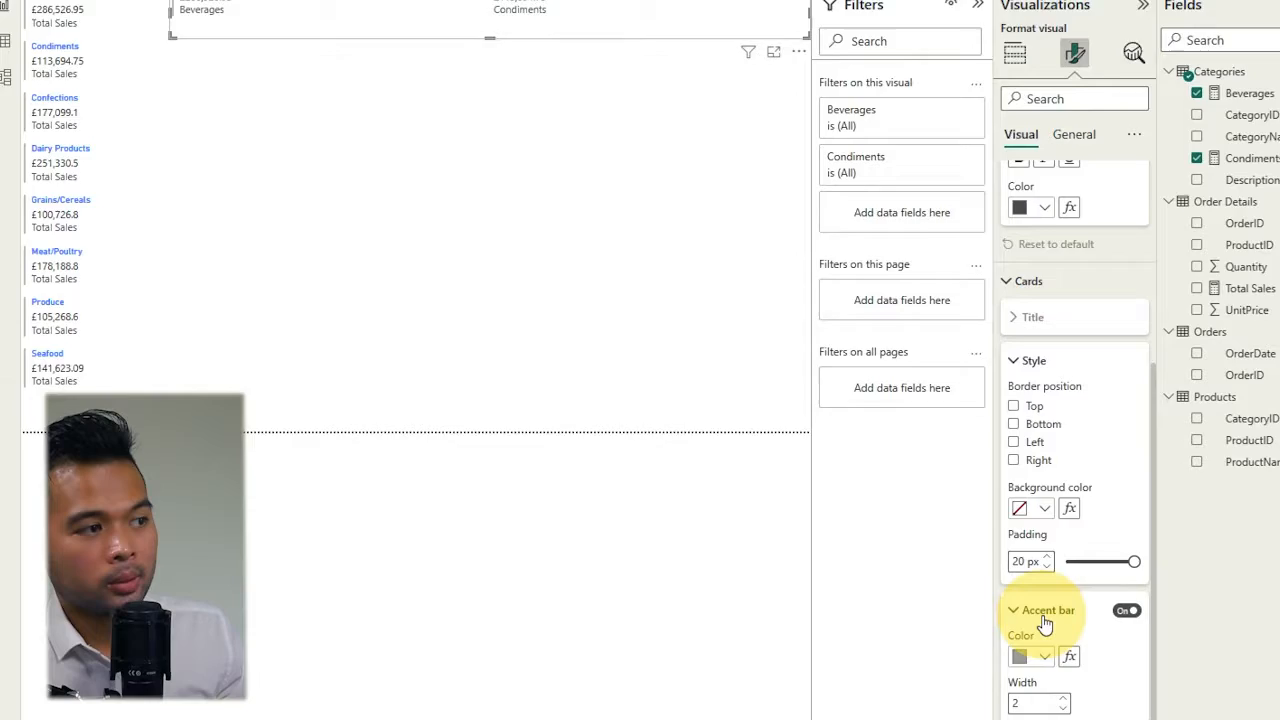
Scroll the card's format settings to the grey, width 2 accent bar options.
scroll(down, 3)
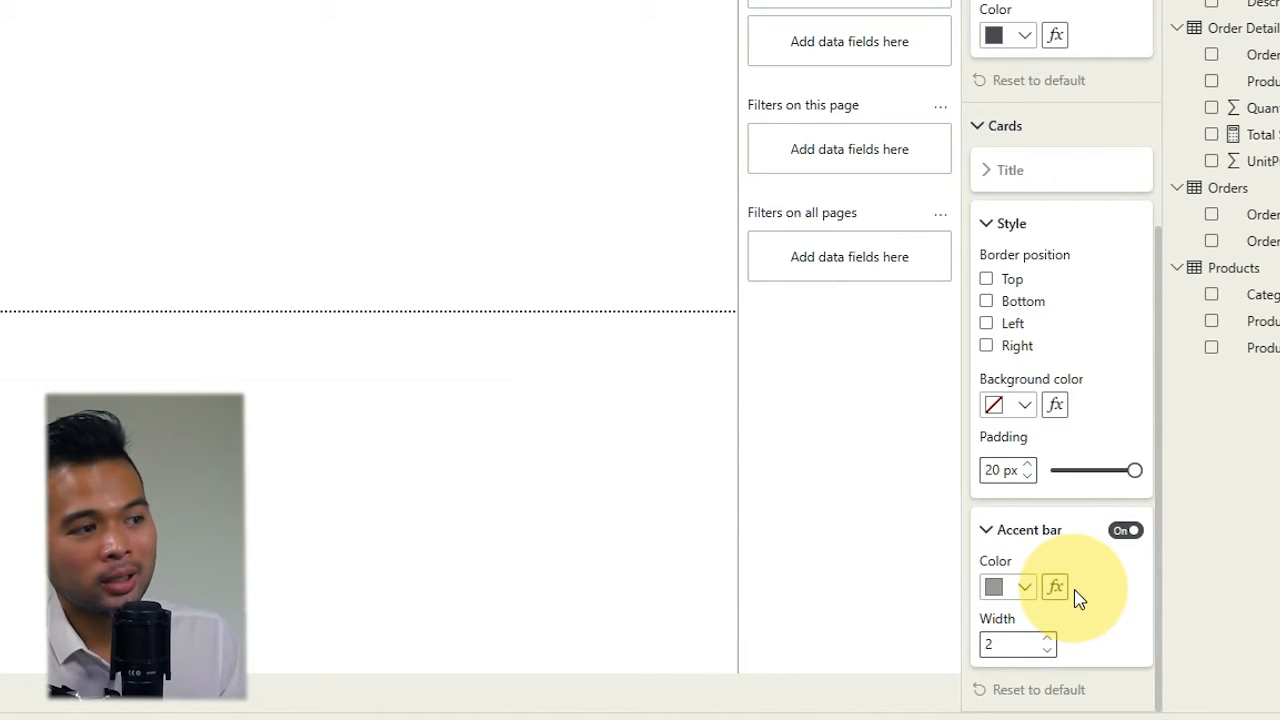
mouse_move(765, 355)
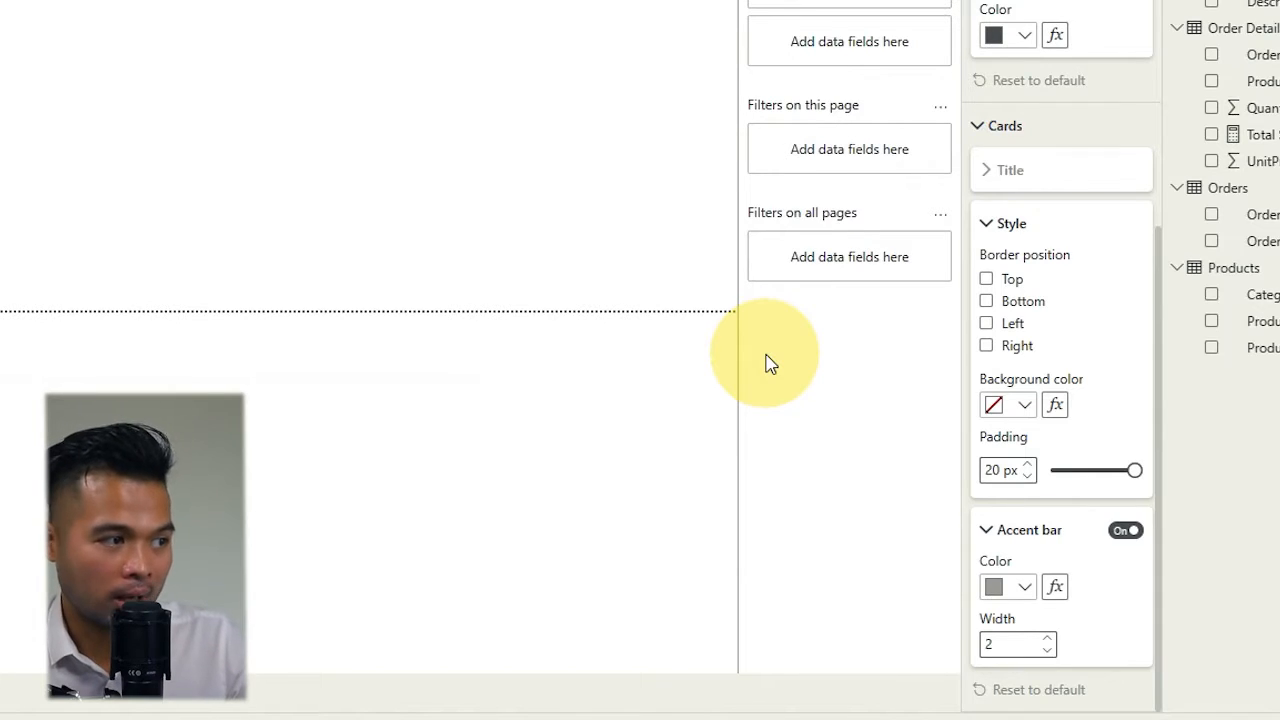
mouse_move(780, 365)
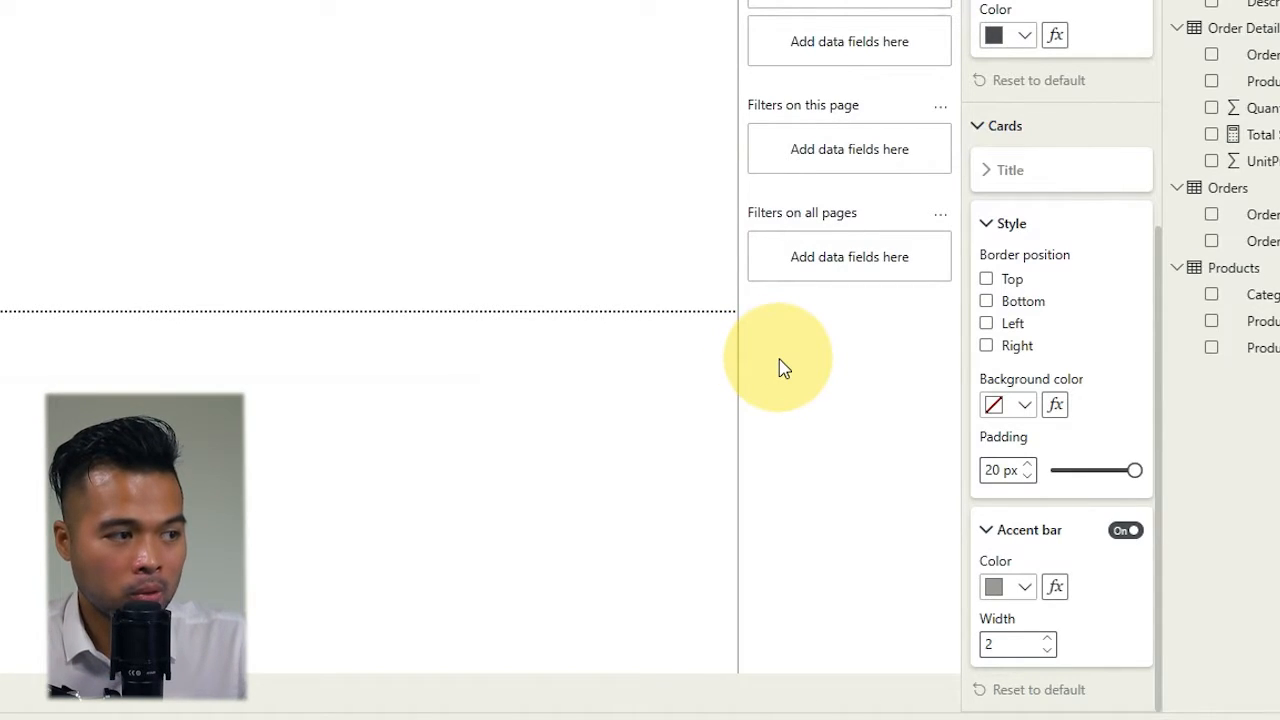
mouse_move(605, 220)
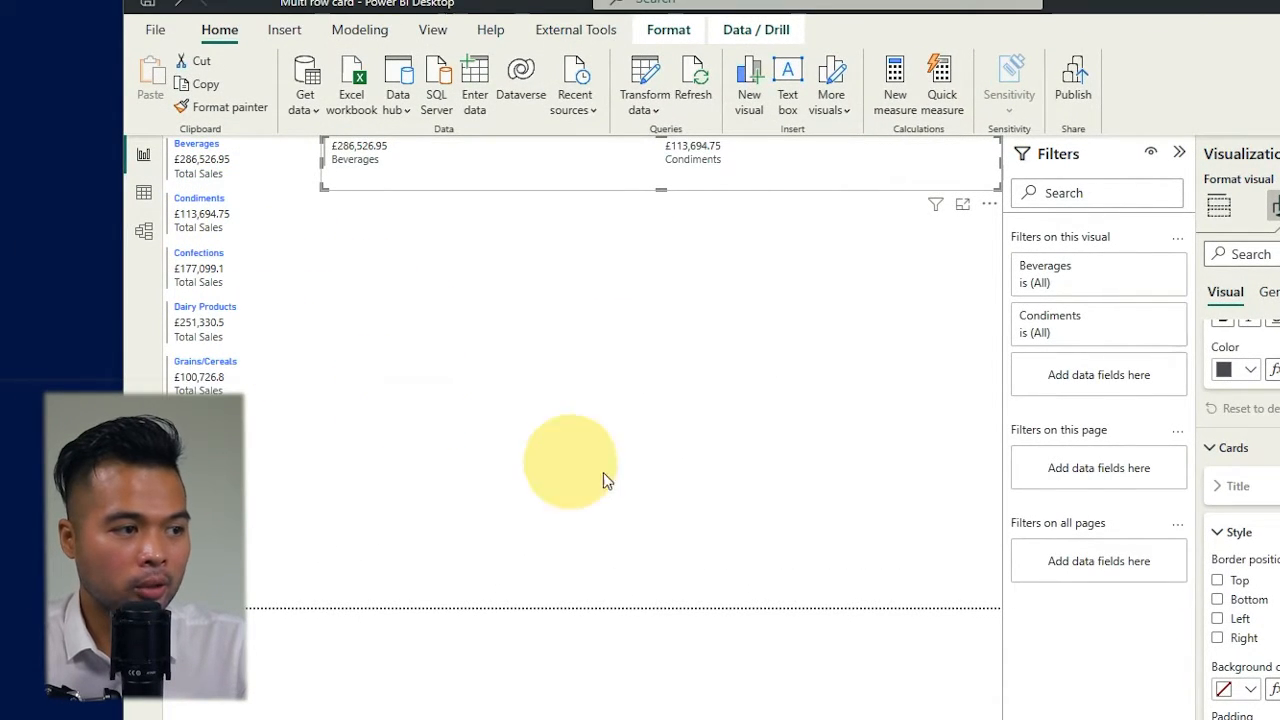
mouse_move(715, 530)
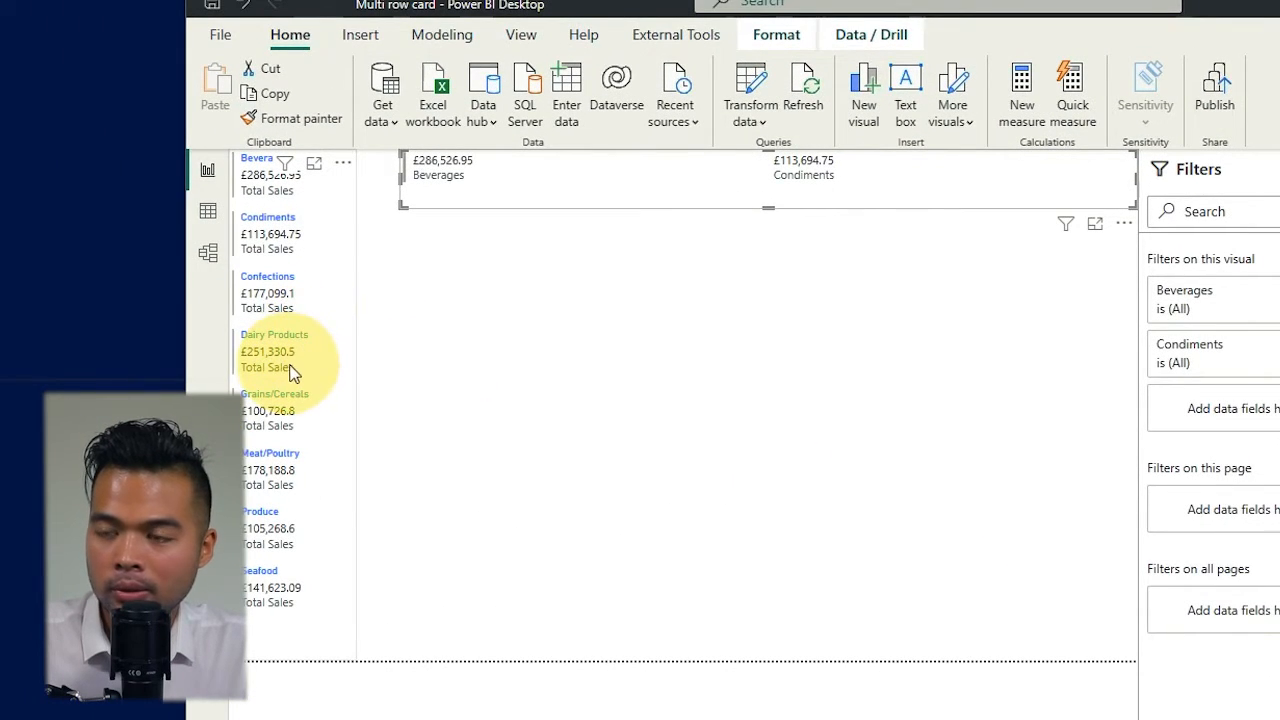
mouse_move(285, 408)
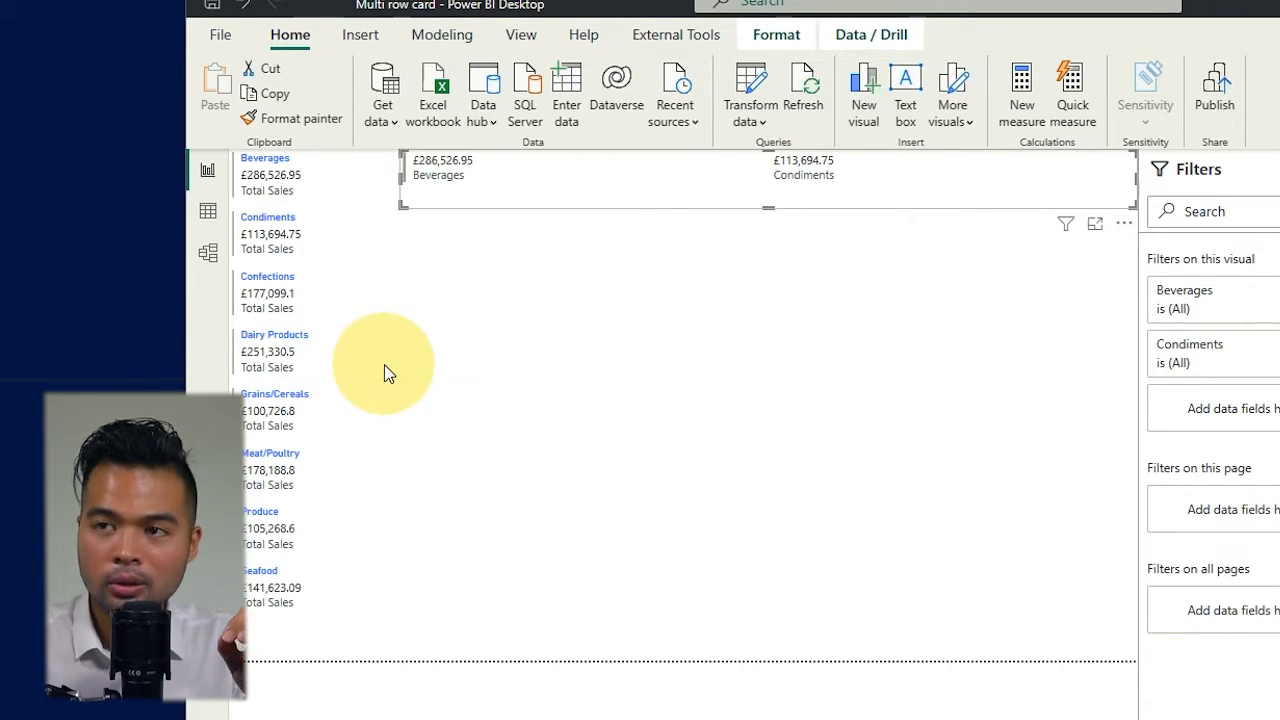
mouse_move(387, 360)
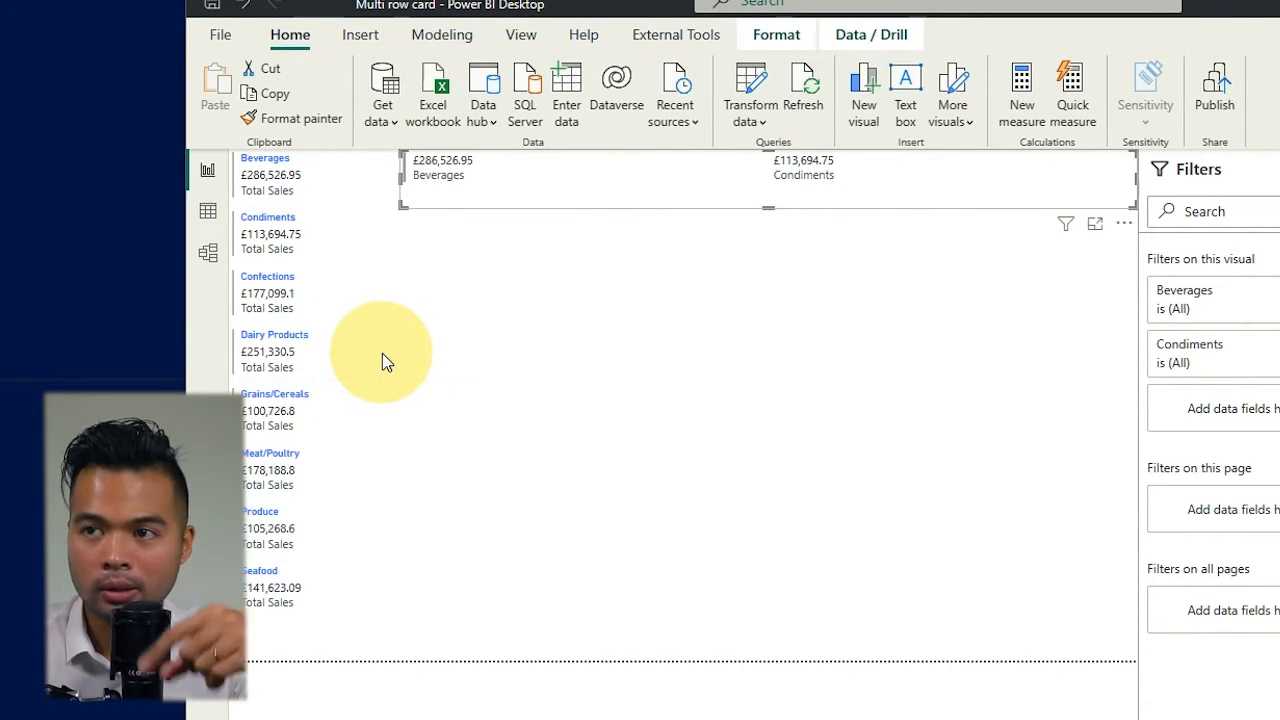
mouse_move(368, 388)
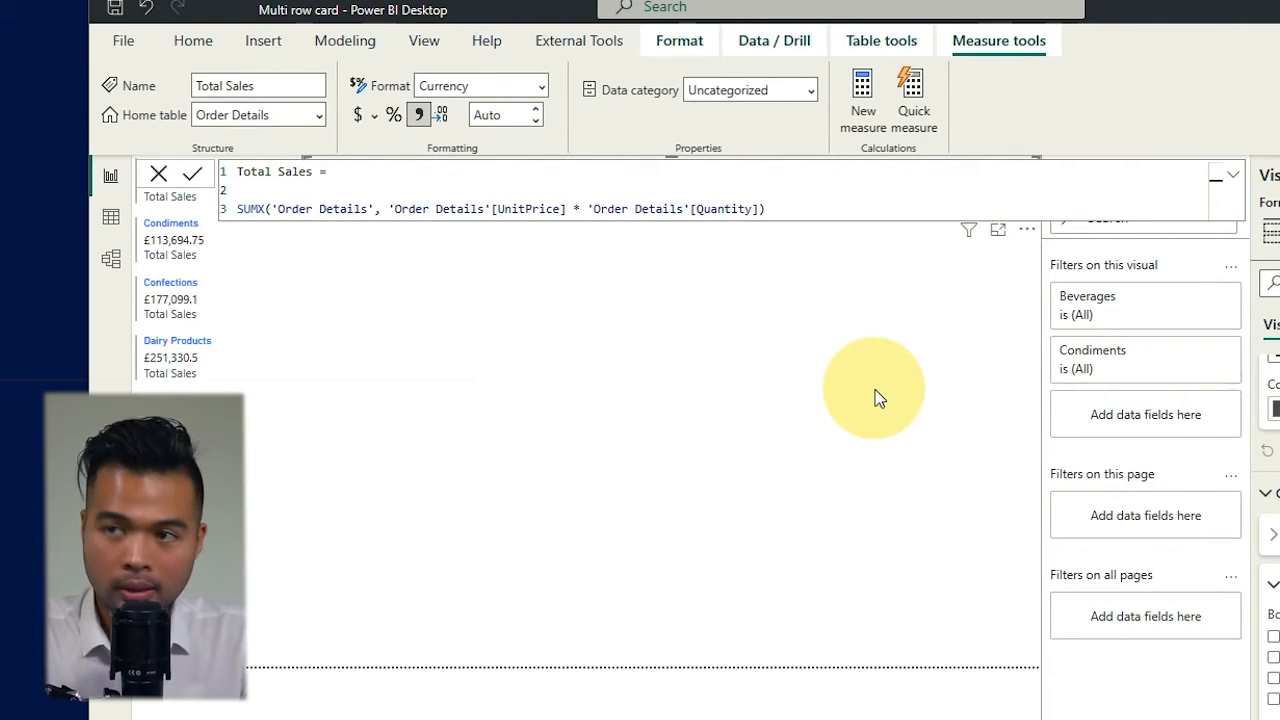
Rewrite Total Sales with VAR _sales, returning IF(_sales >= 150000, "Green ", "Red ") & _sales.
text(VAR _s)
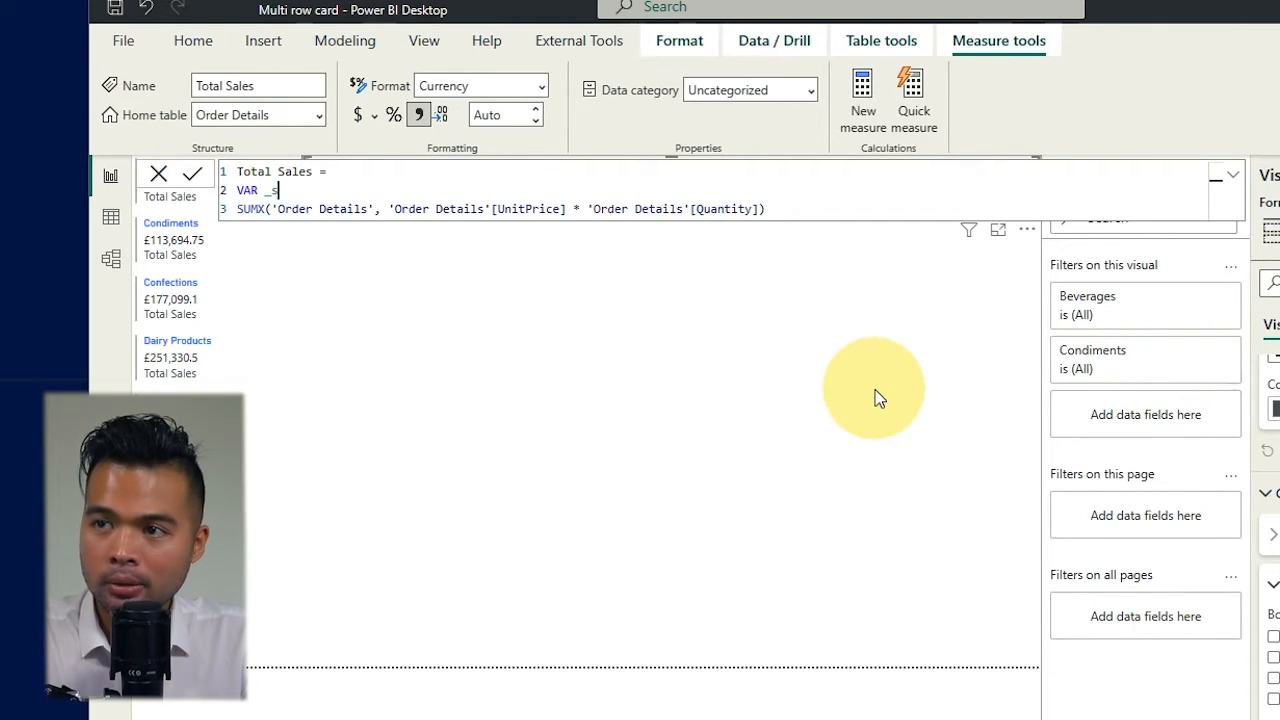
text(ales = SUMX('Order Details', 'Order Details'[UnitPrice] * 'Order Details'[Quantity)
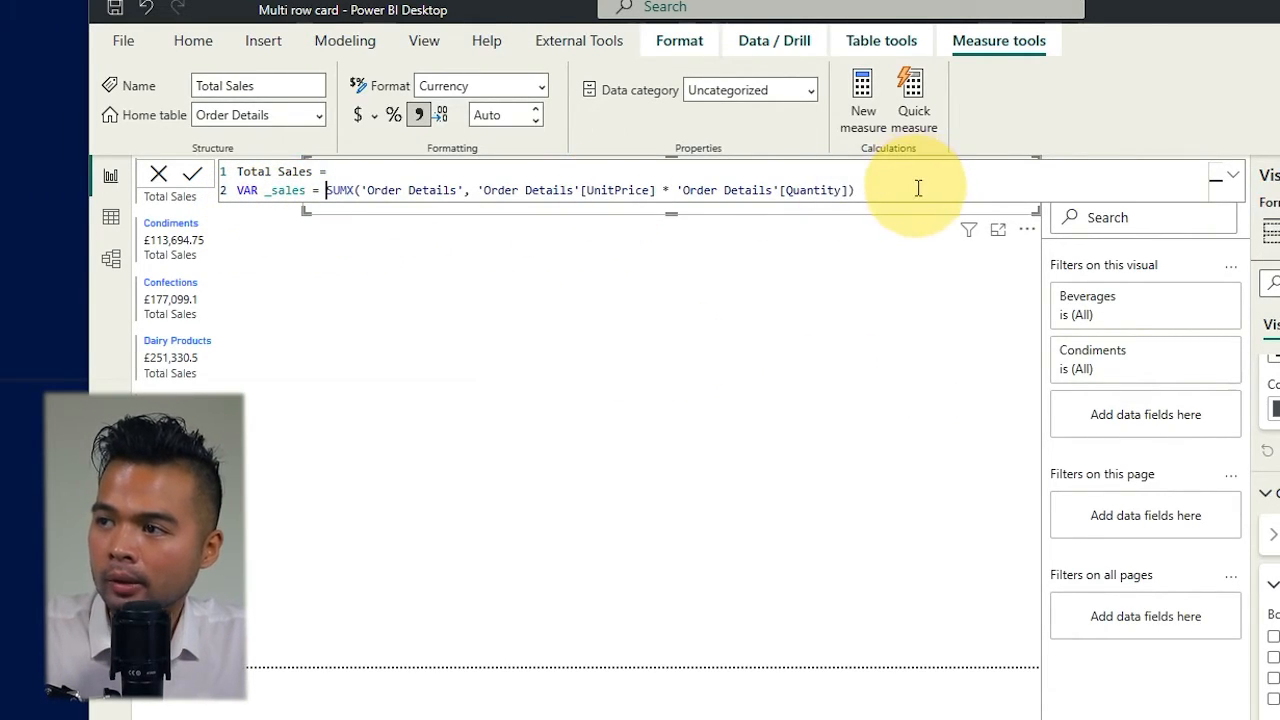
text(RET)
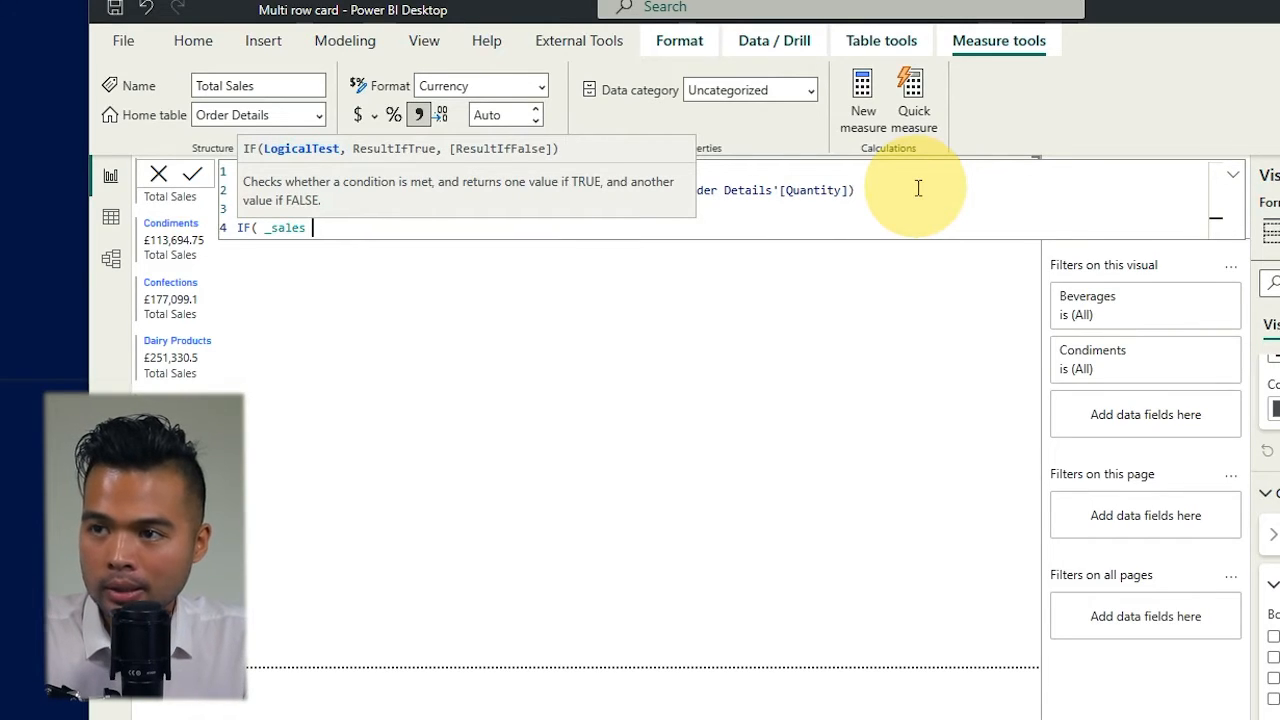
text(>= 150000, ")
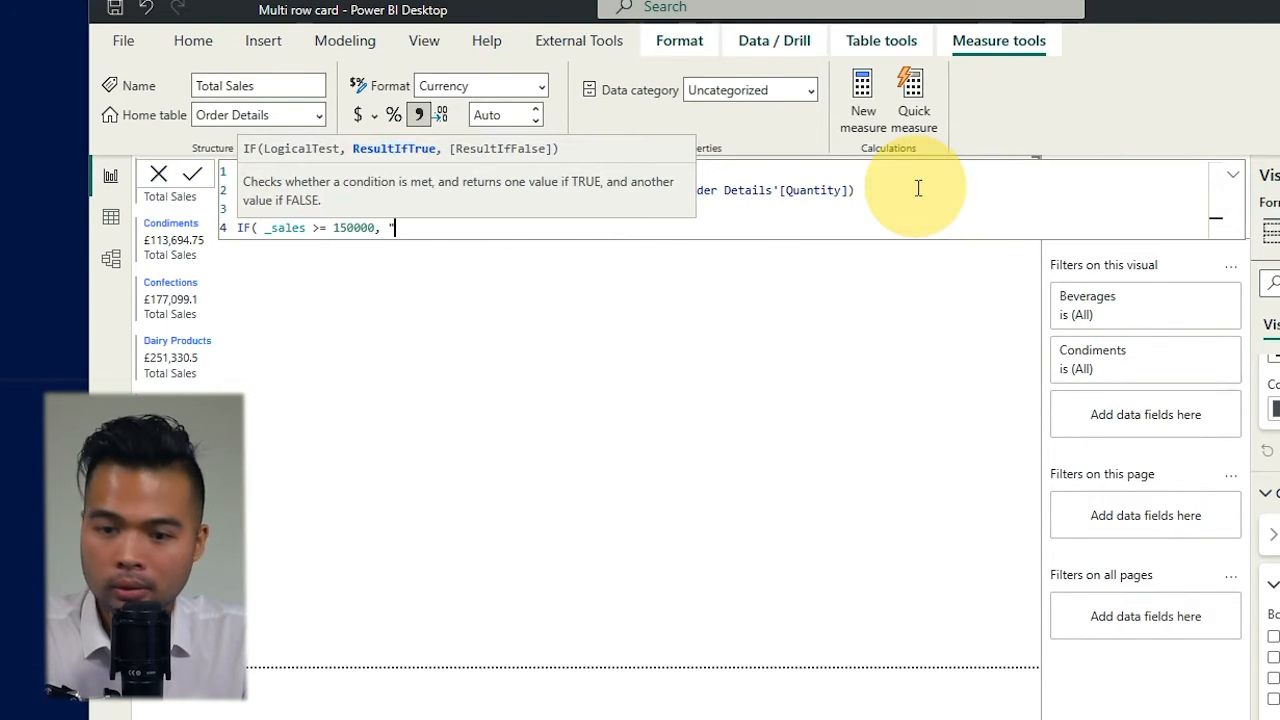
text(Green")
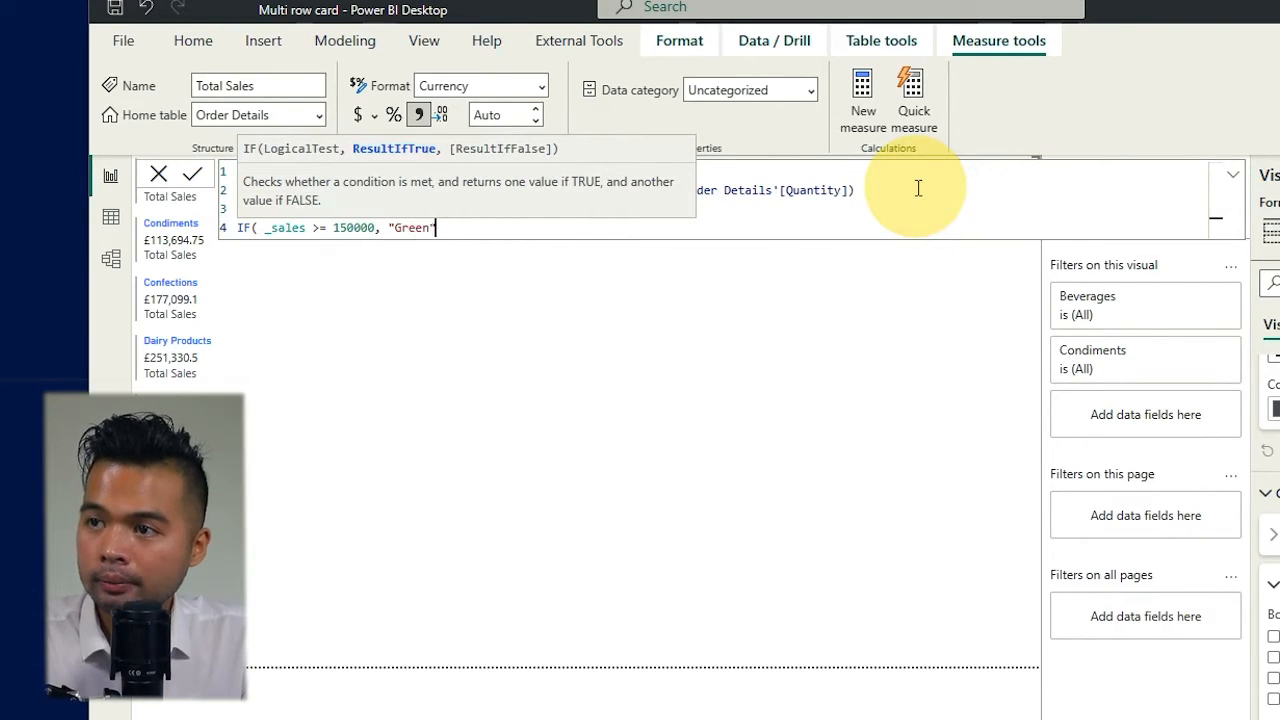
text(, ")
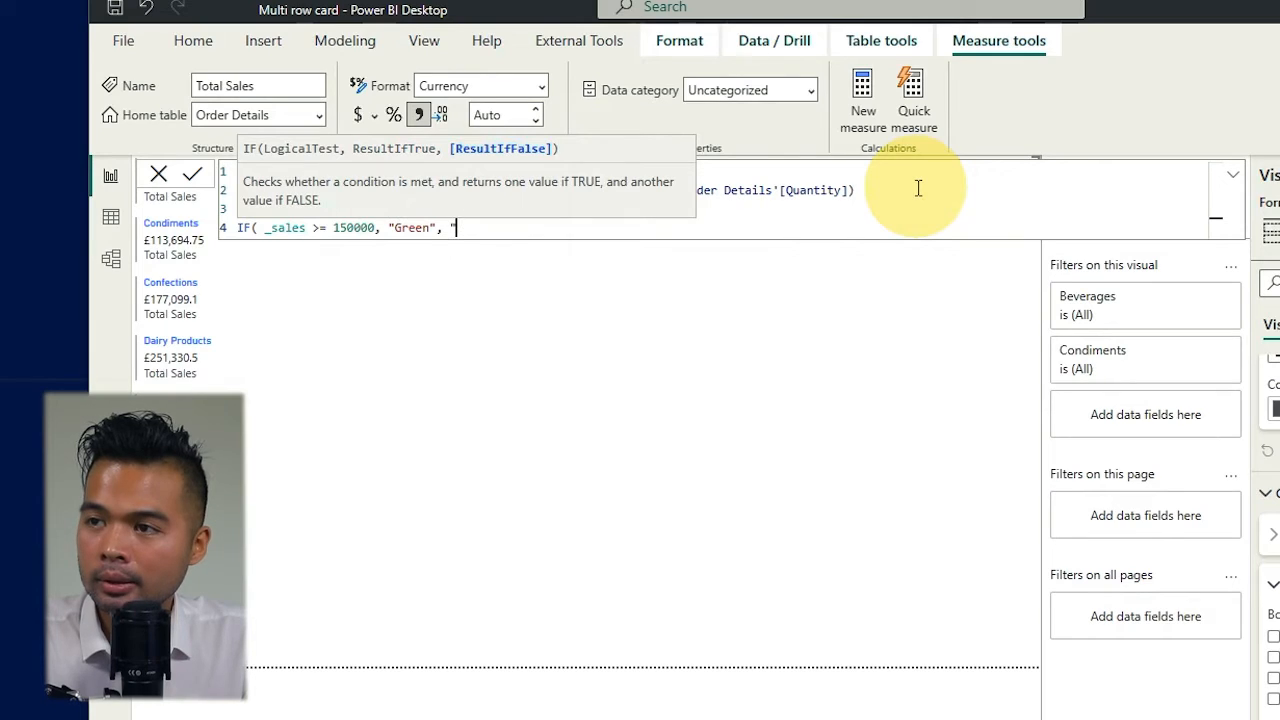
text(Red")
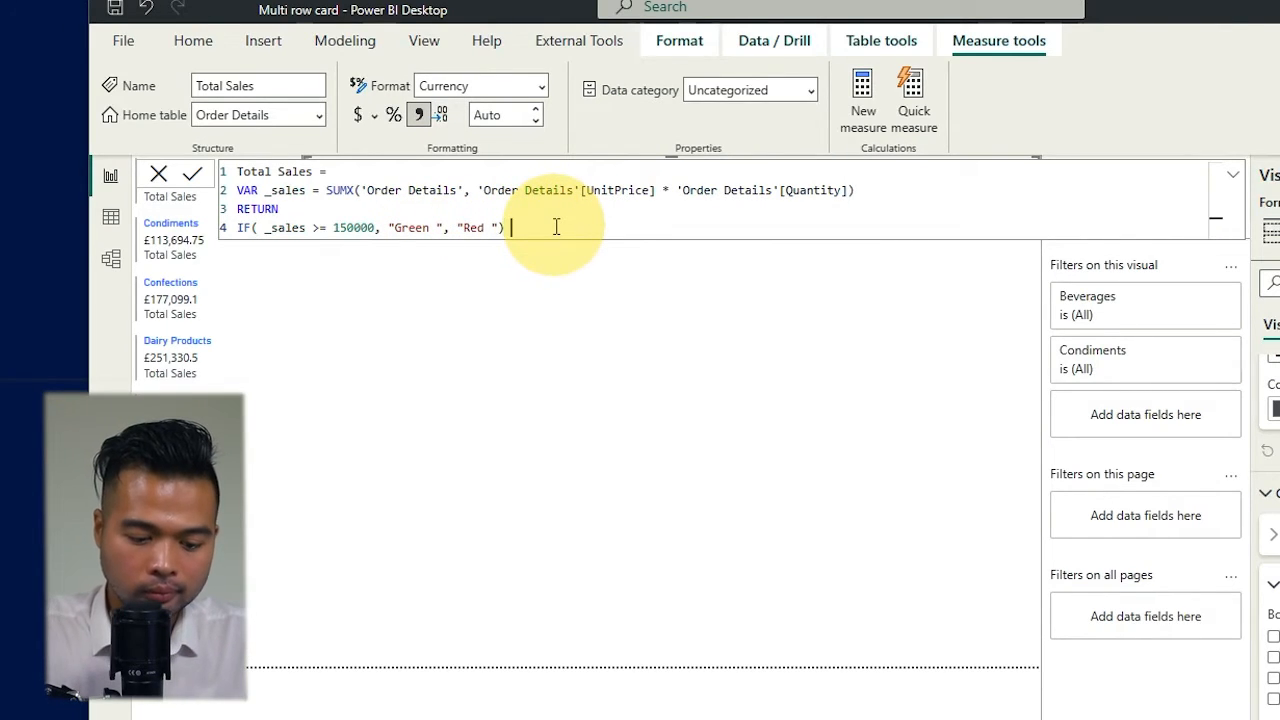
text(&)
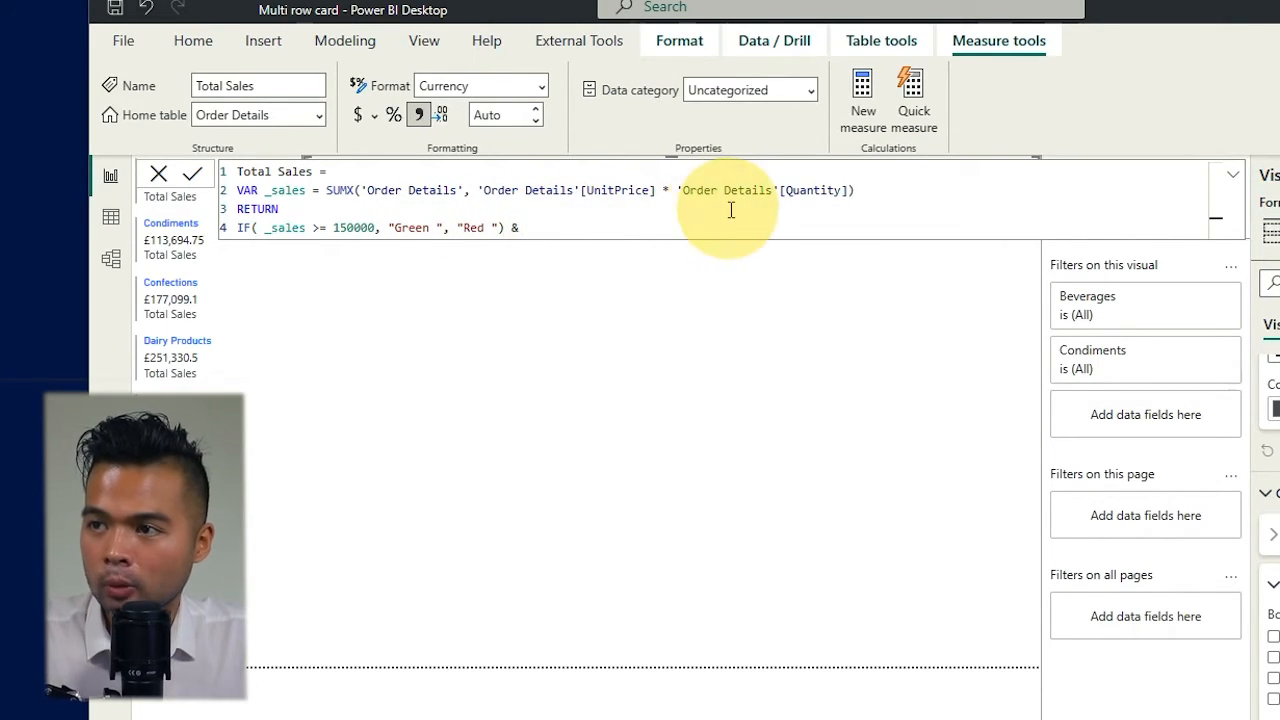
text(_sales)
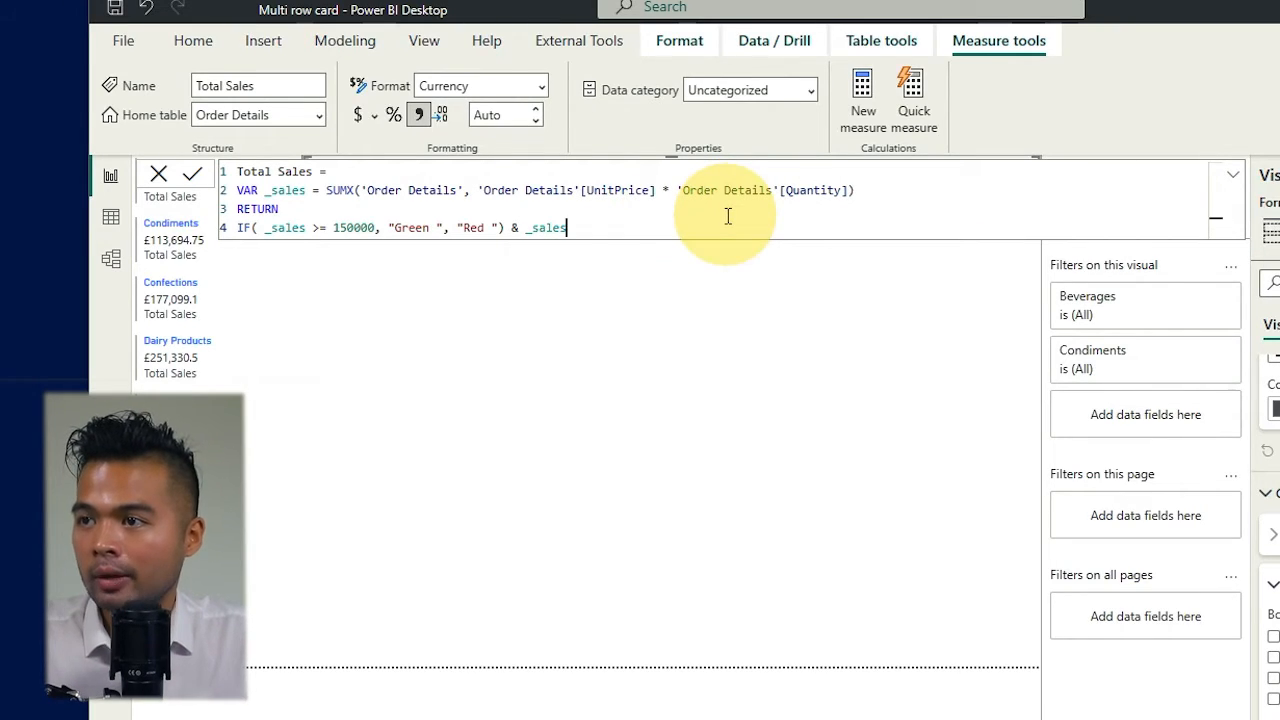
click(192, 173)
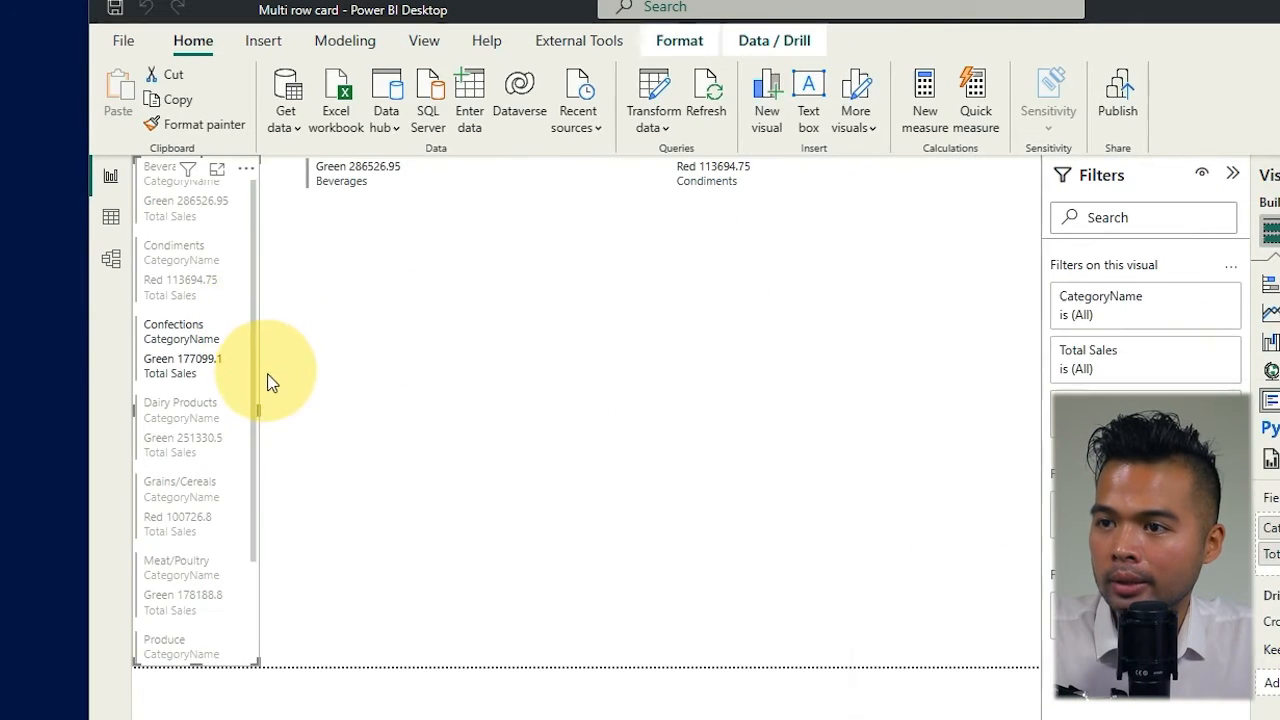
mouse_move(268, 417)
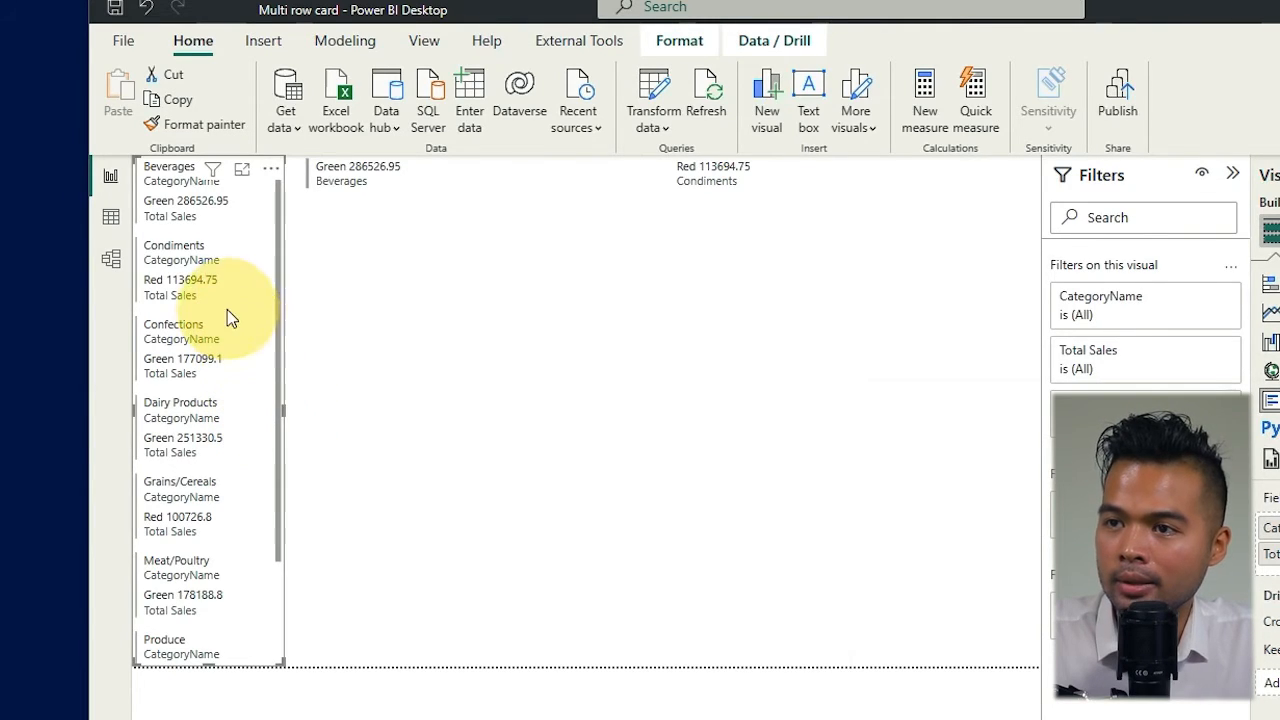
mouse_move(175, 350)
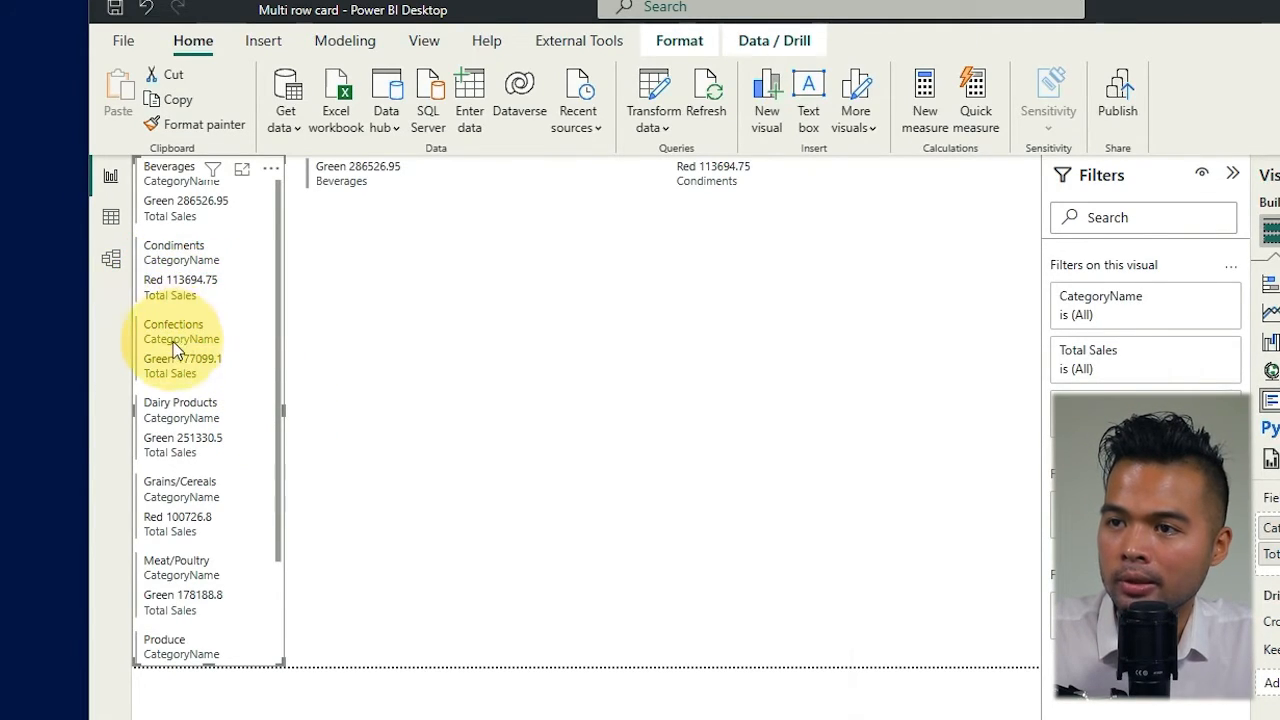
mouse_move(175, 285)
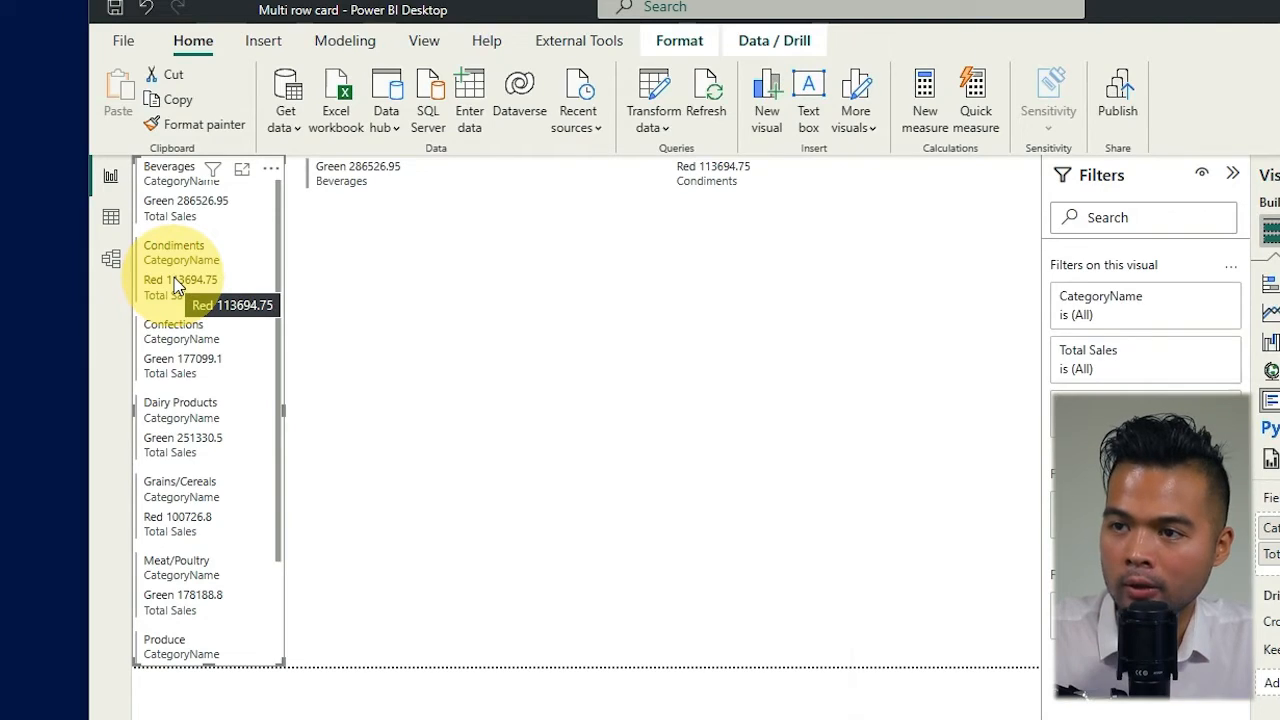
mouse_move(190, 372)
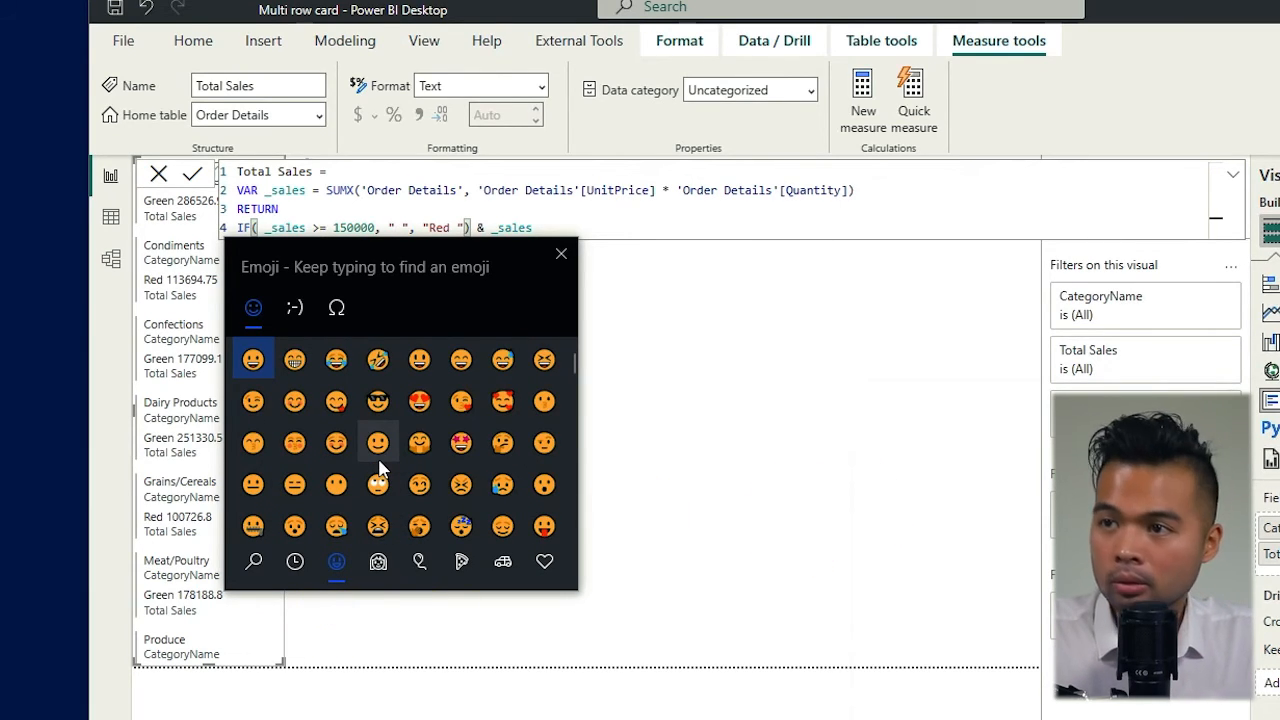
Swap the Green and Red words in Total Sales for green and red circle emojis.
text(gree)
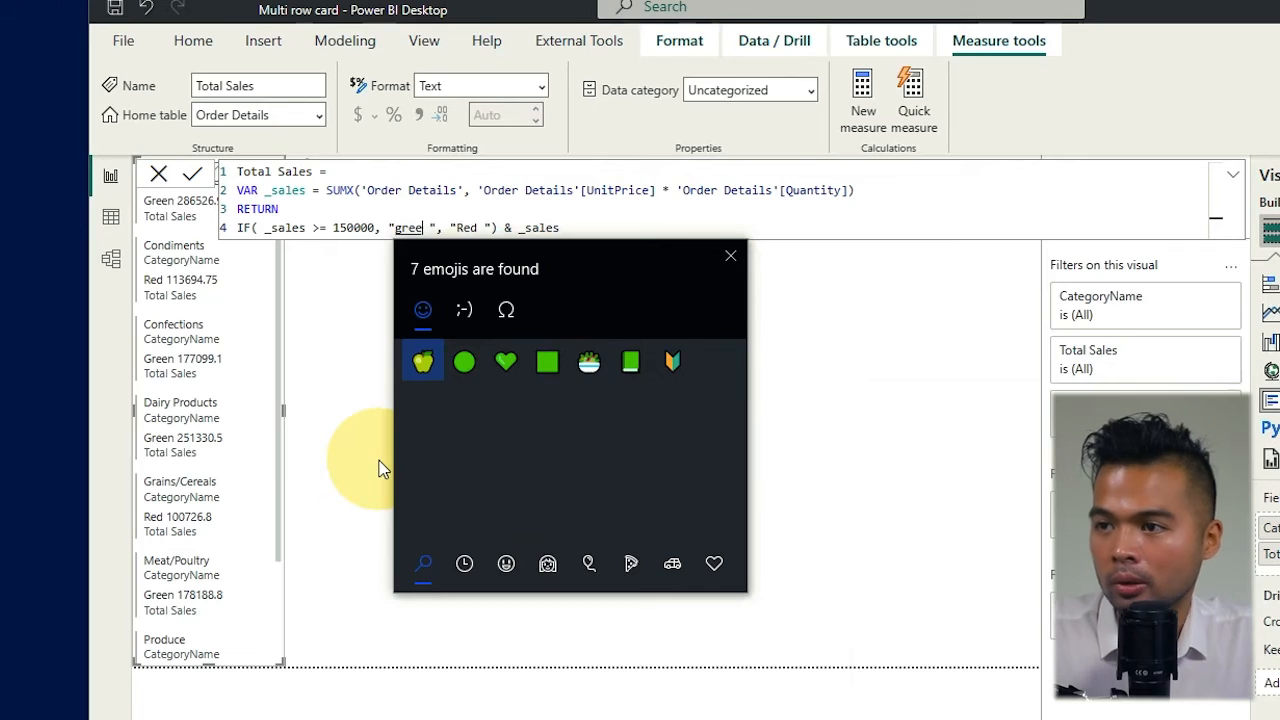
click(464, 361)
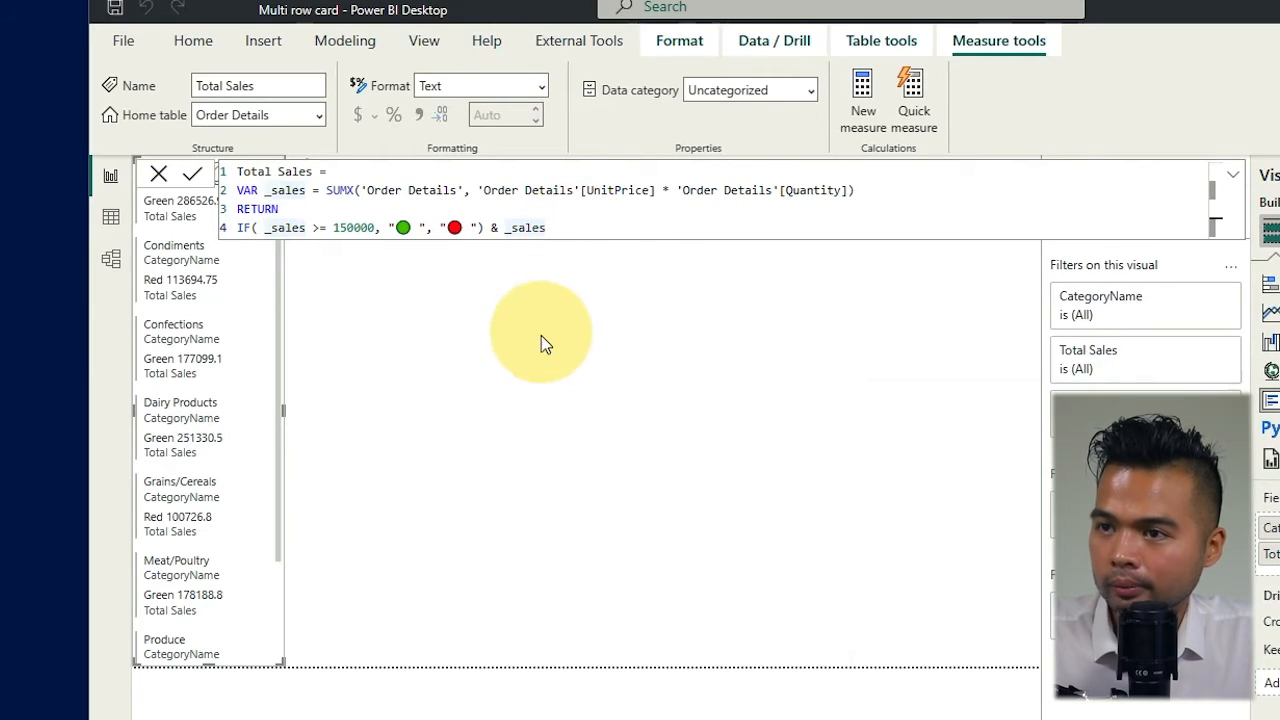
click(192, 174)
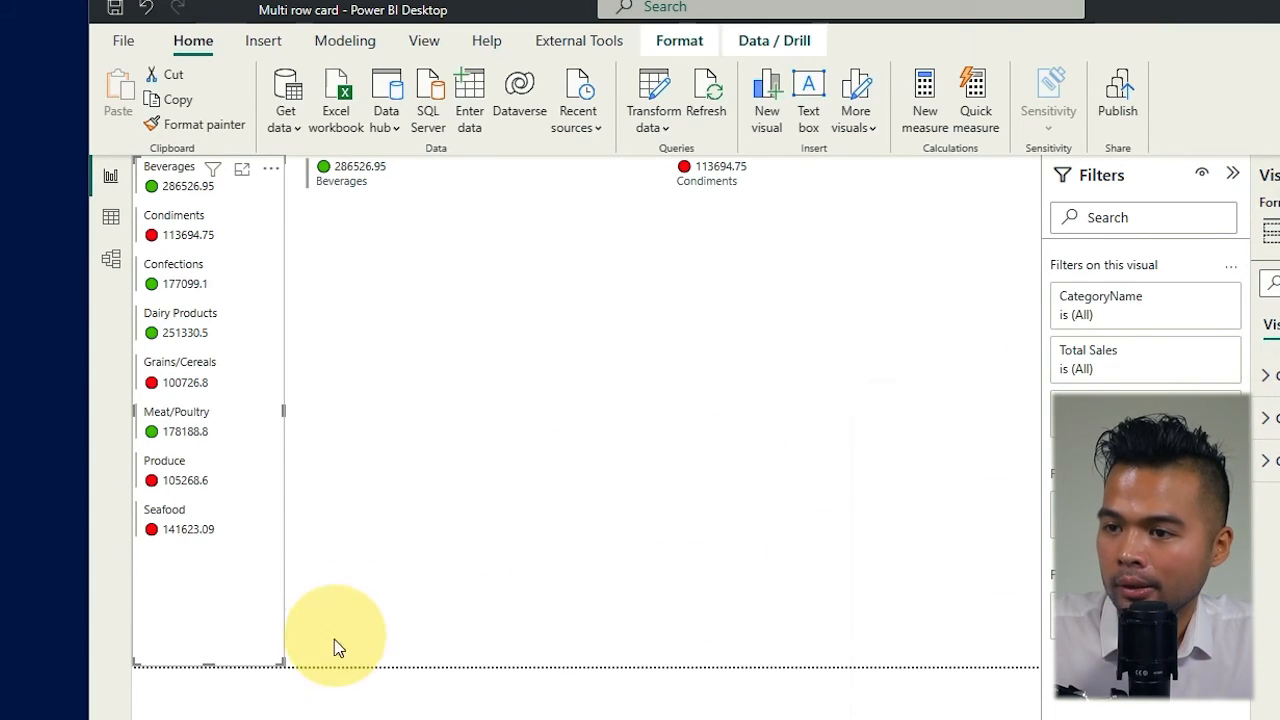
mouse_move(320, 475)
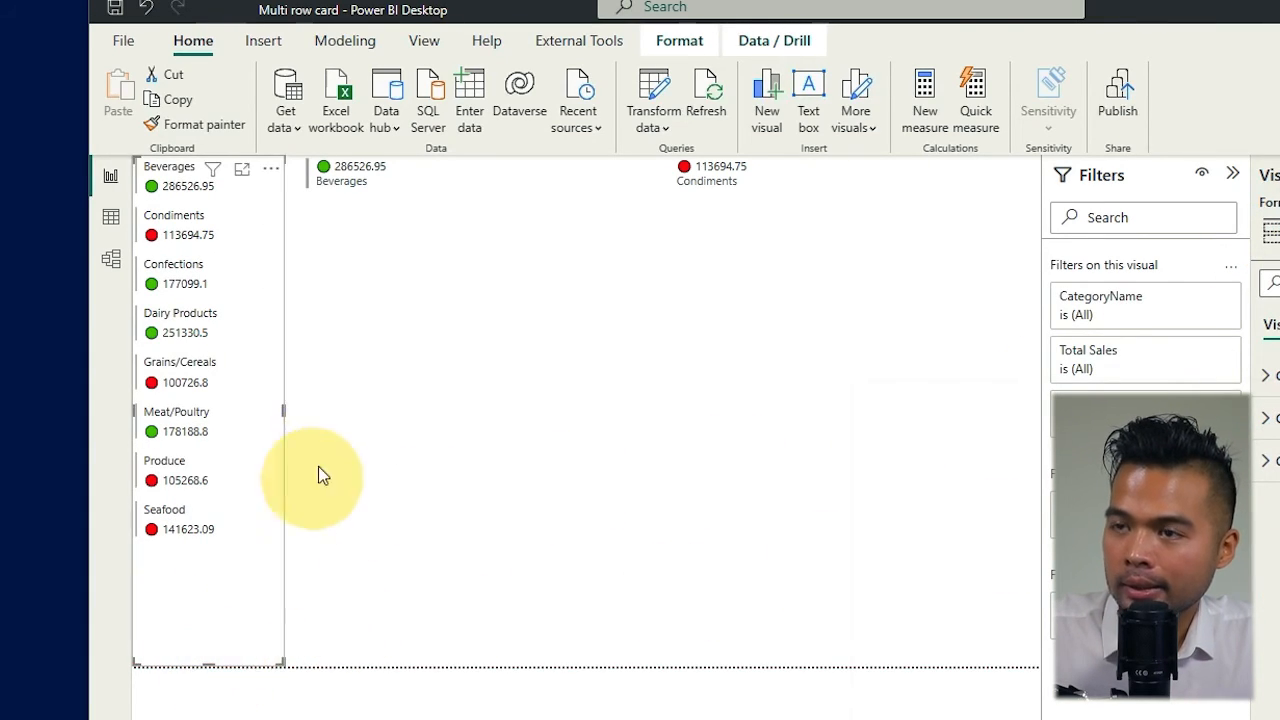
mouse_move(505, 348)
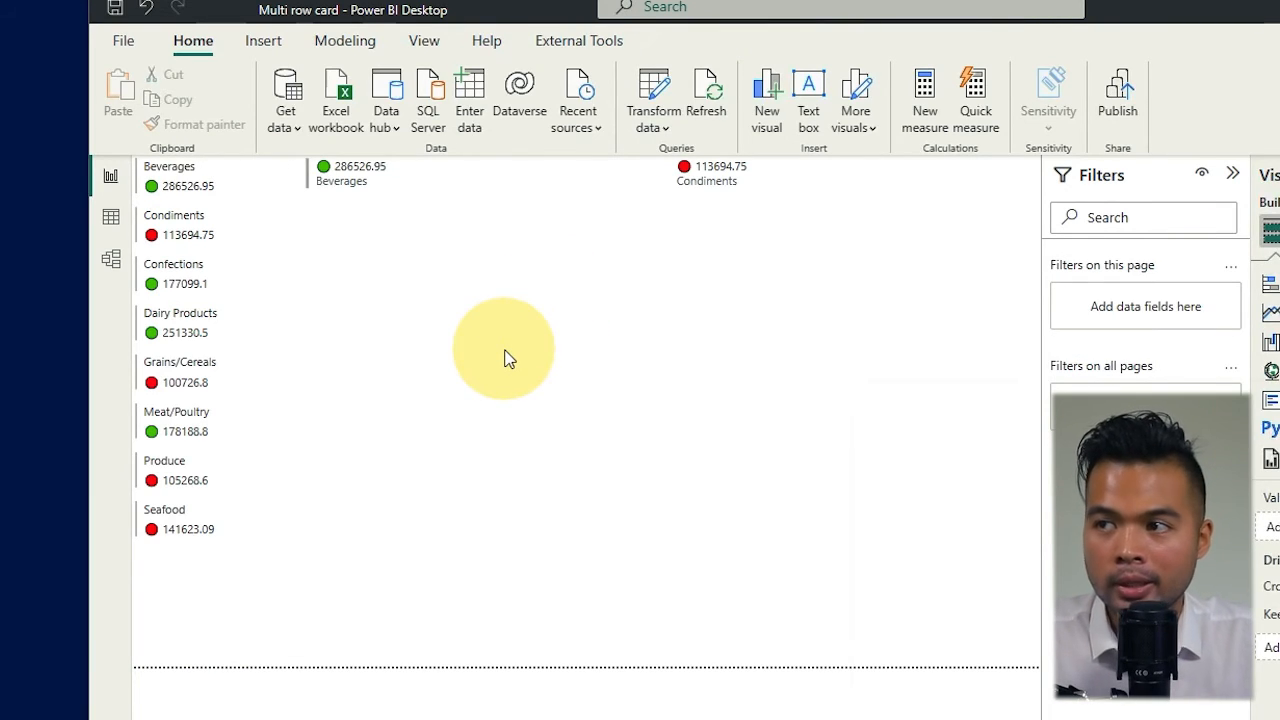
mouse_move(393, 303)
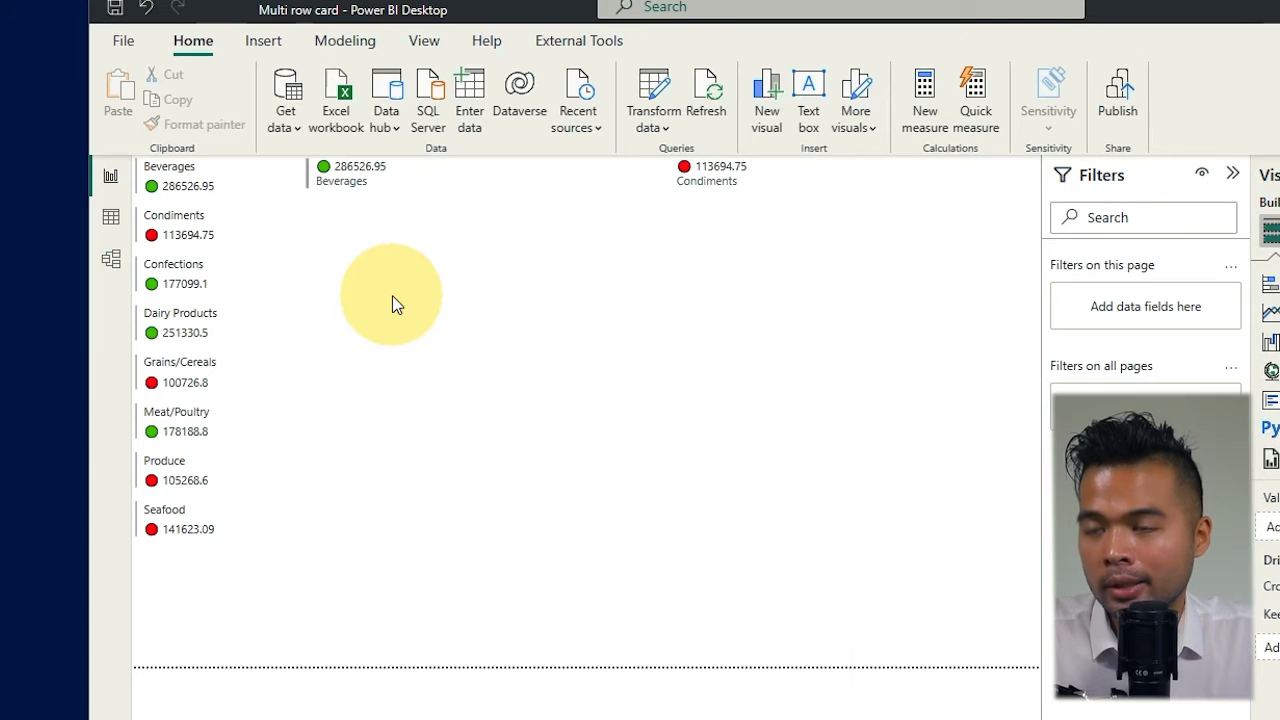